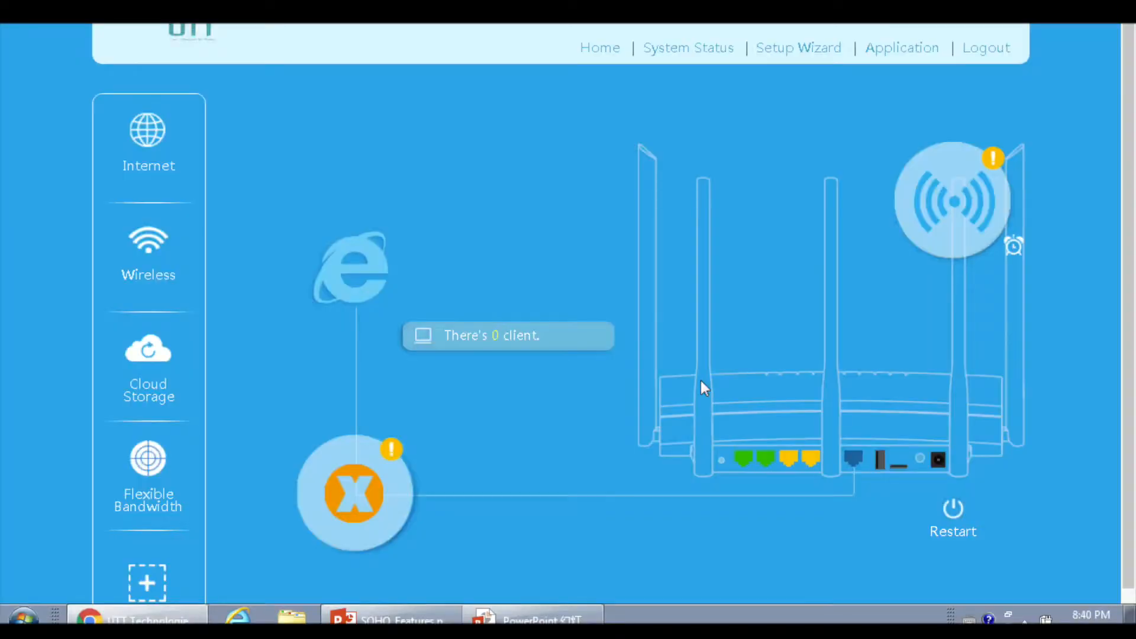
Show the Application page with its grid of tool icons
{"action": "left_click", "coordinate": [901, 48]}
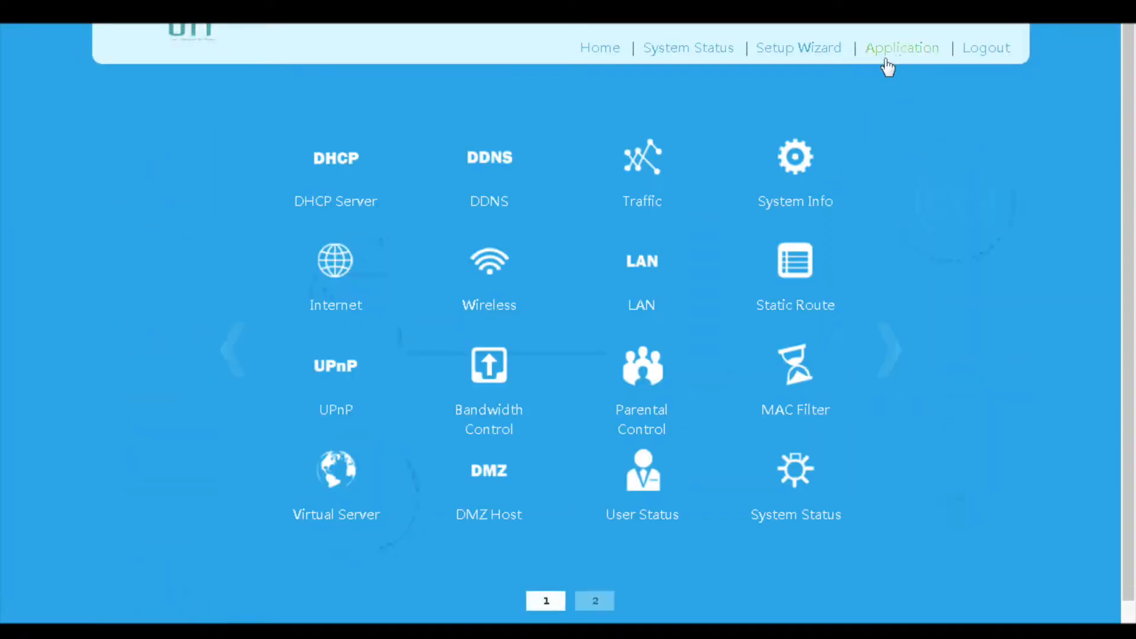
{"action": "mouse_move", "coordinate": [854, 109]}
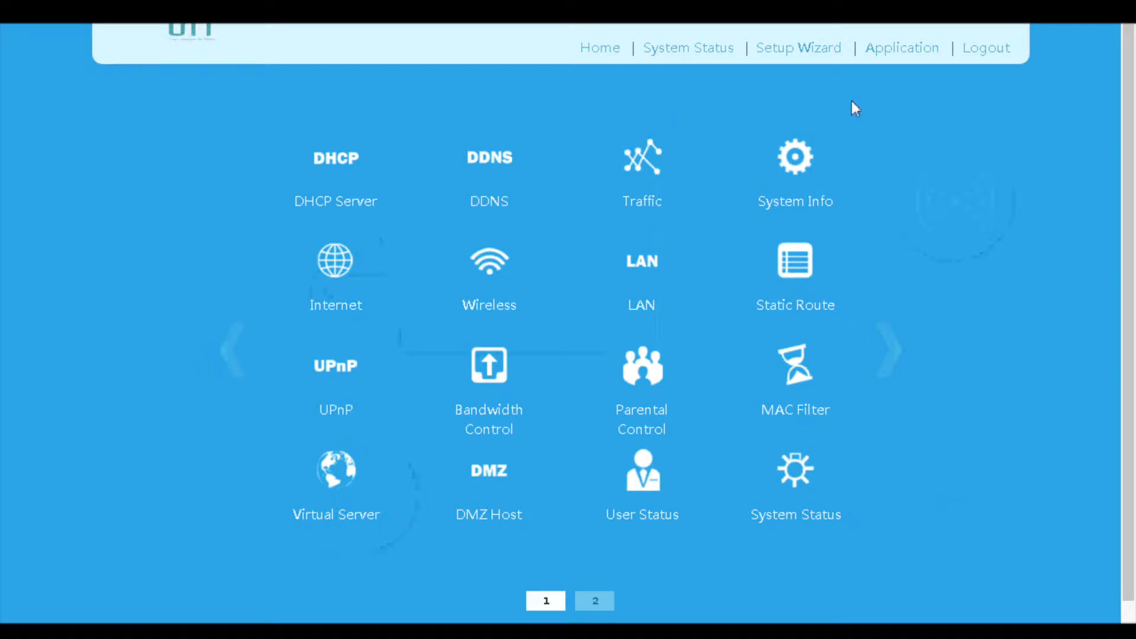
{"action": "mouse_move", "coordinate": [902, 48]}
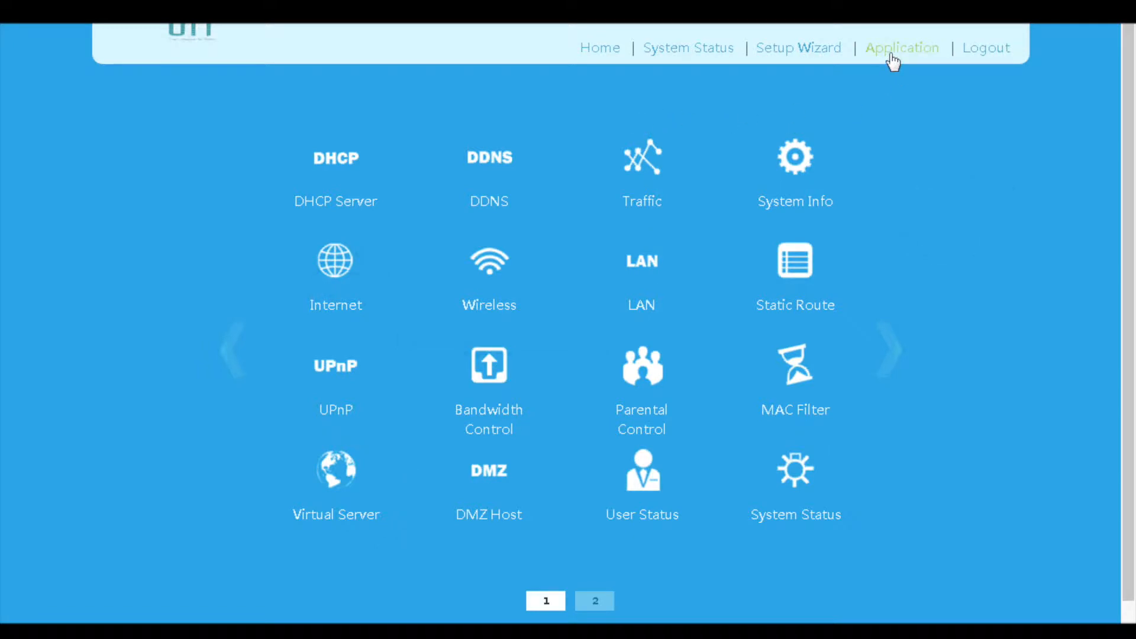
{"action": "mouse_move", "coordinate": [621, 576]}
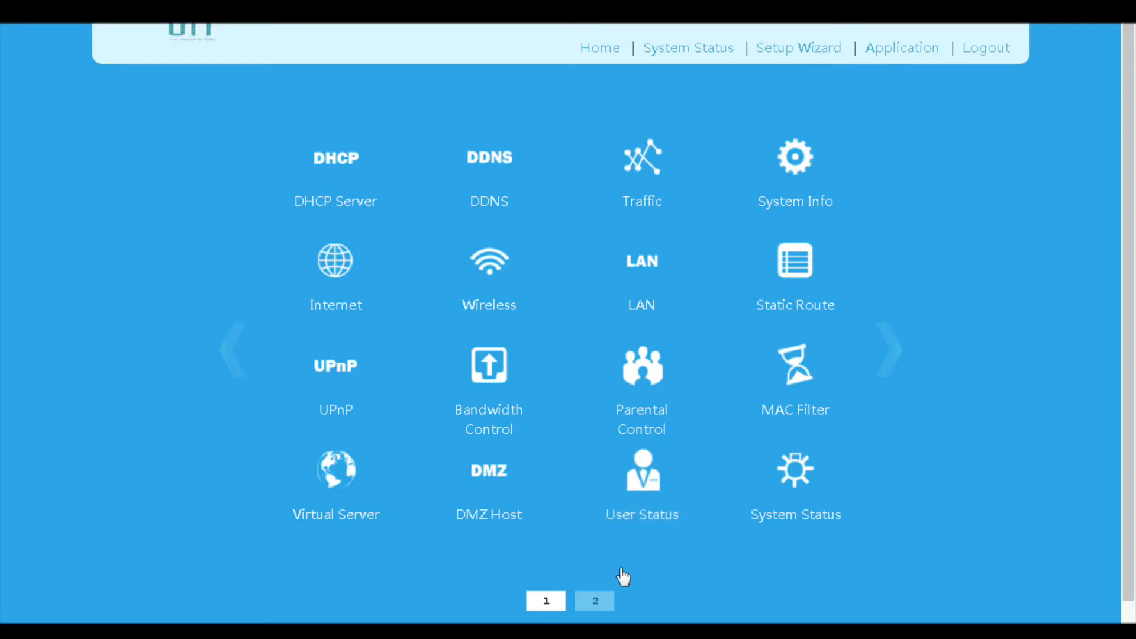
{"action": "mouse_move", "coordinate": [444, 153]}
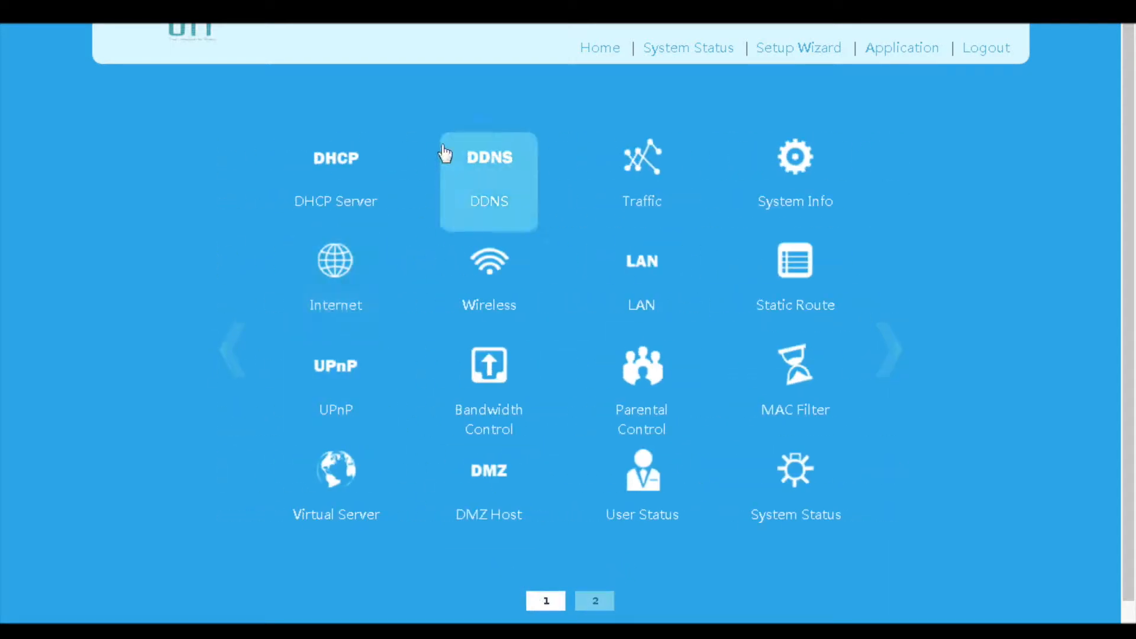
{"action": "mouse_move", "coordinate": [334, 177]}
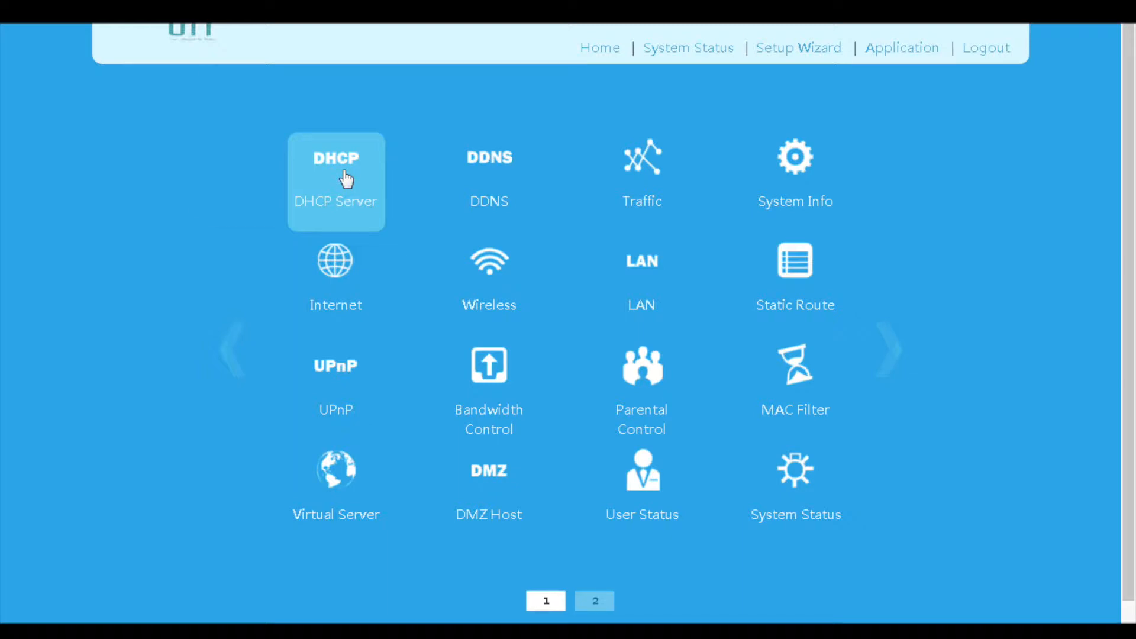
{"action": "left_click", "coordinate": [335, 181]}
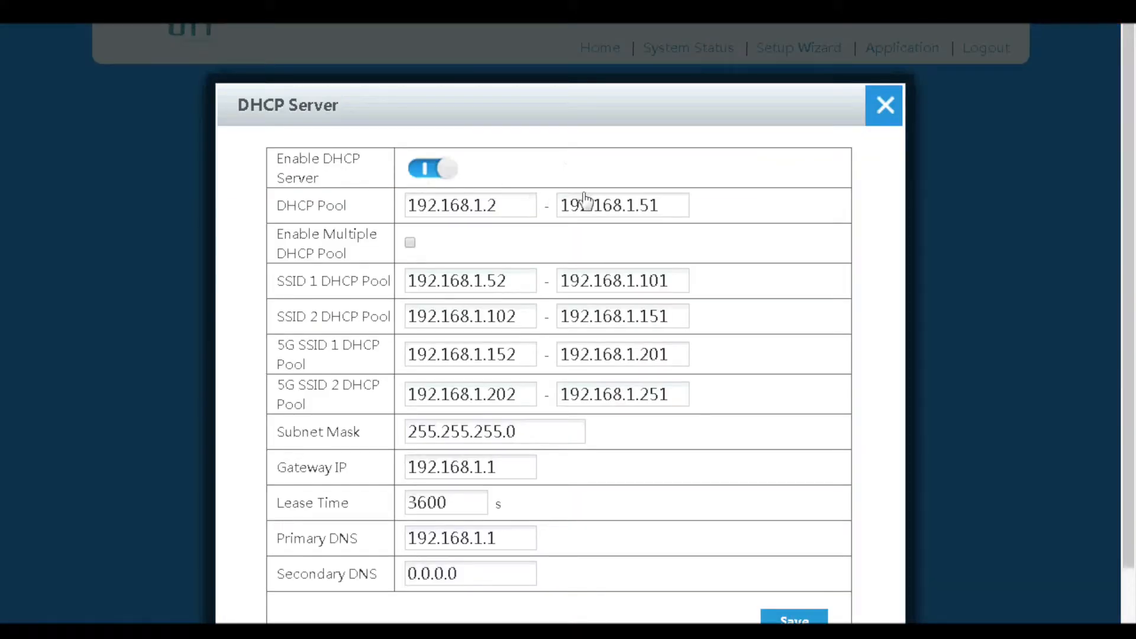
{"action": "mouse_move", "coordinate": [744, 215]}
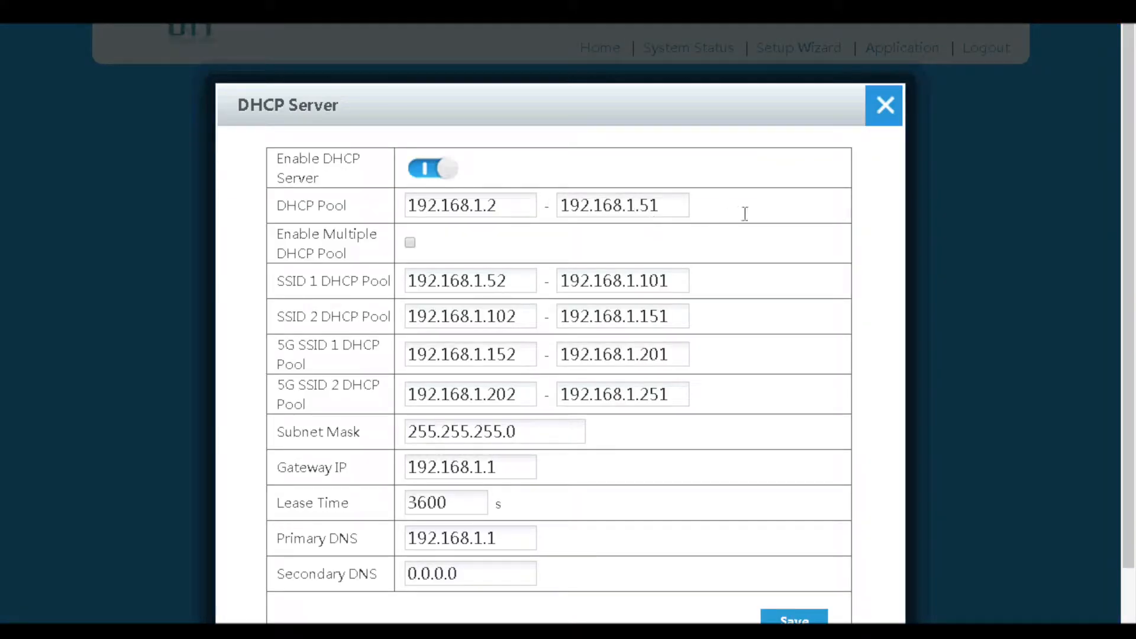
{"action": "mouse_move", "coordinate": [748, 222]}
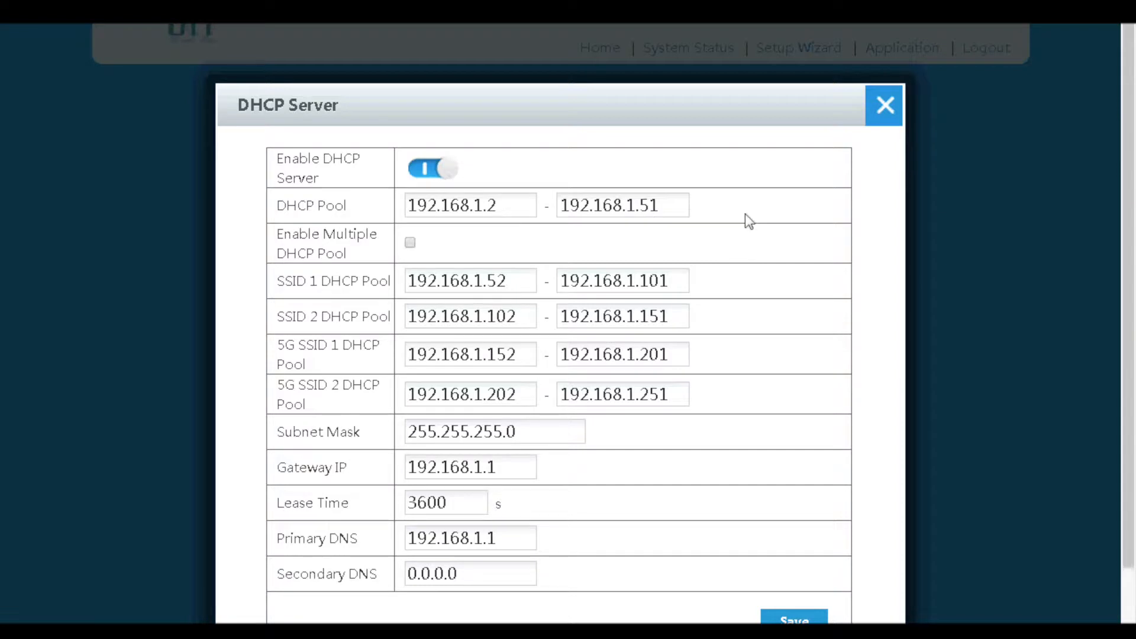
{"action": "mouse_move", "coordinate": [723, 220]}
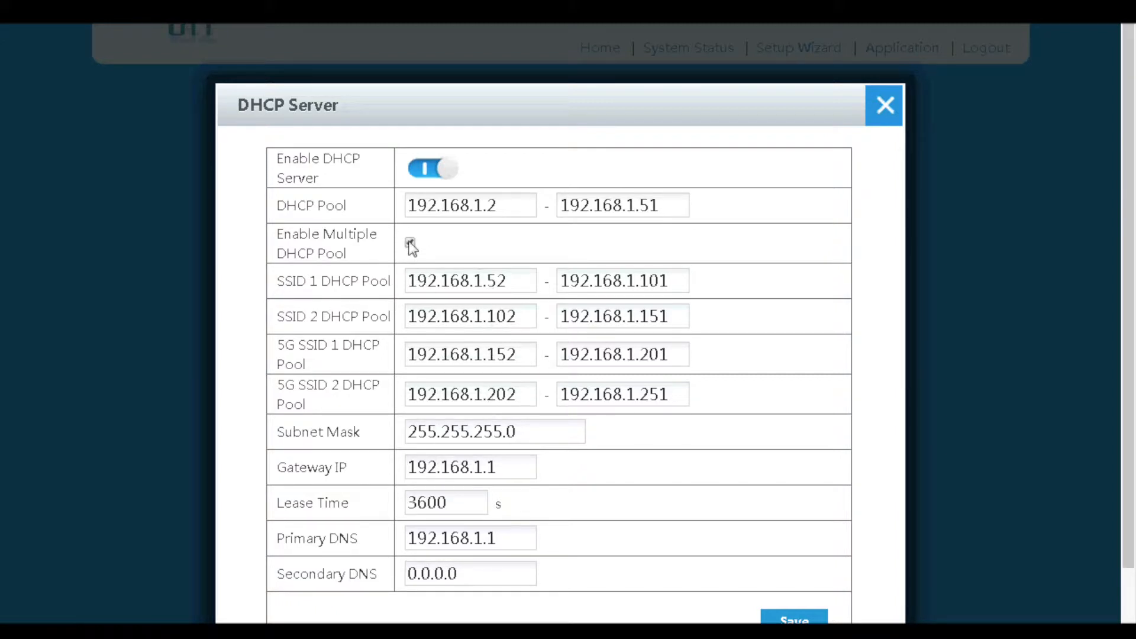
{"action": "left_click", "coordinate": [411, 243]}
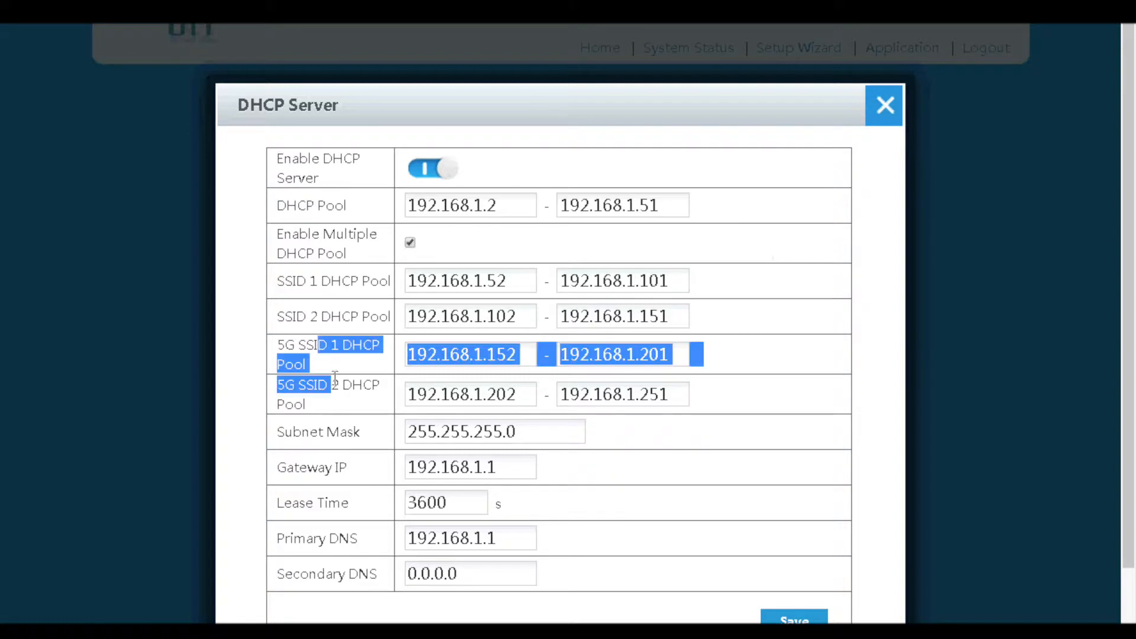
{"action": "left_click", "coordinate": [884, 105]}
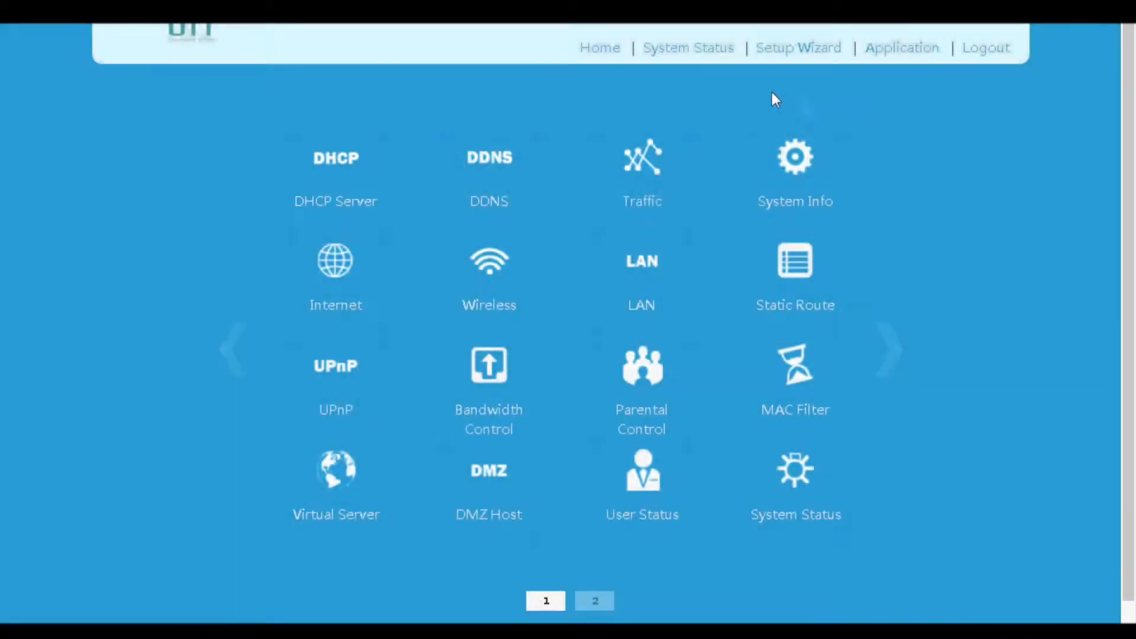
Choose no-ip.com as the DDNS service provider, revealing host name and credential fields
{"action": "left_click", "coordinate": [488, 174]}
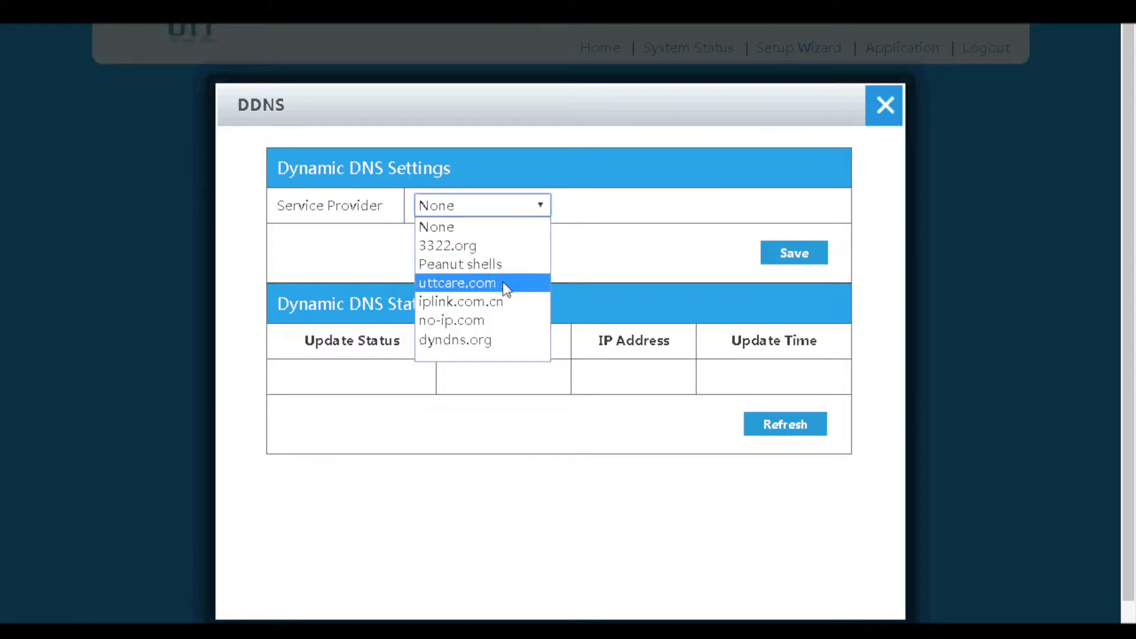
{"action": "left_click", "coordinate": [451, 321]}
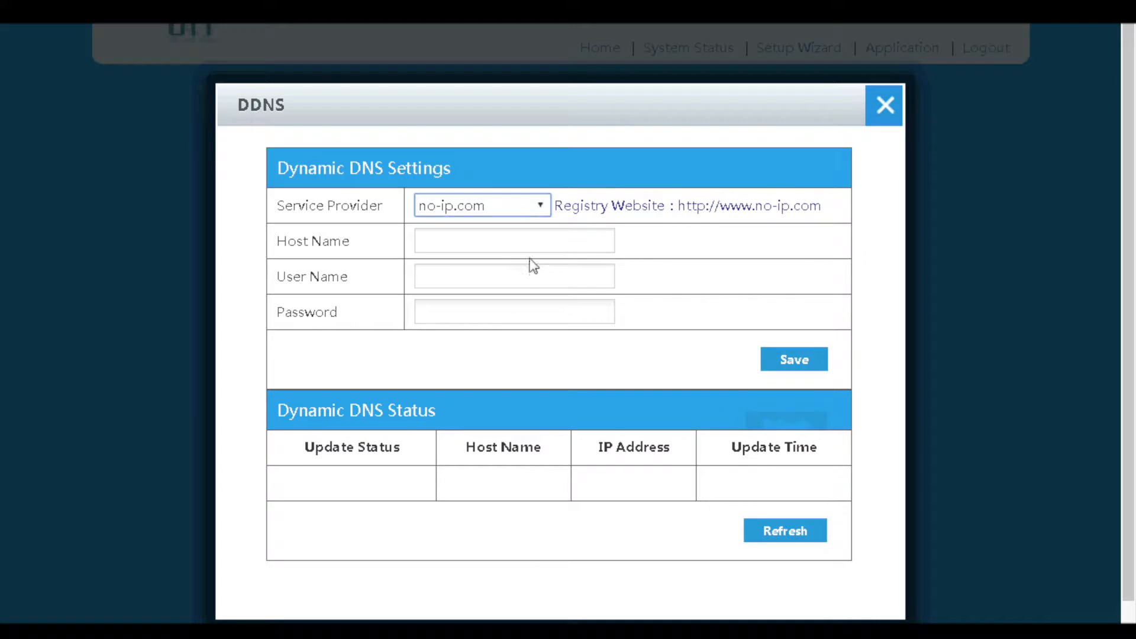
{"action": "mouse_move", "coordinate": [655, 168]}
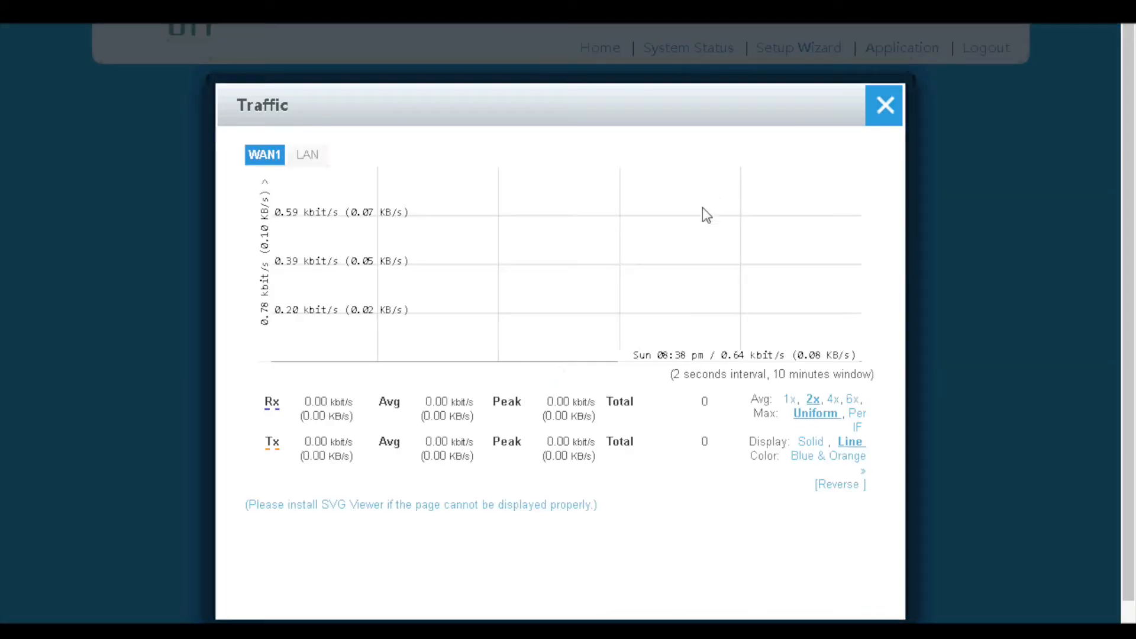
View the LAN traffic graph and System Info, closing each to return to the grid
{"action": "left_click", "coordinate": [306, 154]}
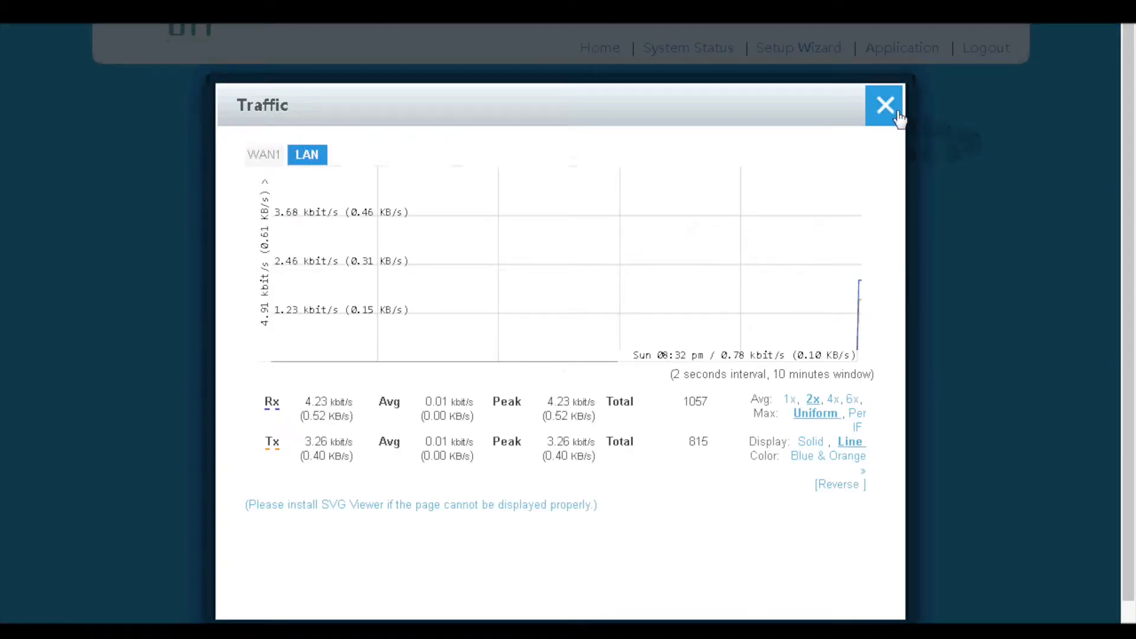
{"action": "left_click", "coordinate": [885, 105]}
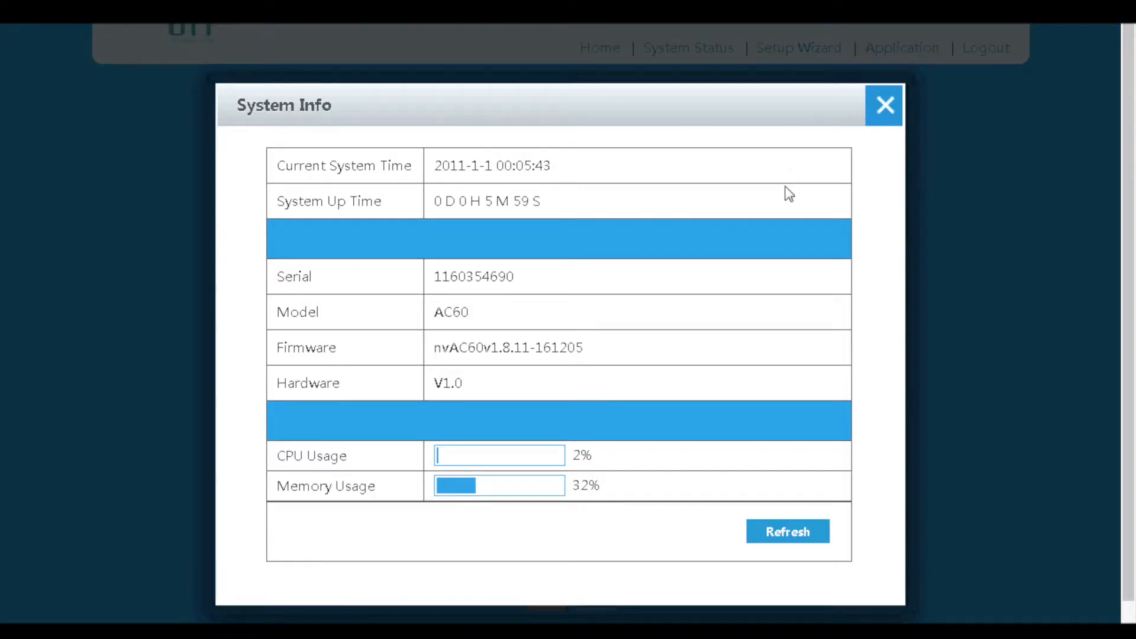
{"action": "mouse_move", "coordinate": [784, 149]}
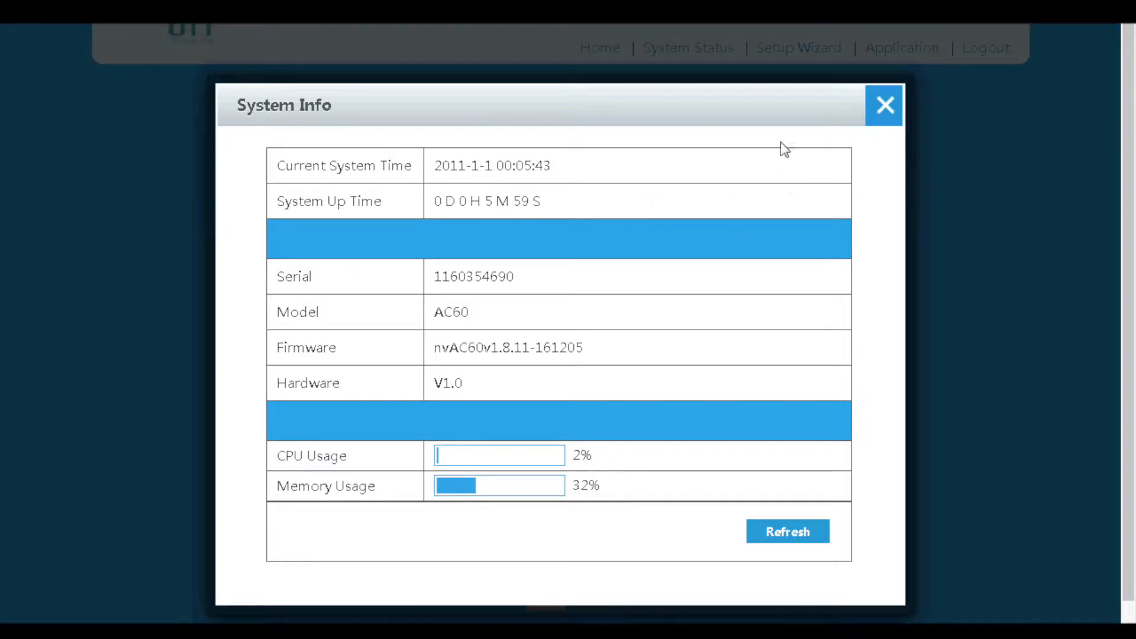
{"action": "left_click", "coordinate": [884, 105]}
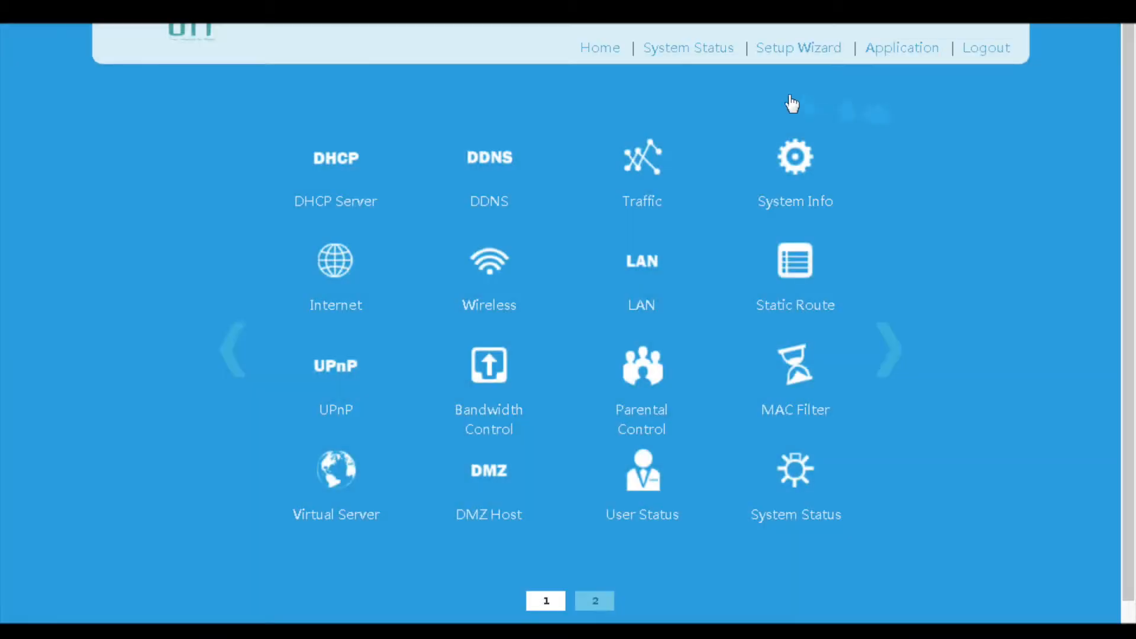
{"action": "mouse_move", "coordinate": [335, 282]}
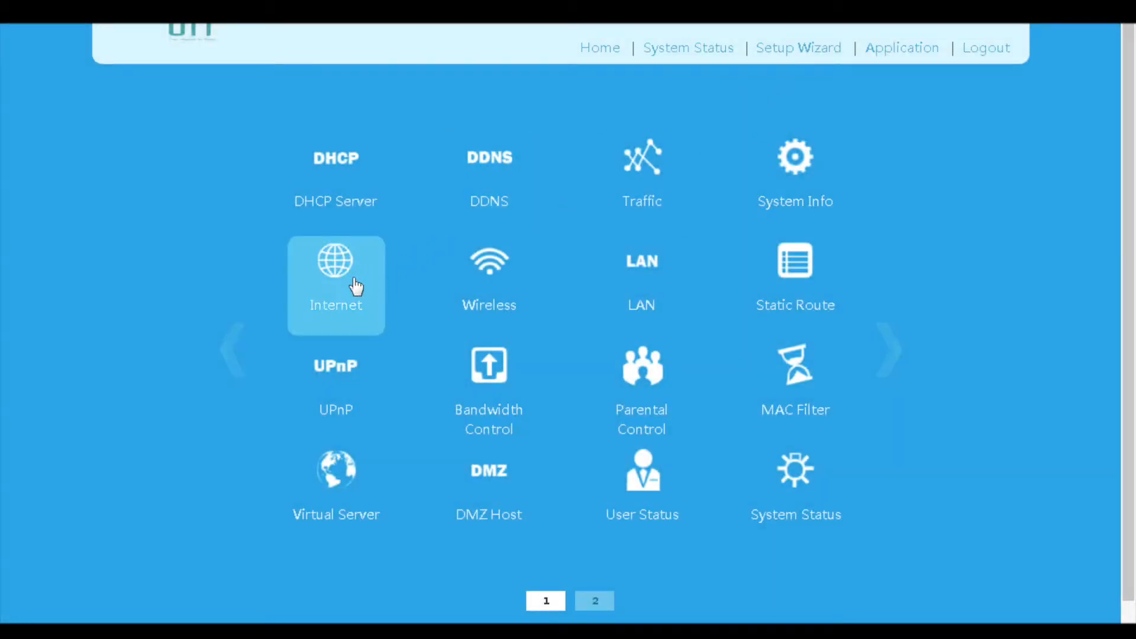
Browse the Internet connection's PPPoE and dynamic IP Address options
{"action": "left_click", "coordinate": [335, 286]}
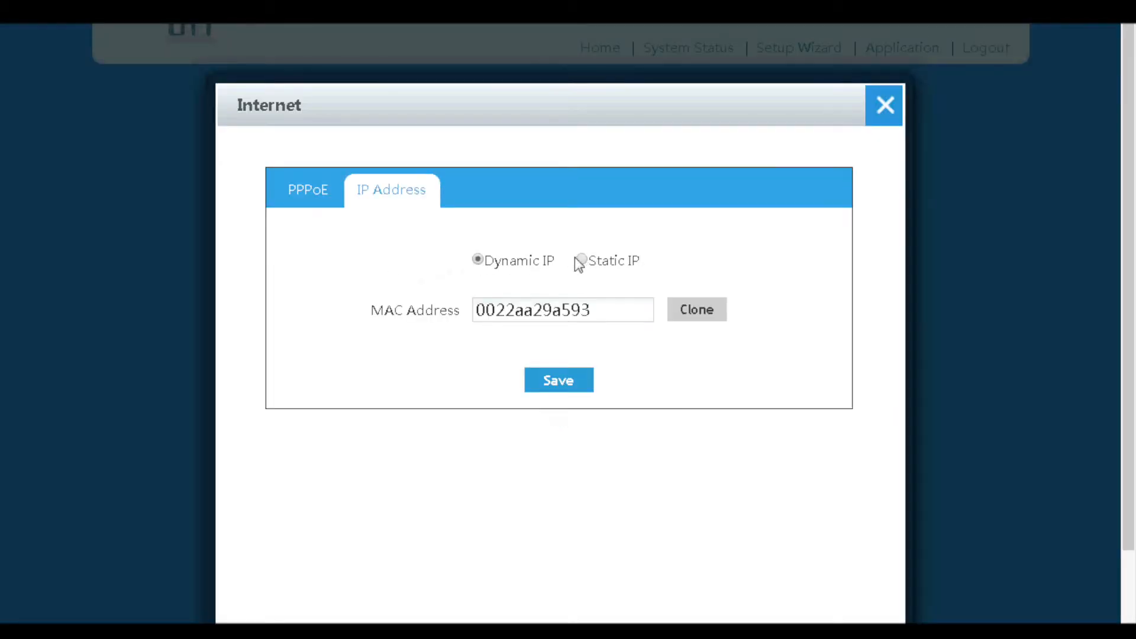
{"action": "mouse_move", "coordinate": [563, 259]}
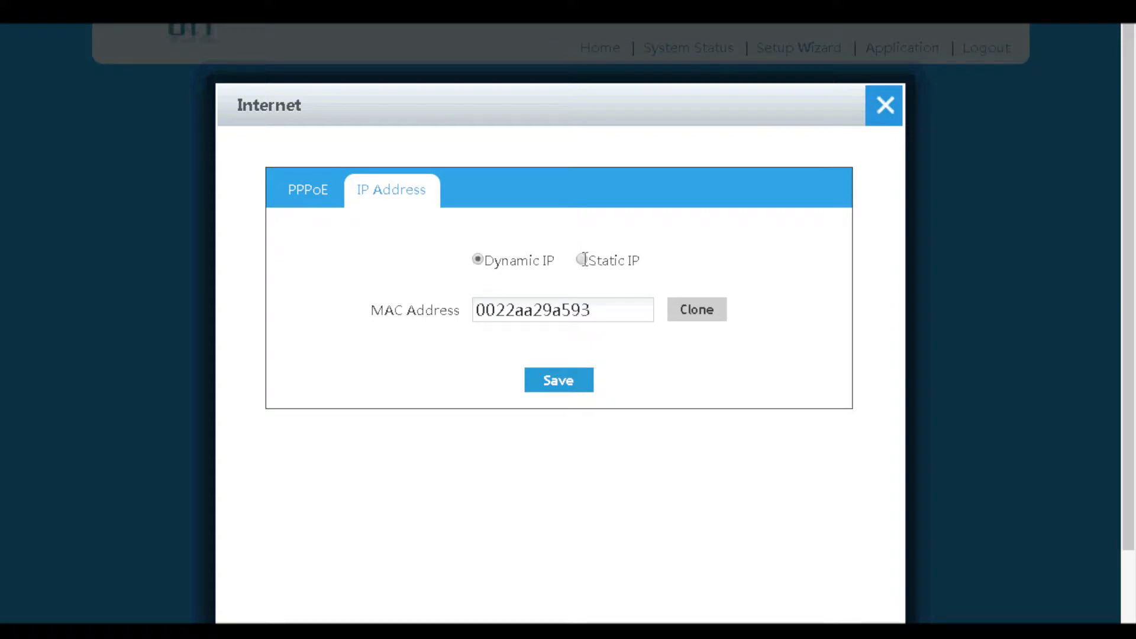
{"action": "left_click", "coordinate": [307, 189]}
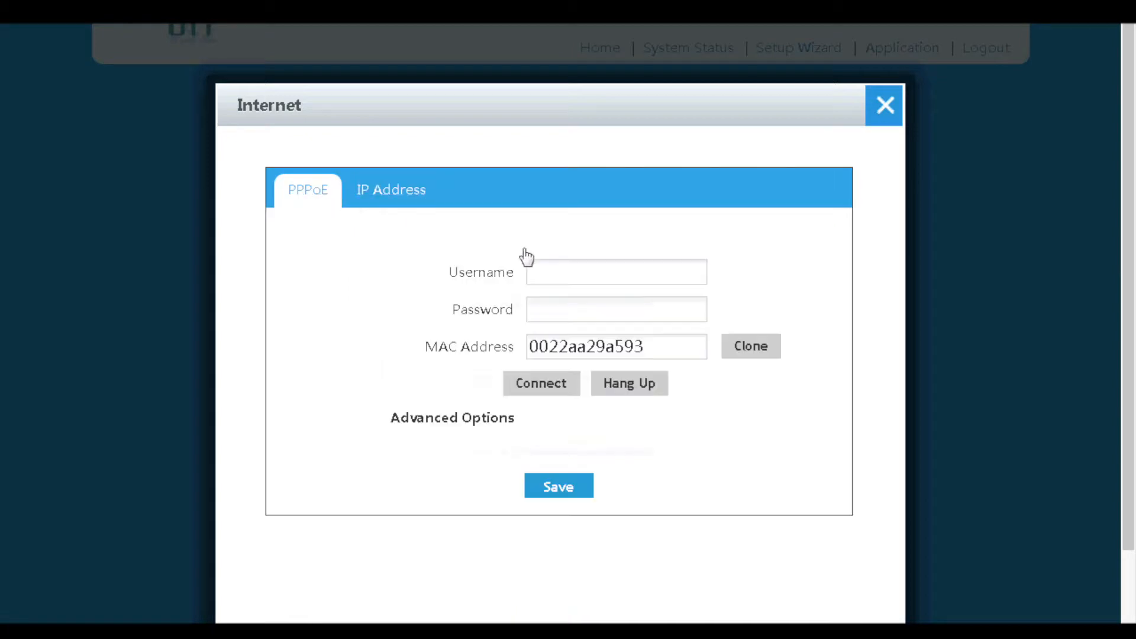
{"action": "mouse_move", "coordinate": [876, 123]}
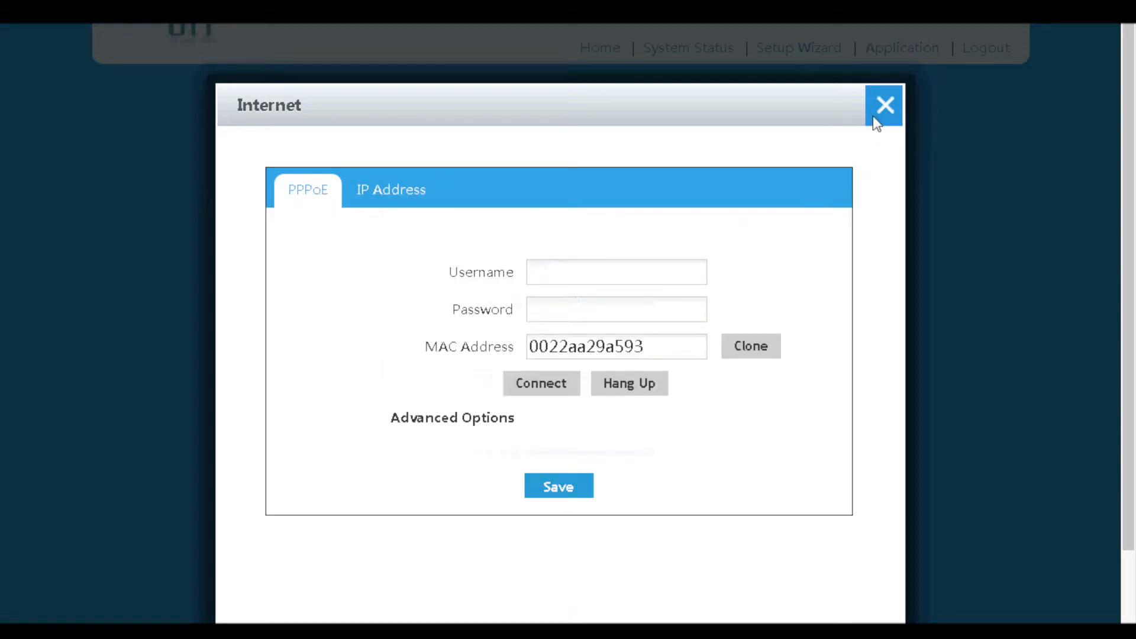
{"action": "mouse_move", "coordinate": [392, 190]}
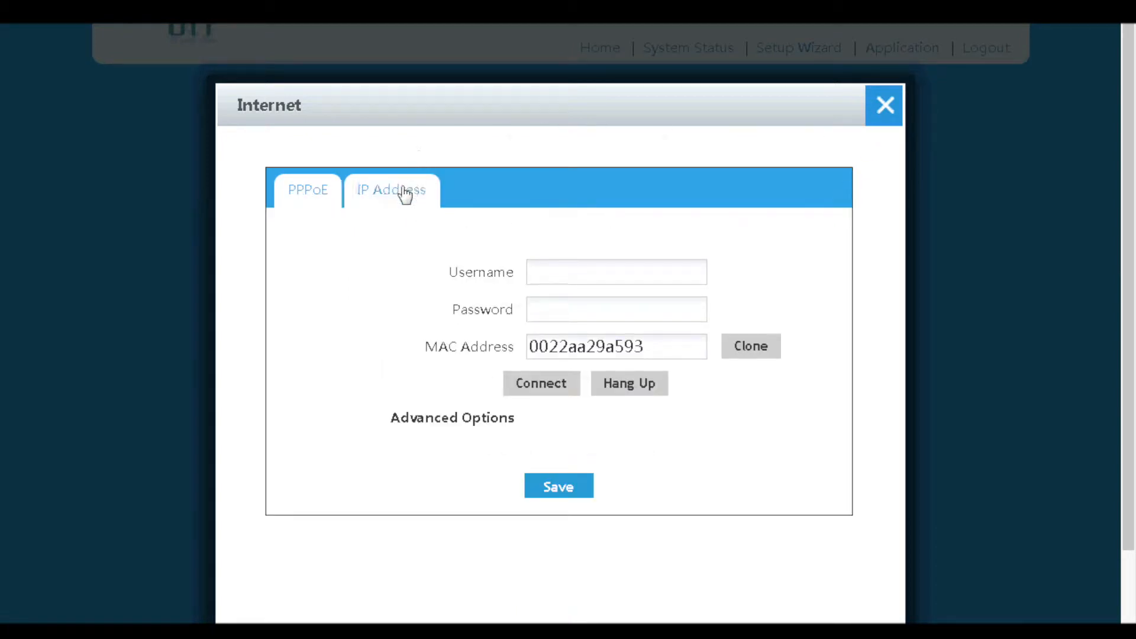
{"action": "left_click", "coordinate": [391, 189]}
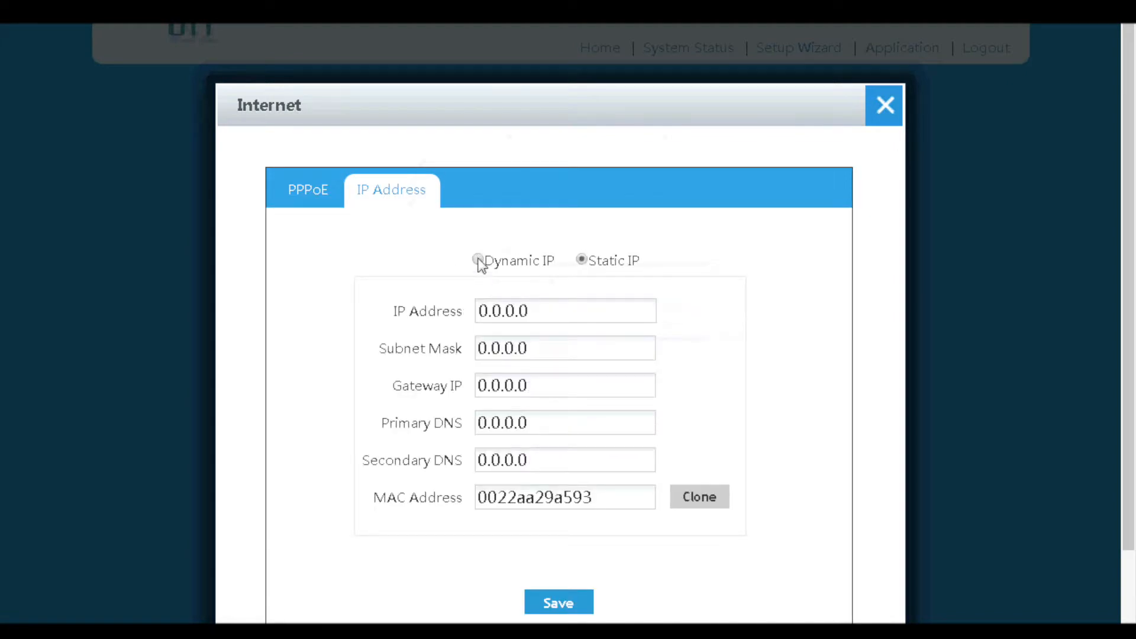
{"action": "left_click", "coordinate": [477, 260]}
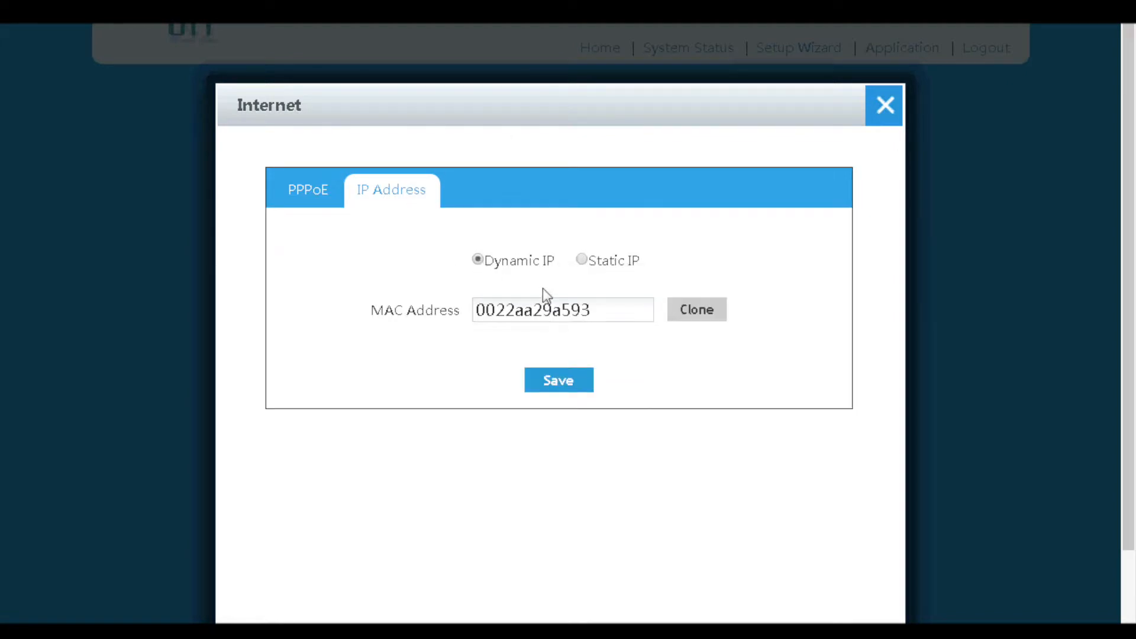
{"action": "mouse_move", "coordinate": [579, 277]}
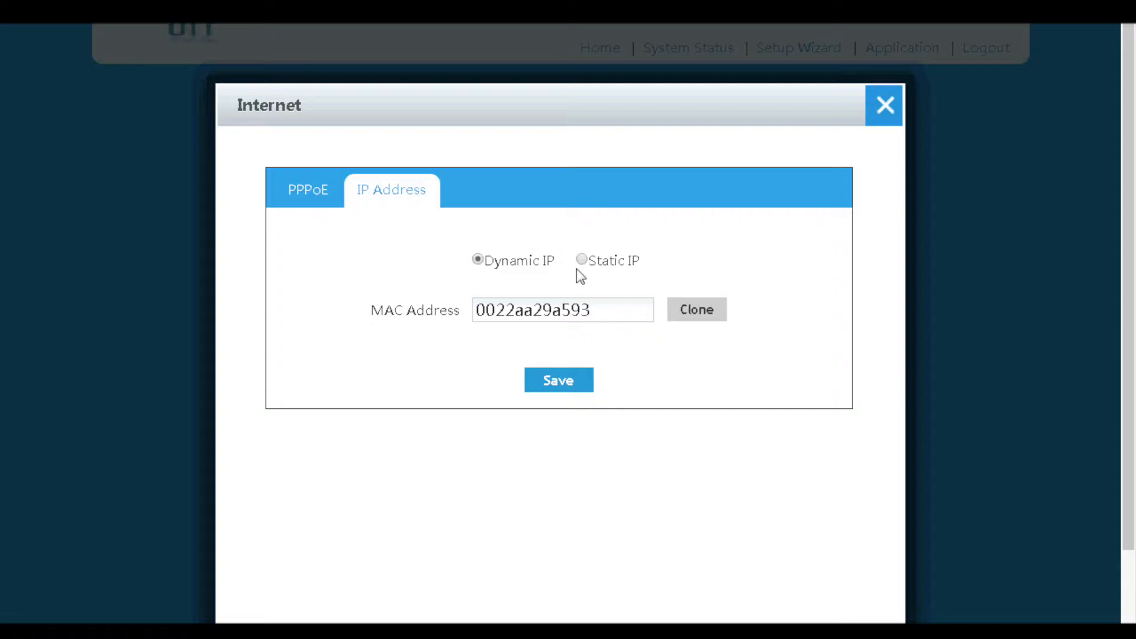
Inspect the Static IP address fields and PPPoE settings, then close Internet without saving
{"action": "left_click", "coordinate": [582, 259]}
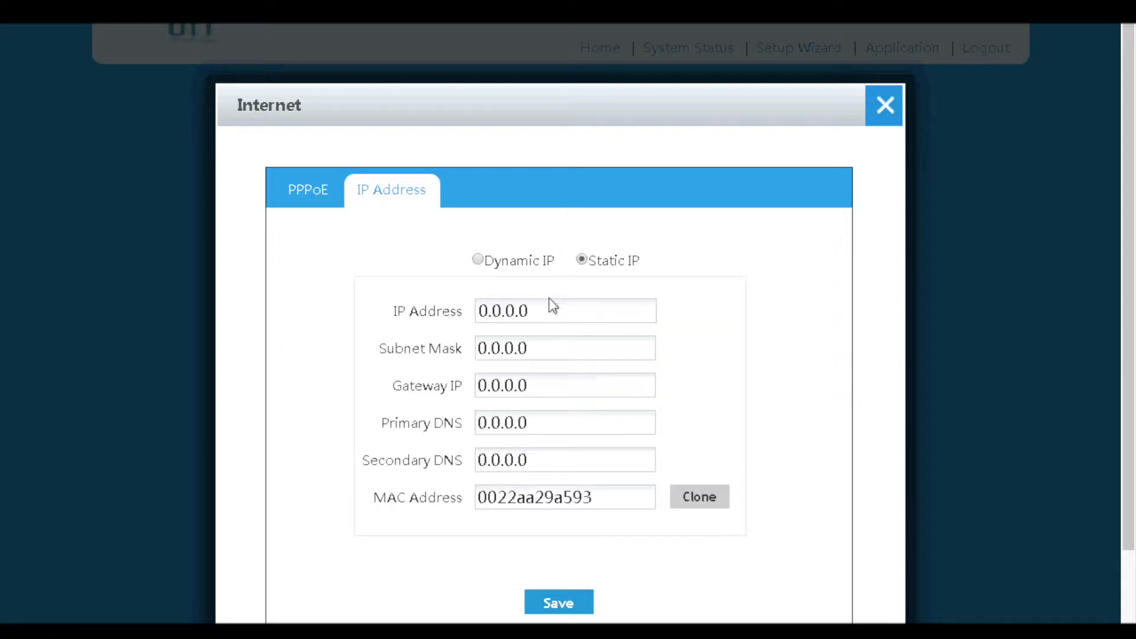
{"action": "triple_click", "coordinate": [501, 311]}
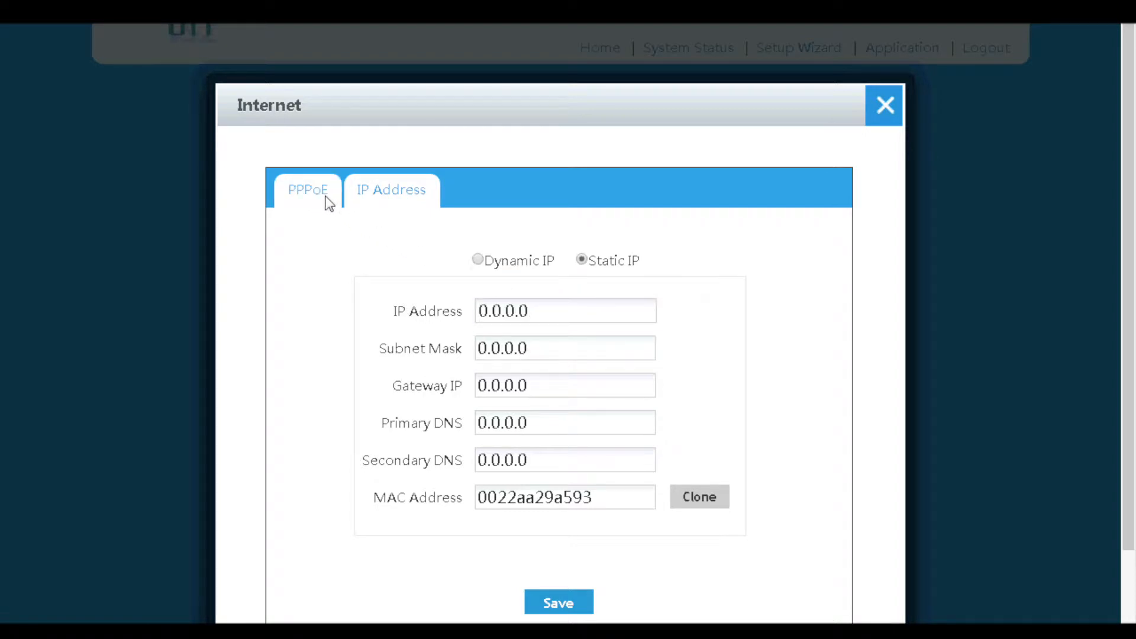
{"action": "left_click", "coordinate": [308, 190]}
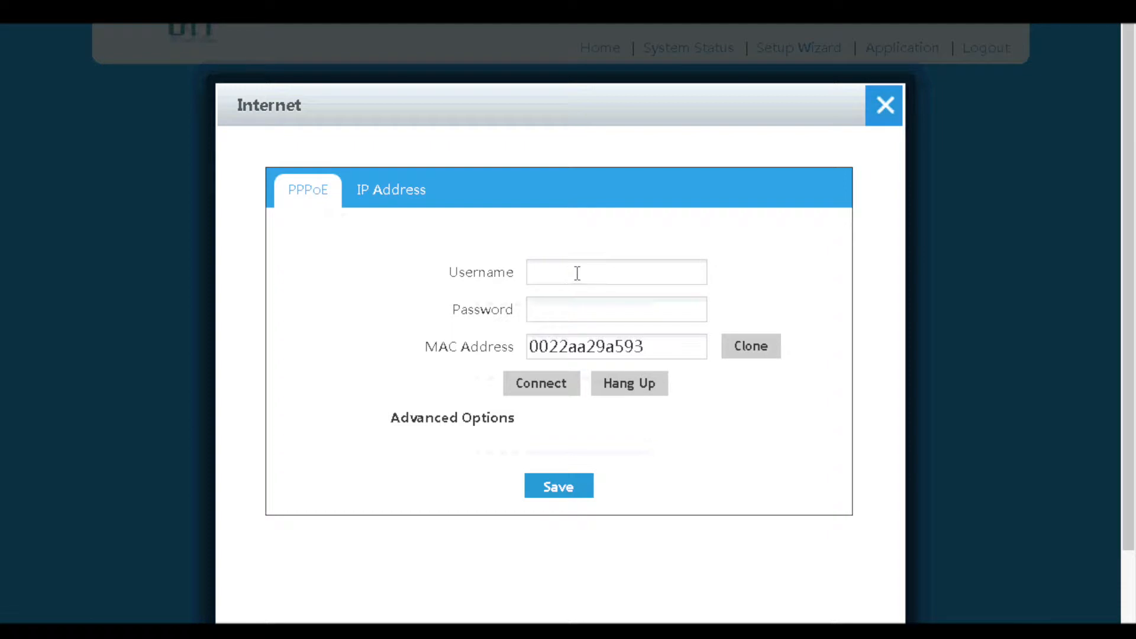
{"action": "mouse_move", "coordinate": [497, 421]}
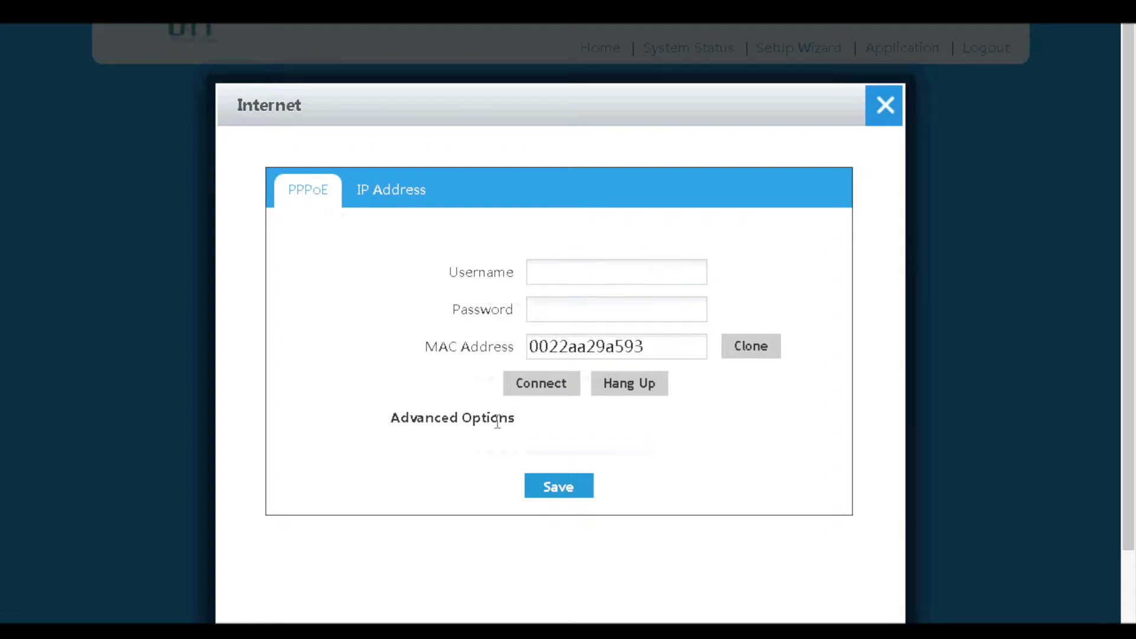
{"action": "mouse_move", "coordinate": [558, 317]}
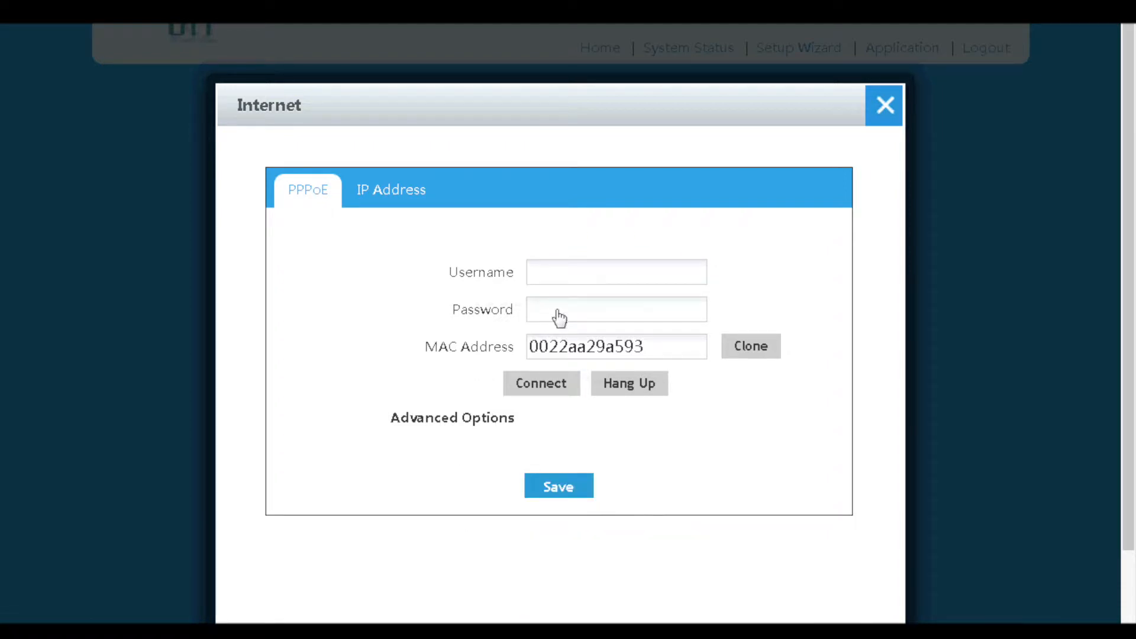
{"action": "left_click", "coordinate": [883, 106]}
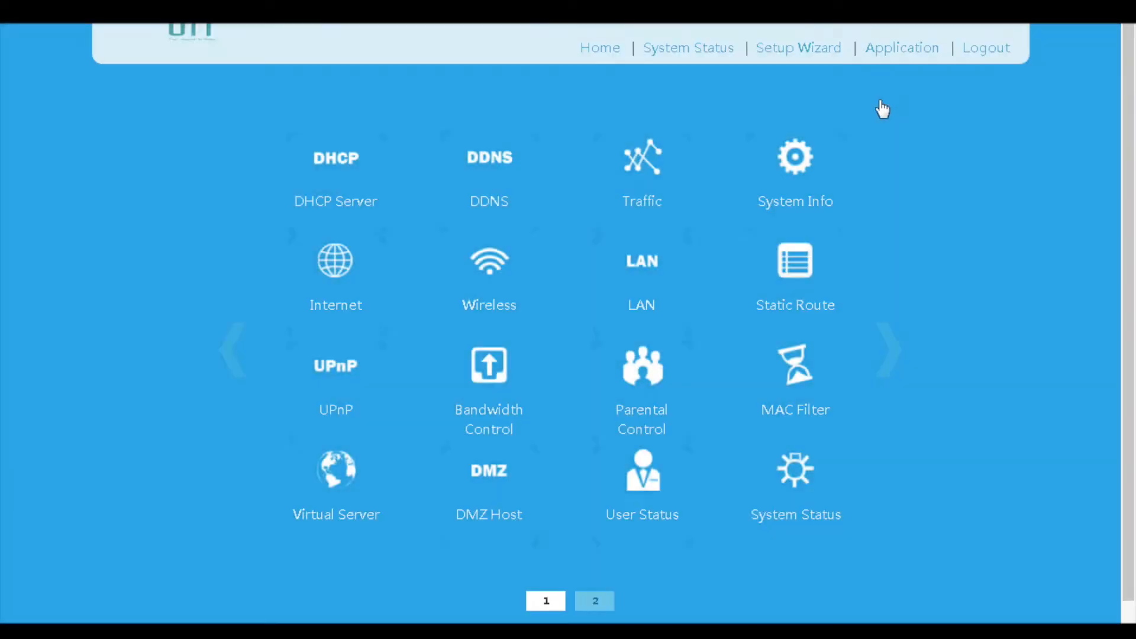
{"action": "mouse_move", "coordinate": [564, 275]}
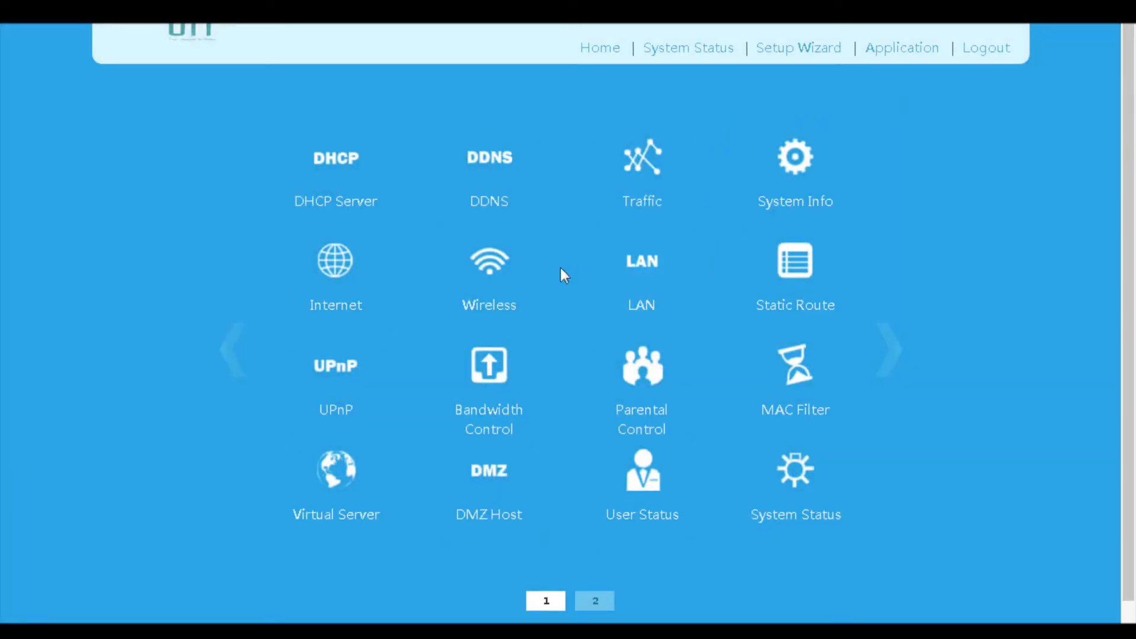
Review the 2.4G SSID 1 and SSID 2 names and set SSID 1 security to WPA-PSK/WPA2-PSK
{"action": "left_click", "coordinate": [488, 260]}
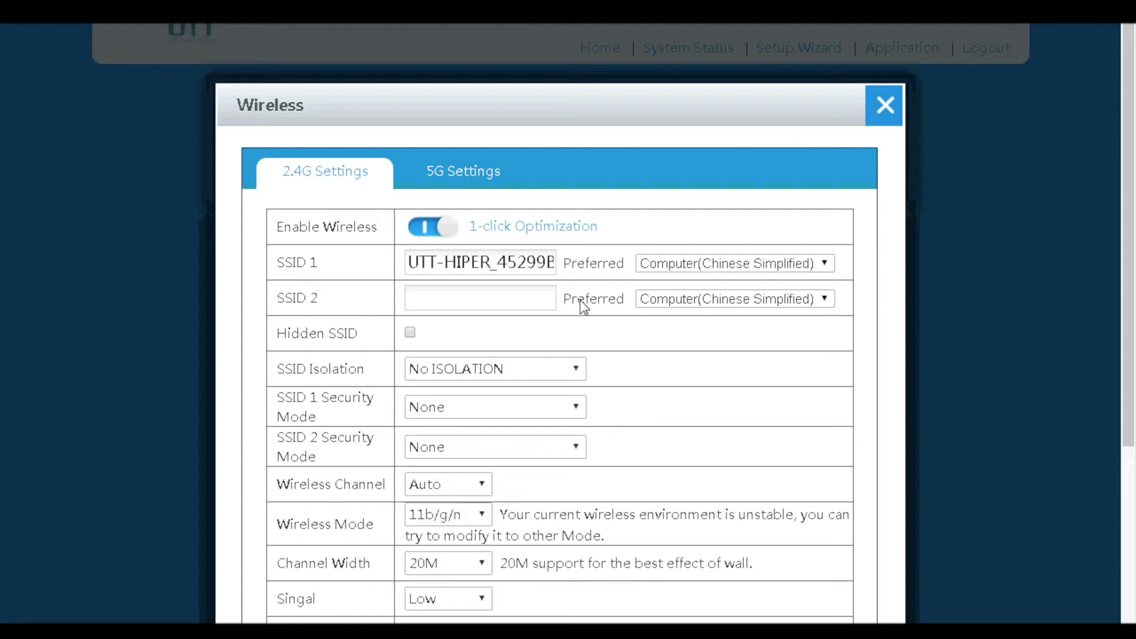
{"action": "mouse_move", "coordinate": [489, 263]}
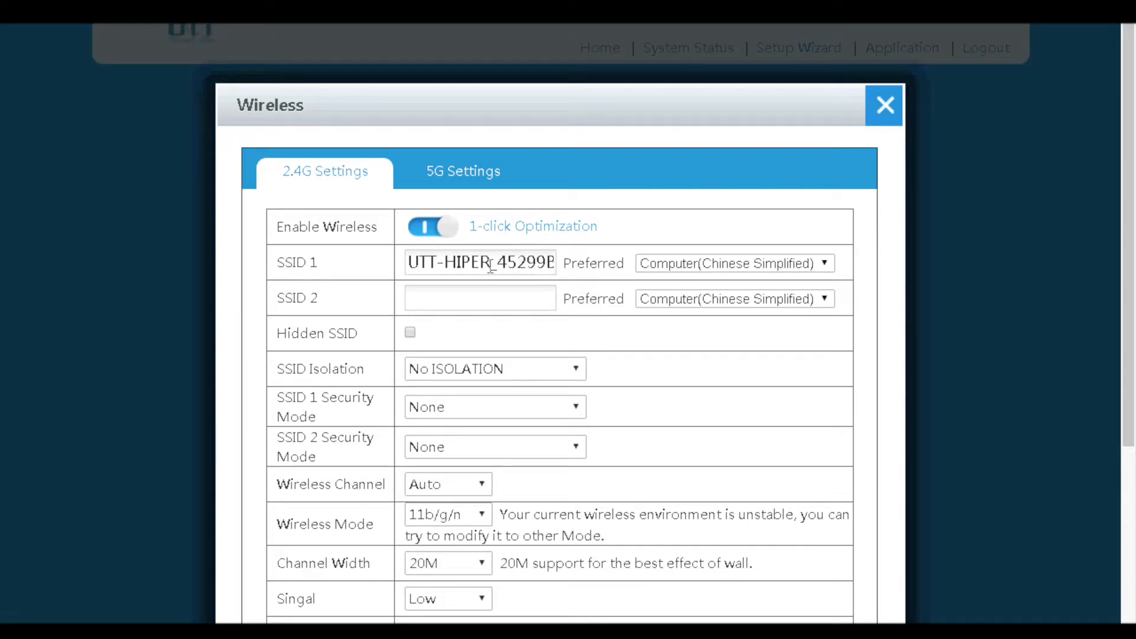
{"action": "mouse_move", "coordinate": [498, 283]}
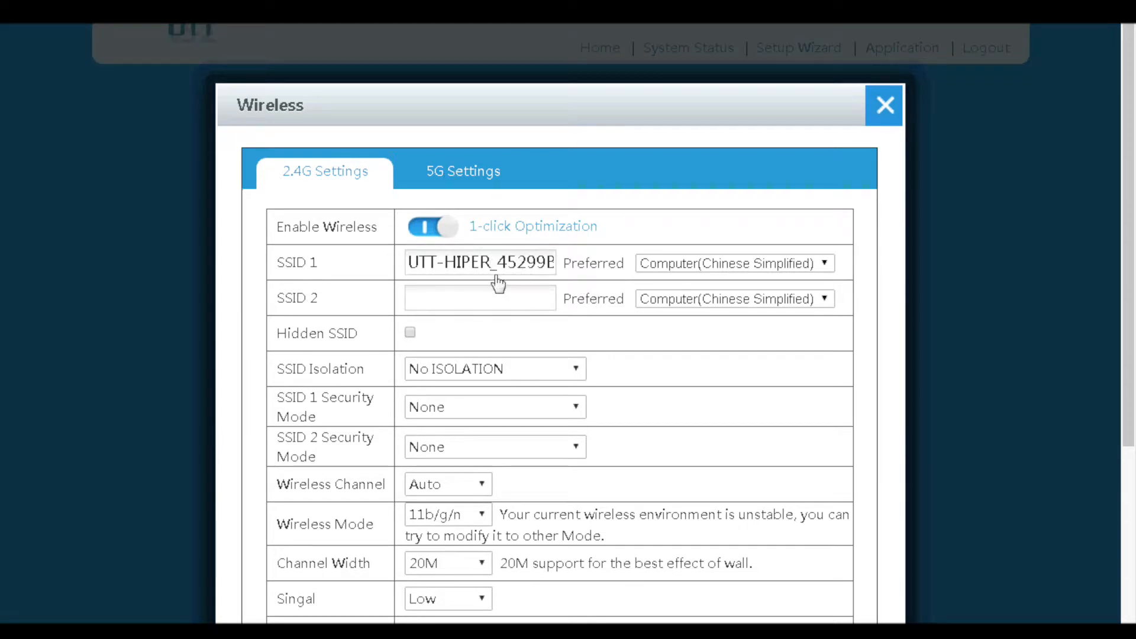
{"action": "triple_click", "coordinate": [480, 263]}
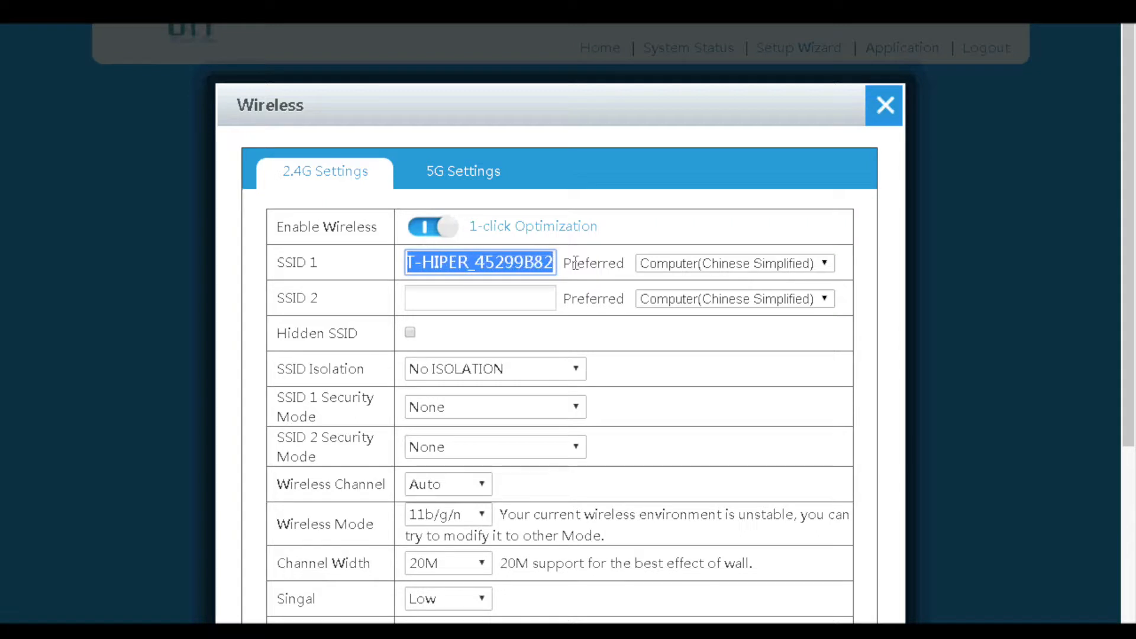
{"action": "left_click", "coordinate": [480, 299]}
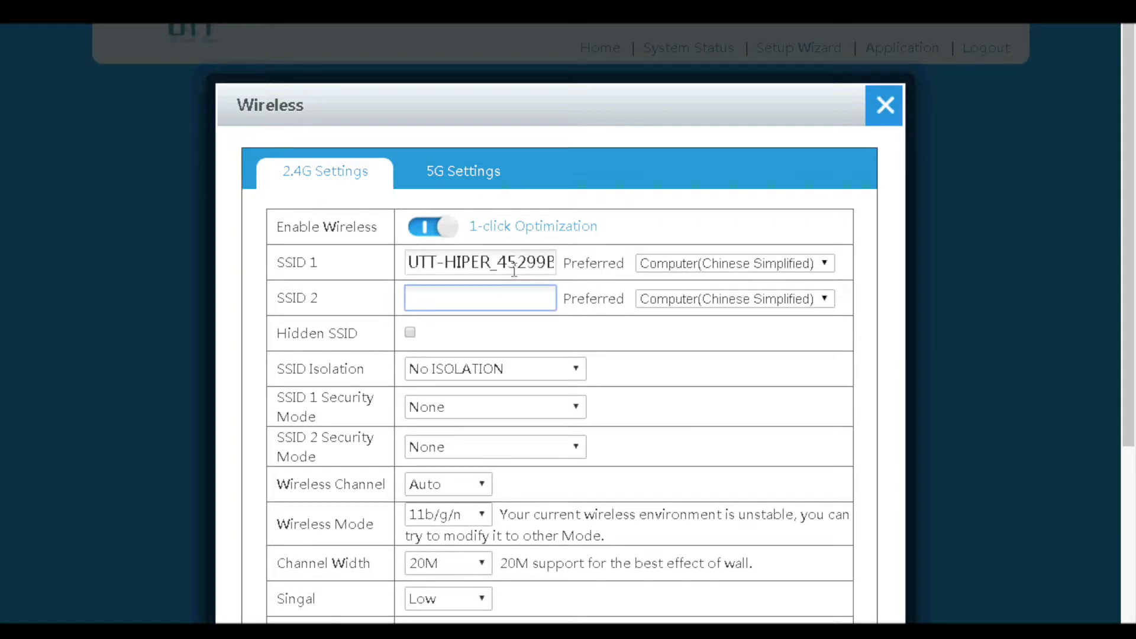
{"action": "left_click", "coordinate": [480, 263]}
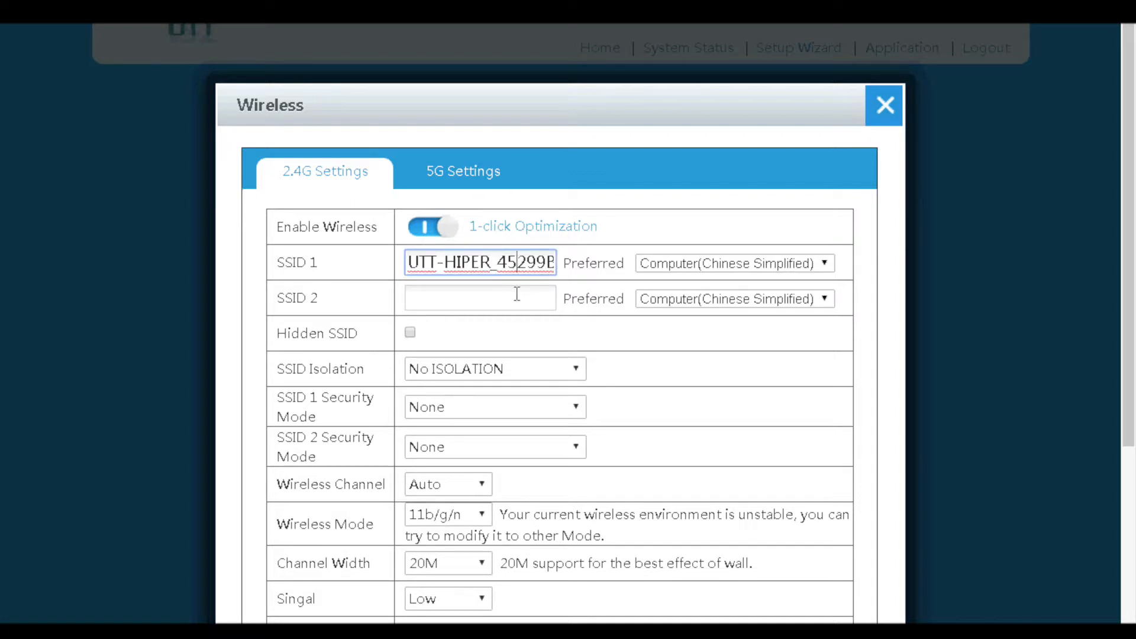
{"action": "scroll", "scroll_direction": "down", "scroll_amount": 3}
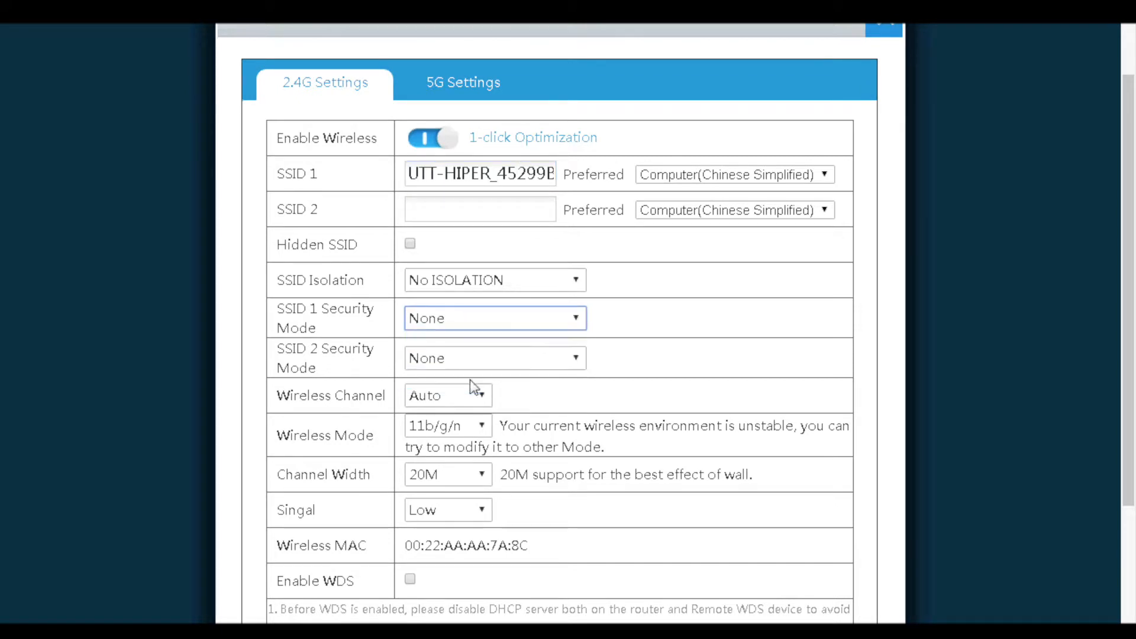
{"action": "left_click", "coordinate": [494, 318]}
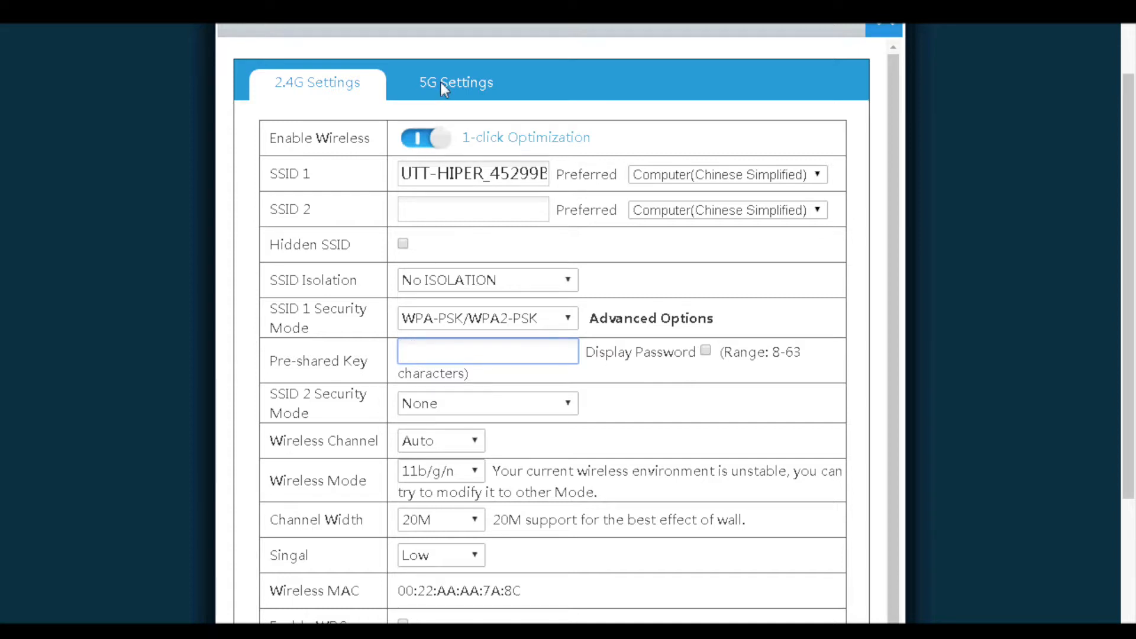
View the 5G wireless settings, then close Wireless without saving
{"action": "left_click", "coordinate": [456, 82]}
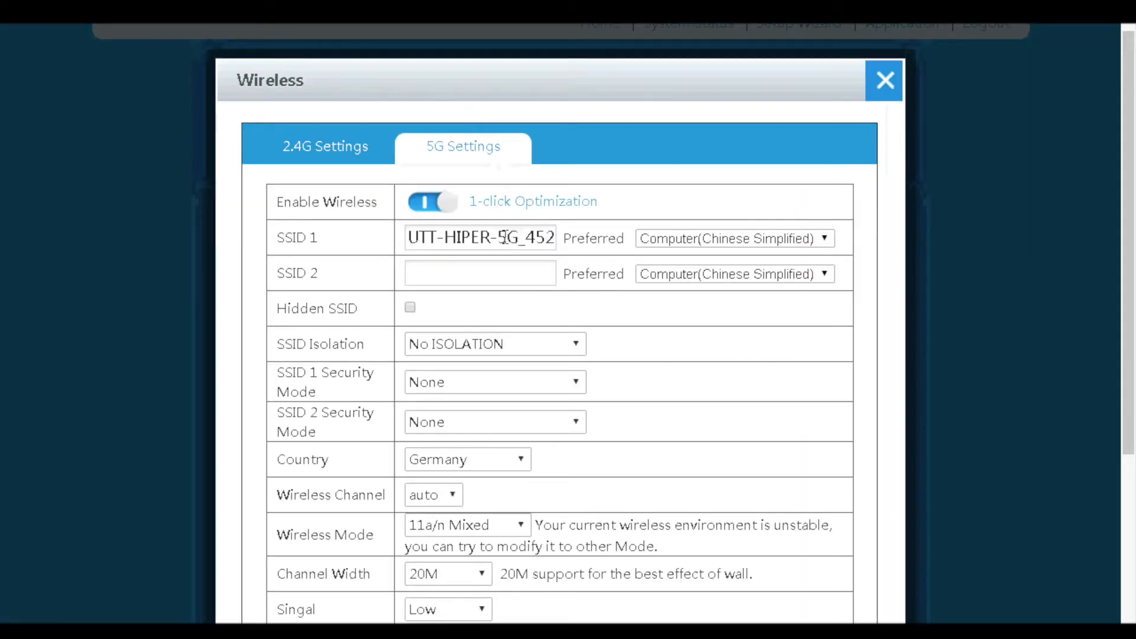
{"action": "left_click", "coordinate": [882, 80]}
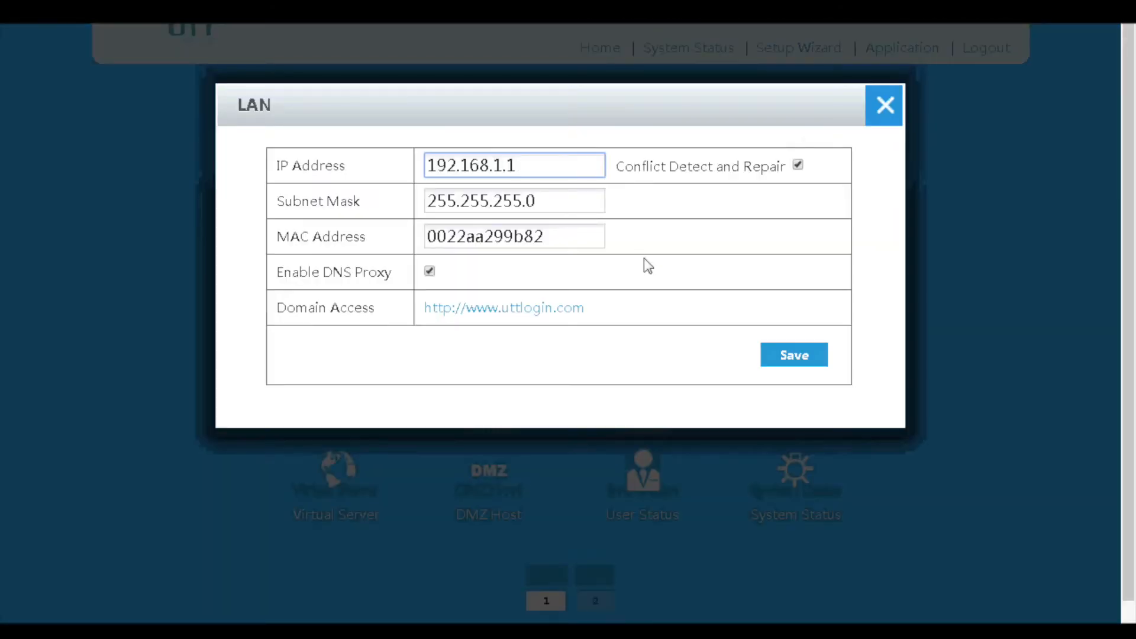
Inspect the LAN address fields and toggle Conflict Detect and Repair
{"action": "left_click", "coordinate": [514, 166]}
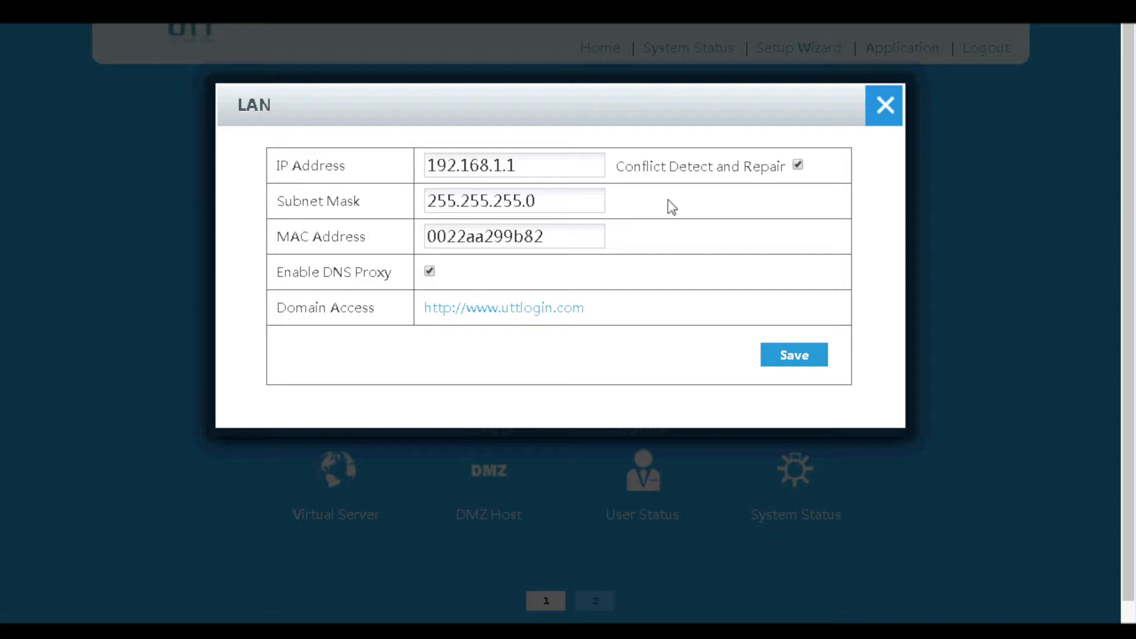
{"action": "mouse_move", "coordinate": [673, 199]}
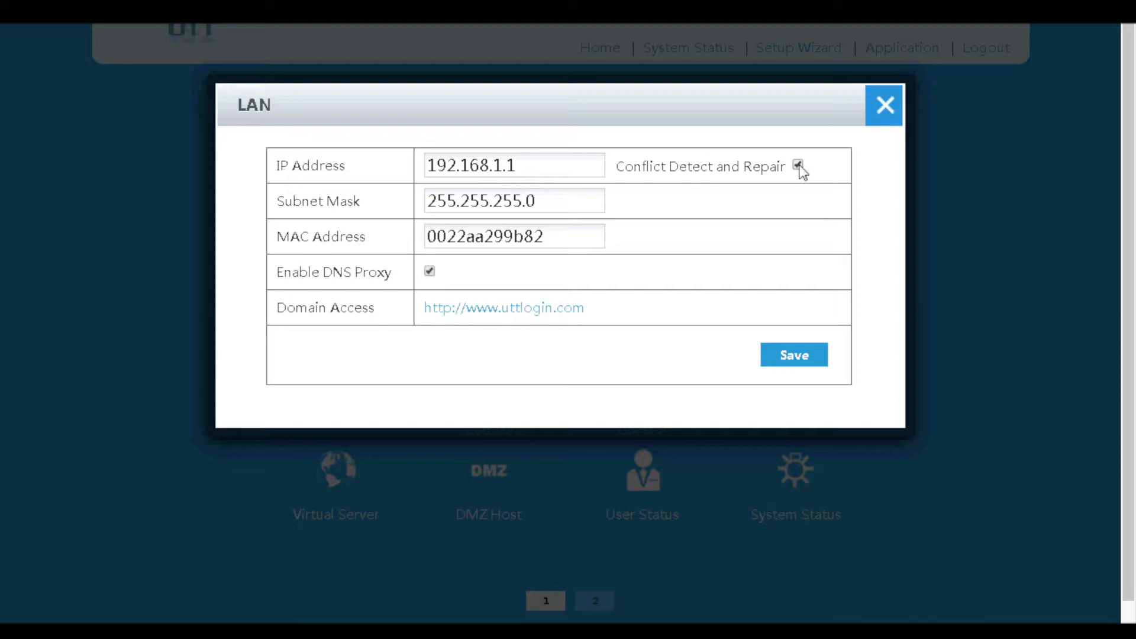
{"action": "left_click", "coordinate": [797, 166]}
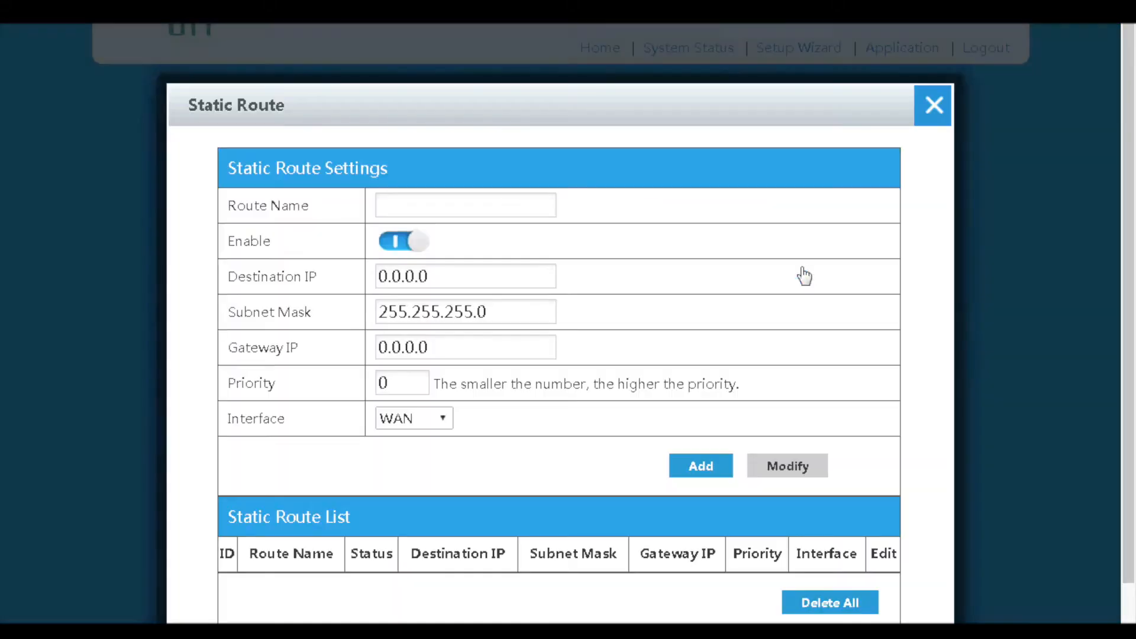
Close the Static Route, UPnP and Bandwidth Control windows in turn
{"action": "scroll", "scroll_direction": "up", "scroll_amount": 3}
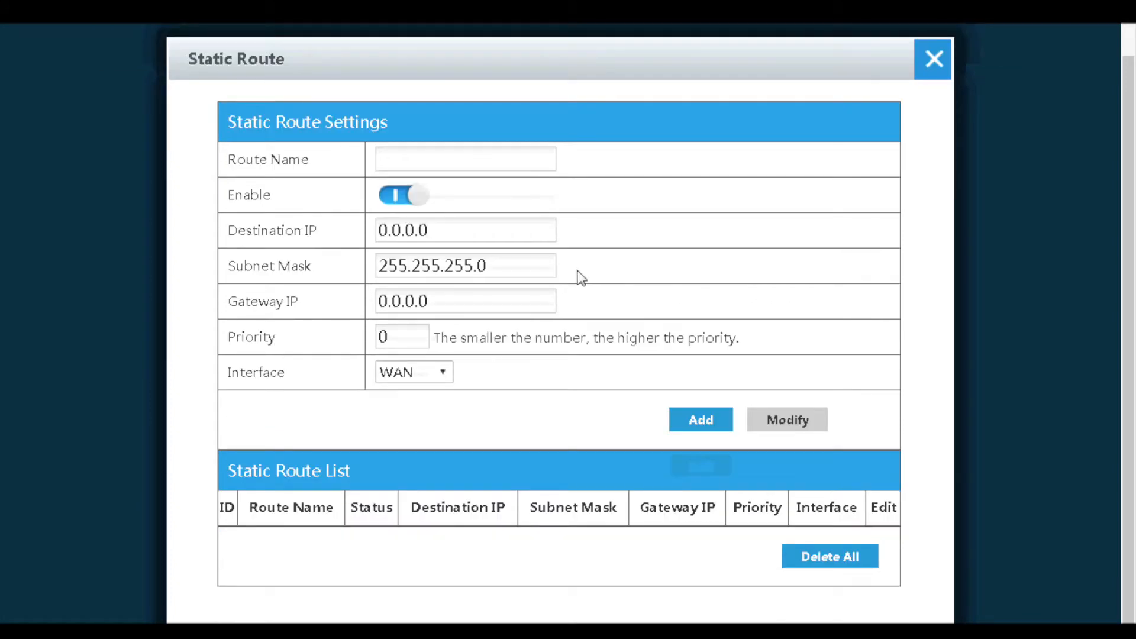
{"action": "mouse_move", "coordinate": [685, 399]}
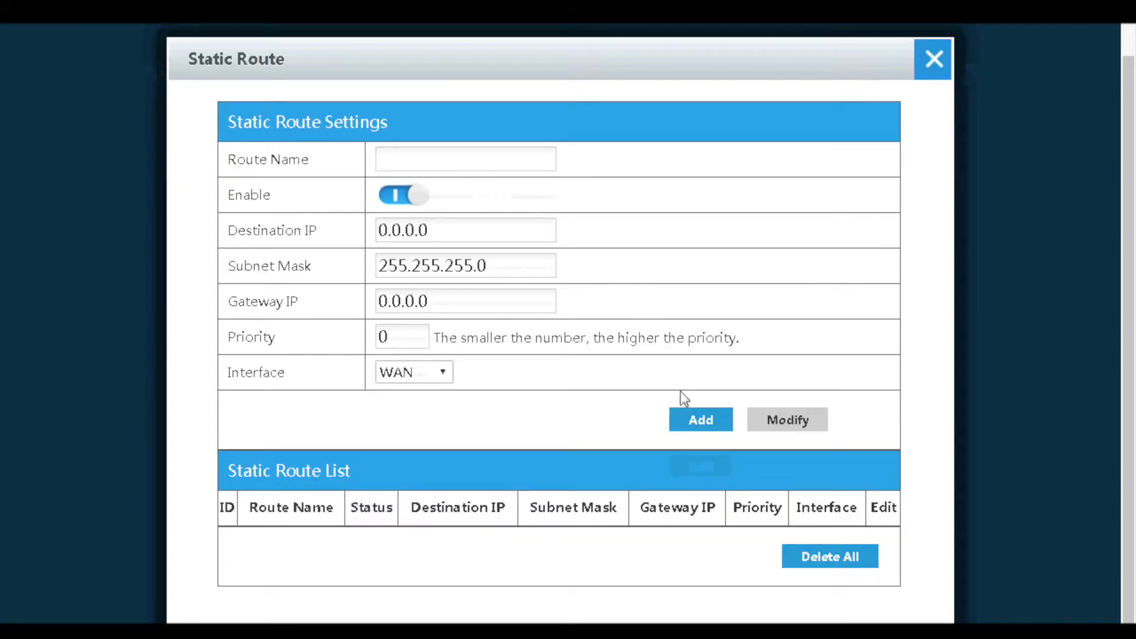
{"action": "mouse_move", "coordinate": [933, 59]}
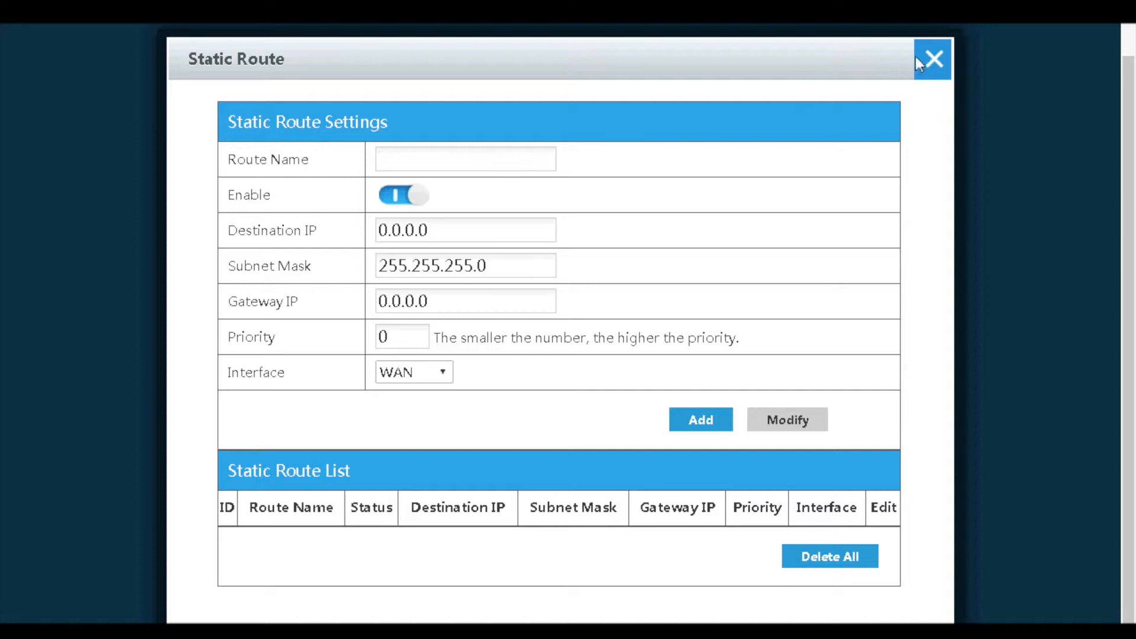
{"action": "left_click", "coordinate": [933, 59]}
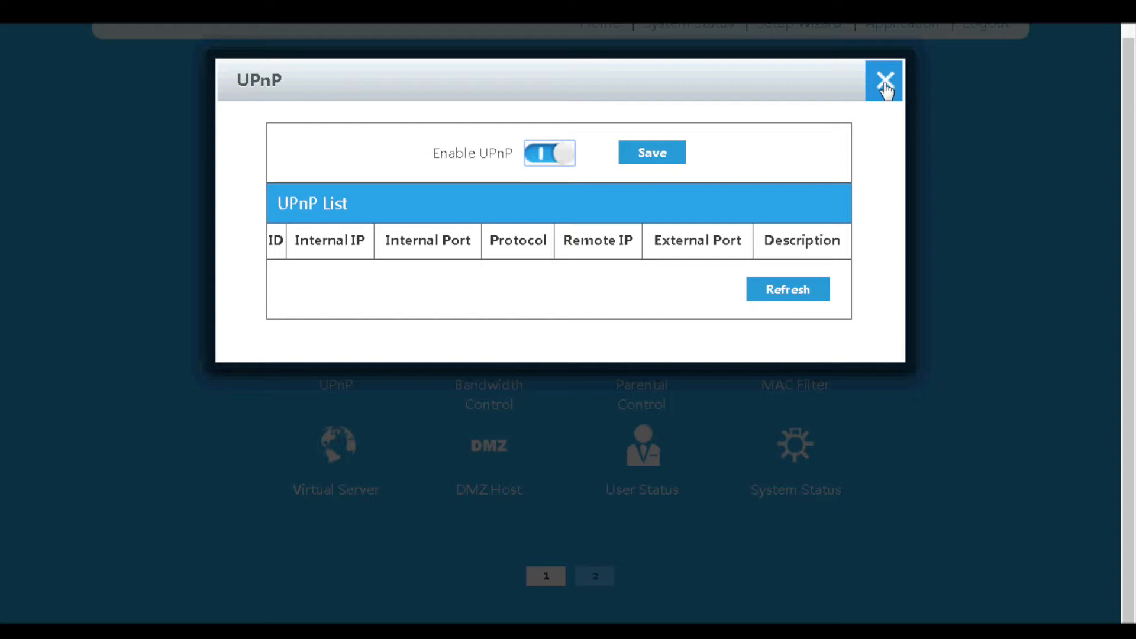
{"action": "left_click", "coordinate": [884, 79]}
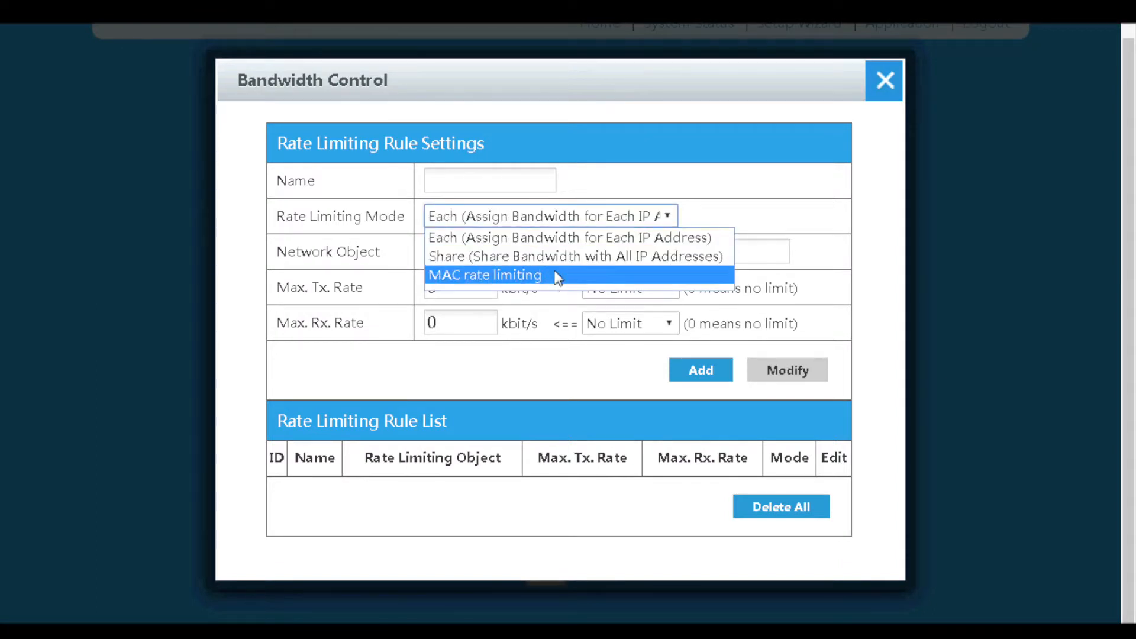
{"action": "left_click", "coordinate": [884, 80]}
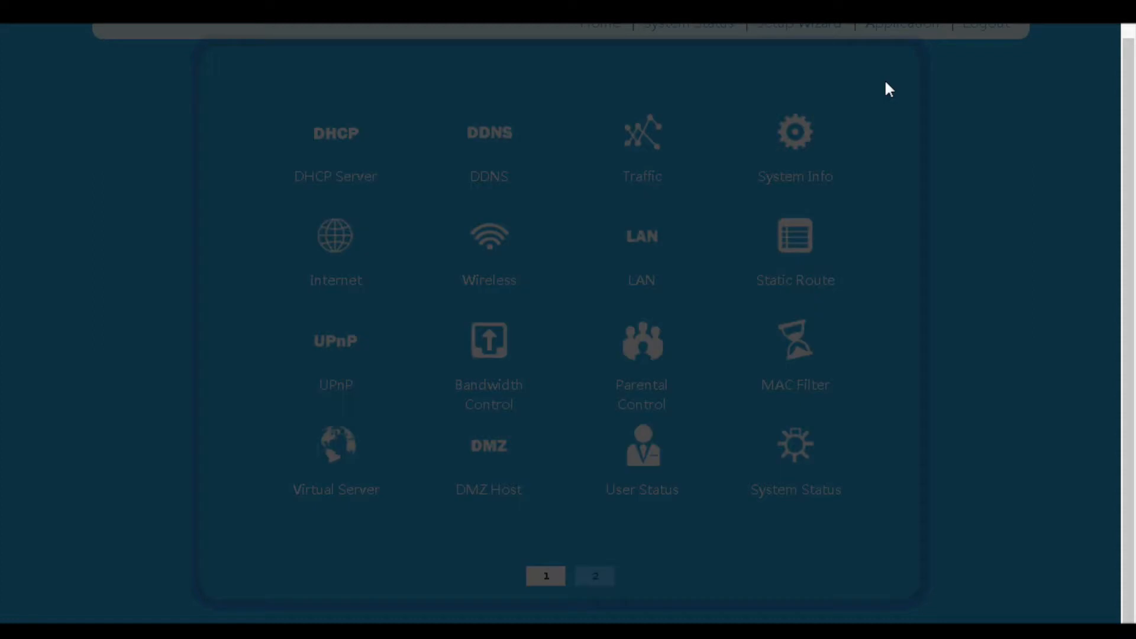
Review Parental Control's parental MAC list and allowed domain entry fields, then close it
{"action": "left_click", "coordinate": [640, 341]}
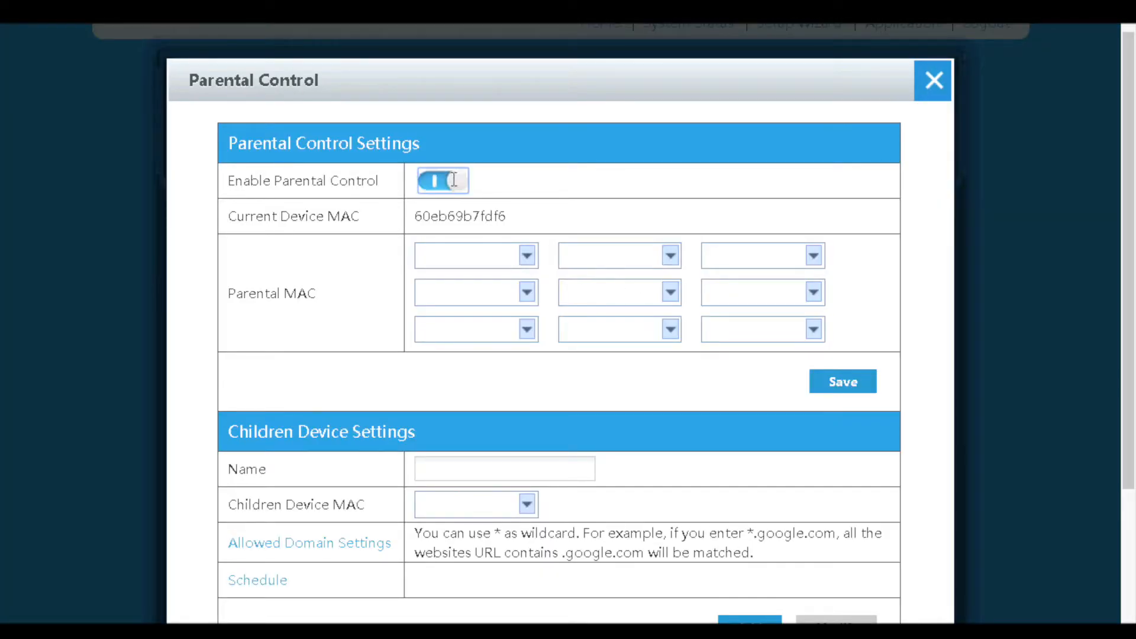
{"action": "left_click", "coordinate": [527, 255]}
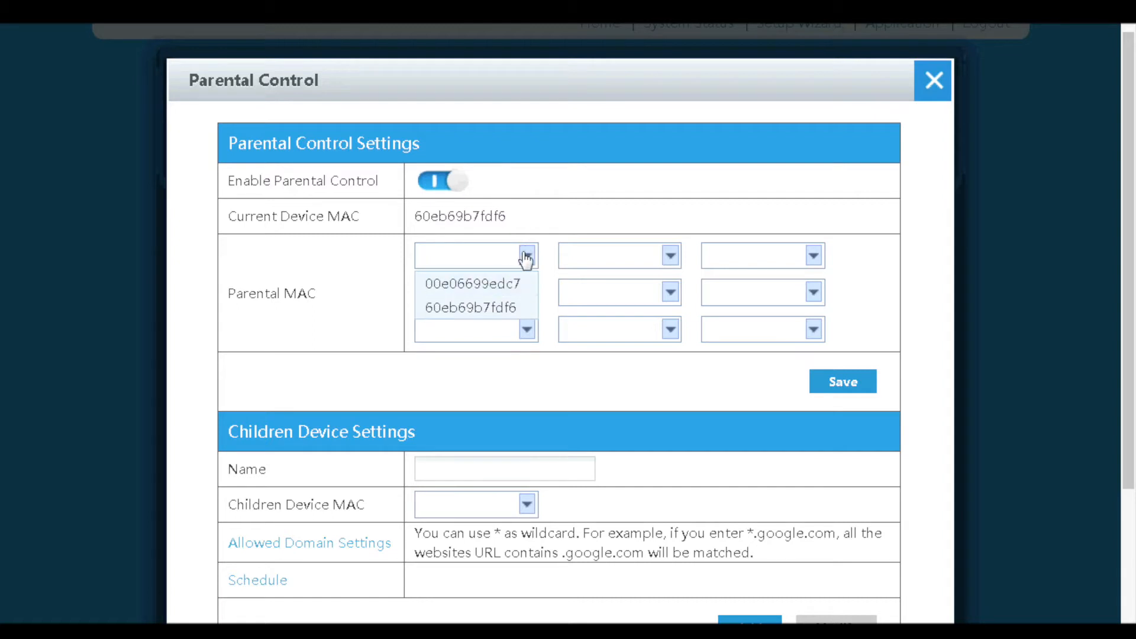
{"action": "scroll", "scroll_direction": "down", "scroll_amount": 3}
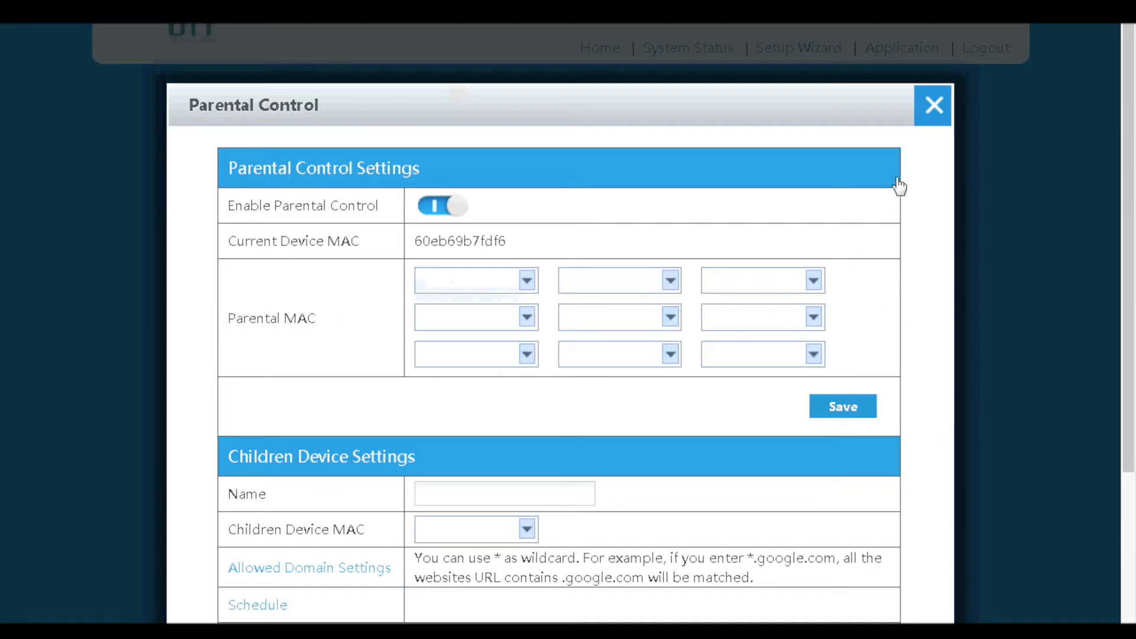
{"action": "scroll", "scroll_direction": "down", "scroll_amount": 3}
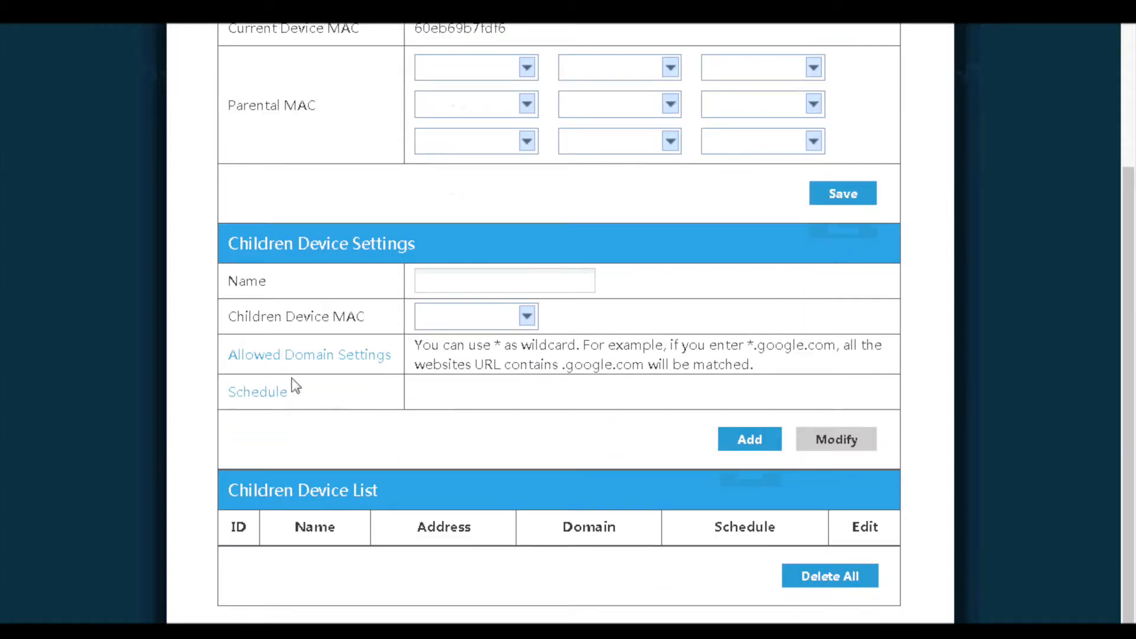
{"action": "left_click", "coordinate": [308, 354]}
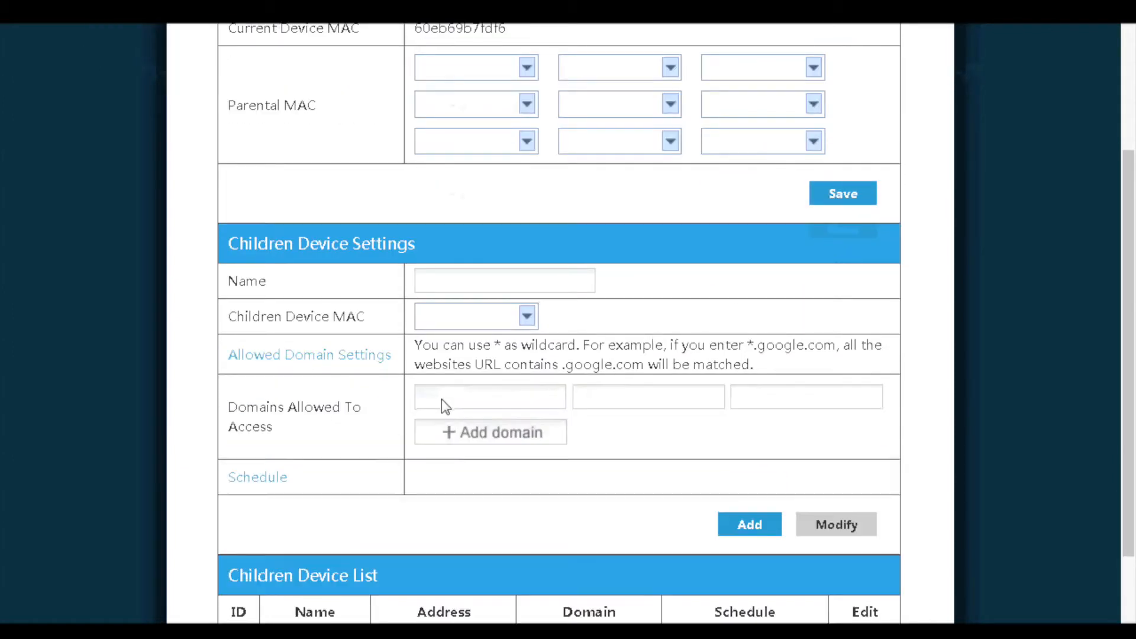
{"action": "left_click", "coordinate": [489, 396]}
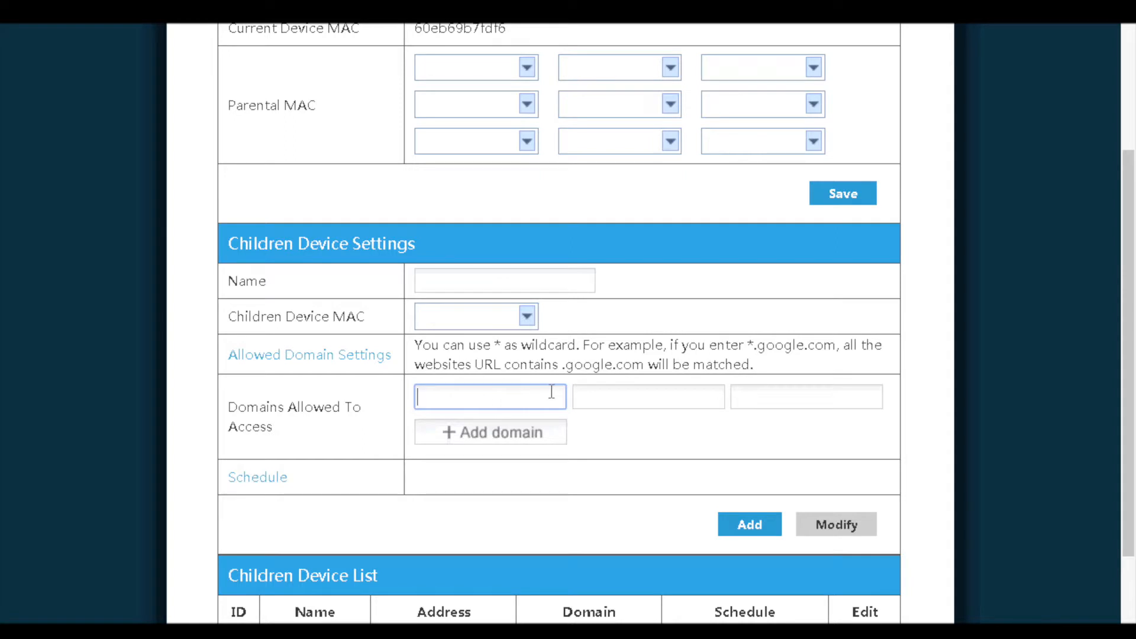
{"action": "scroll", "scroll_direction": "up", "scroll_amount": 3}
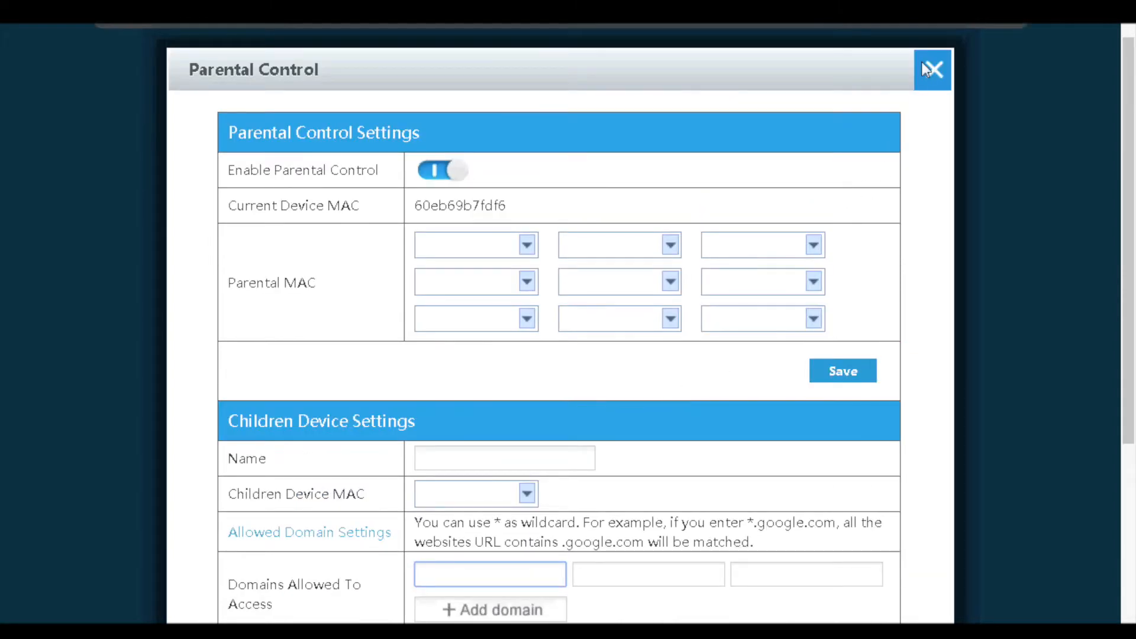
{"action": "left_click", "coordinate": [932, 70]}
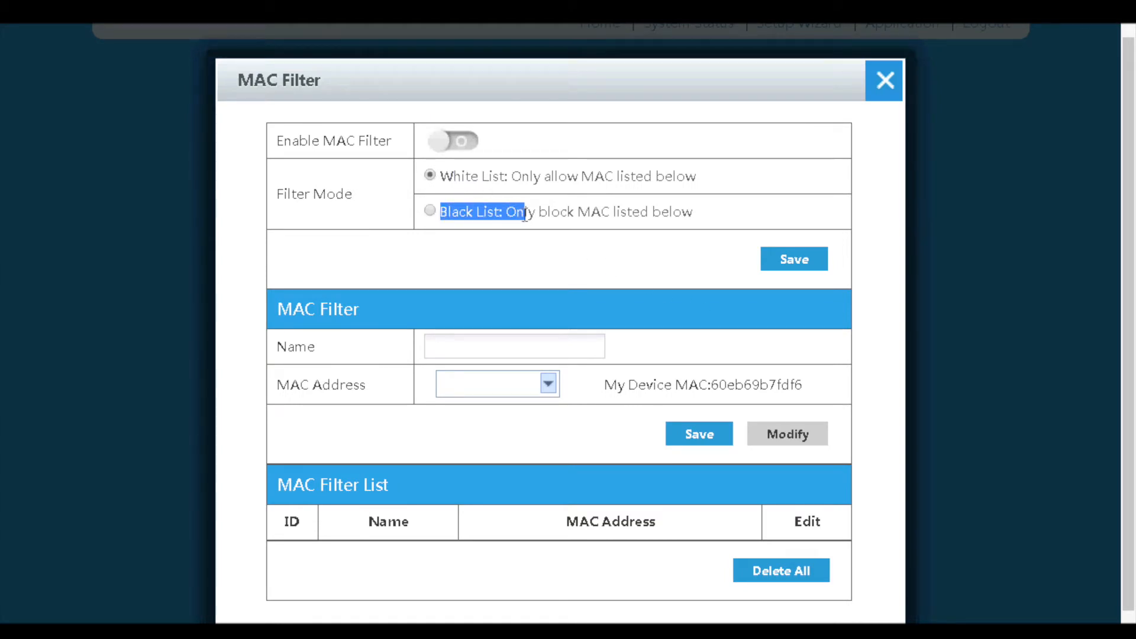
Enable MAC Filter in Black List mode, then close it without saving
{"action": "left_click", "coordinate": [451, 140]}
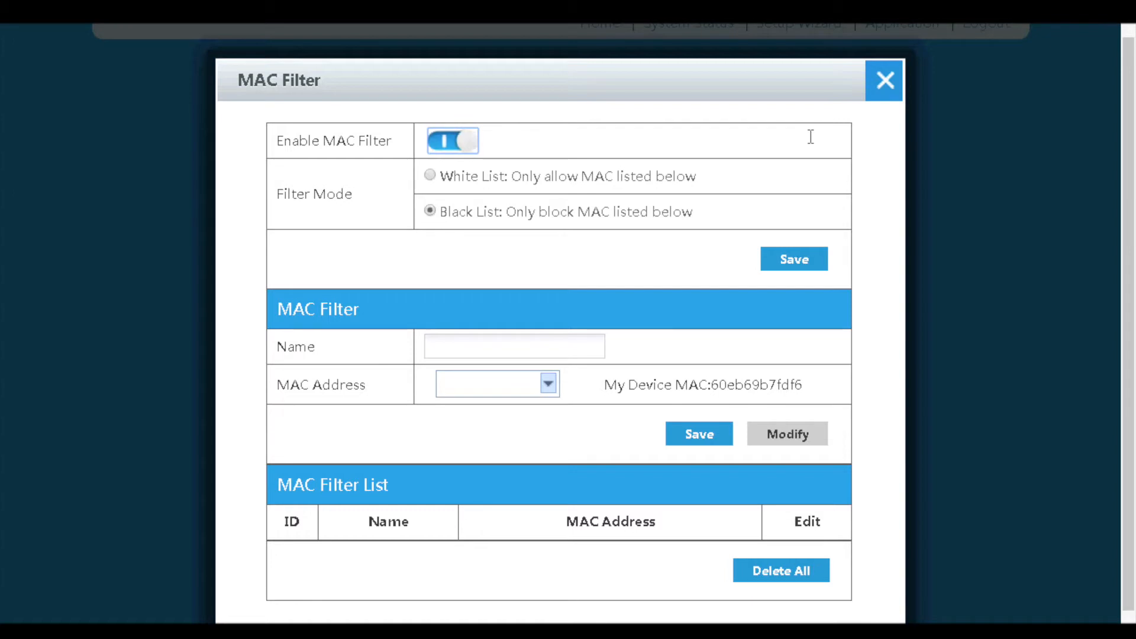
{"action": "left_click", "coordinate": [883, 81]}
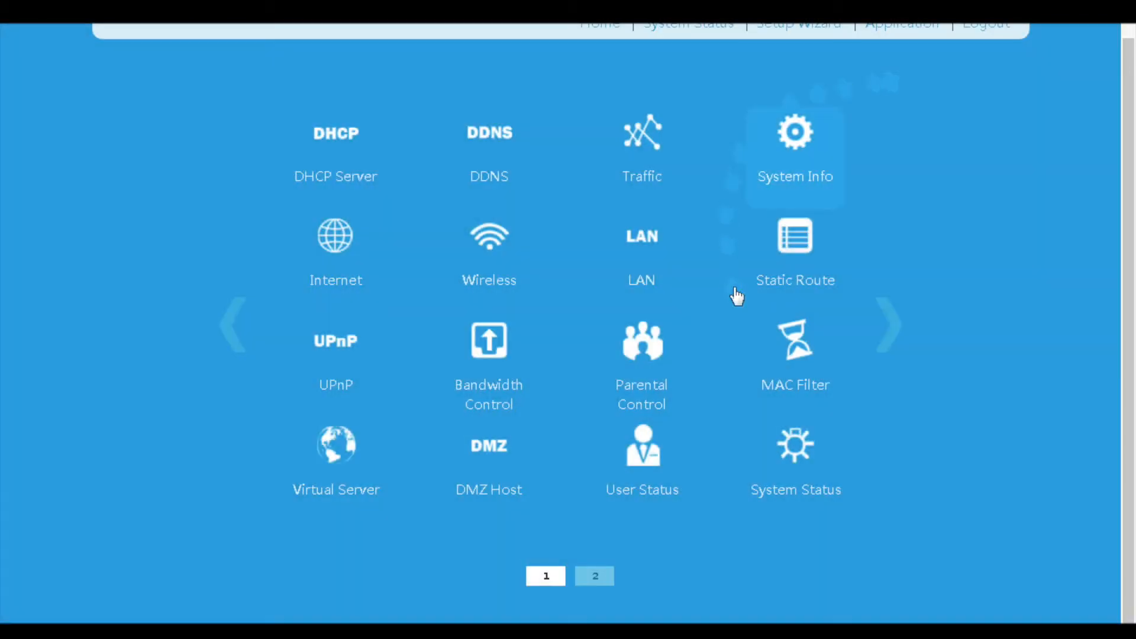
{"action": "left_click", "coordinate": [335, 445]}
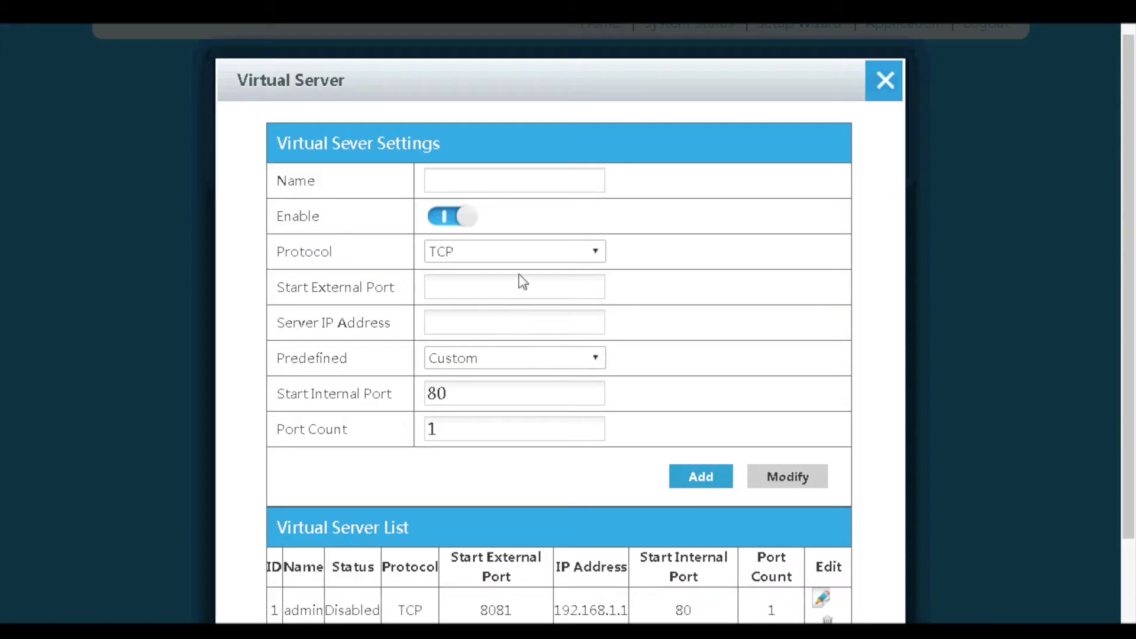
{"action": "left_click", "coordinate": [515, 251]}
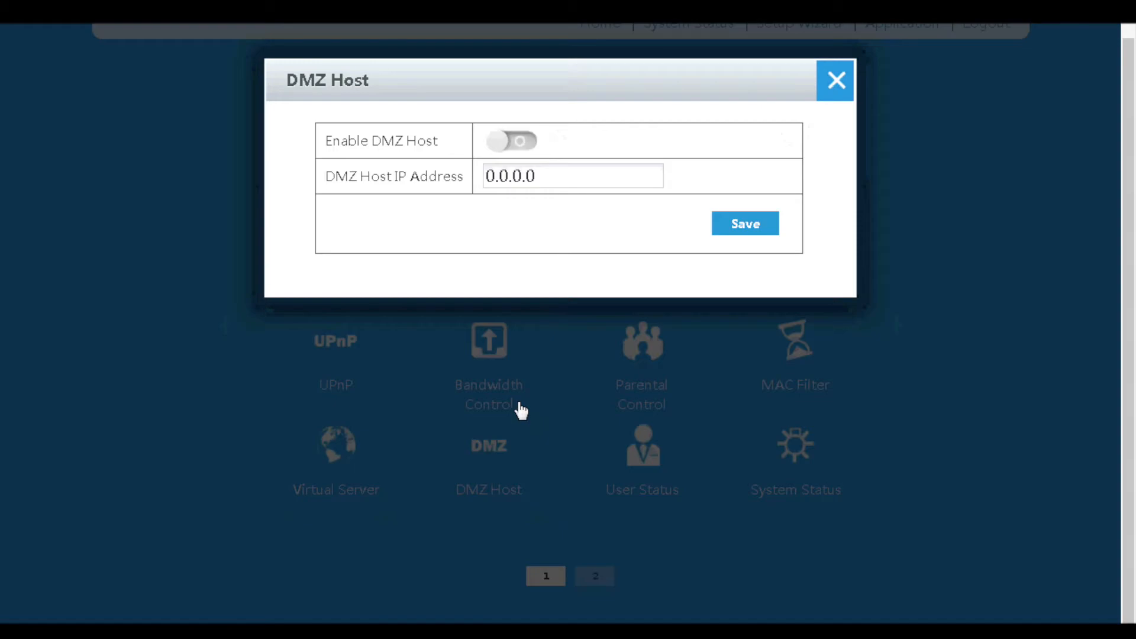
{"action": "left_click", "coordinate": [511, 141]}
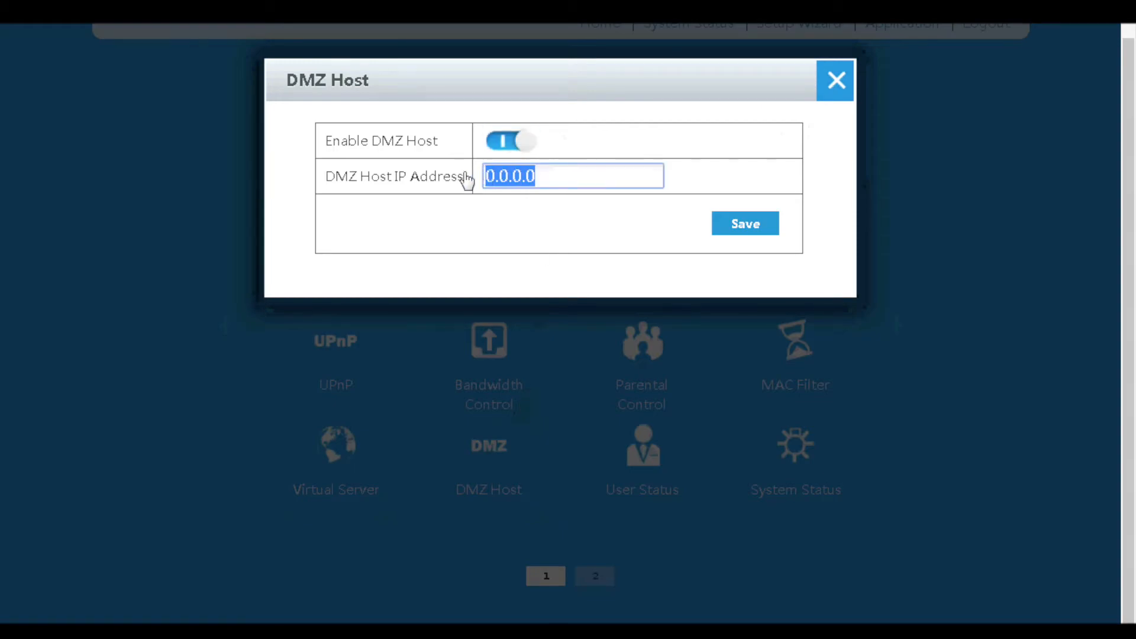
{"action": "mouse_move", "coordinate": [662, 154]}
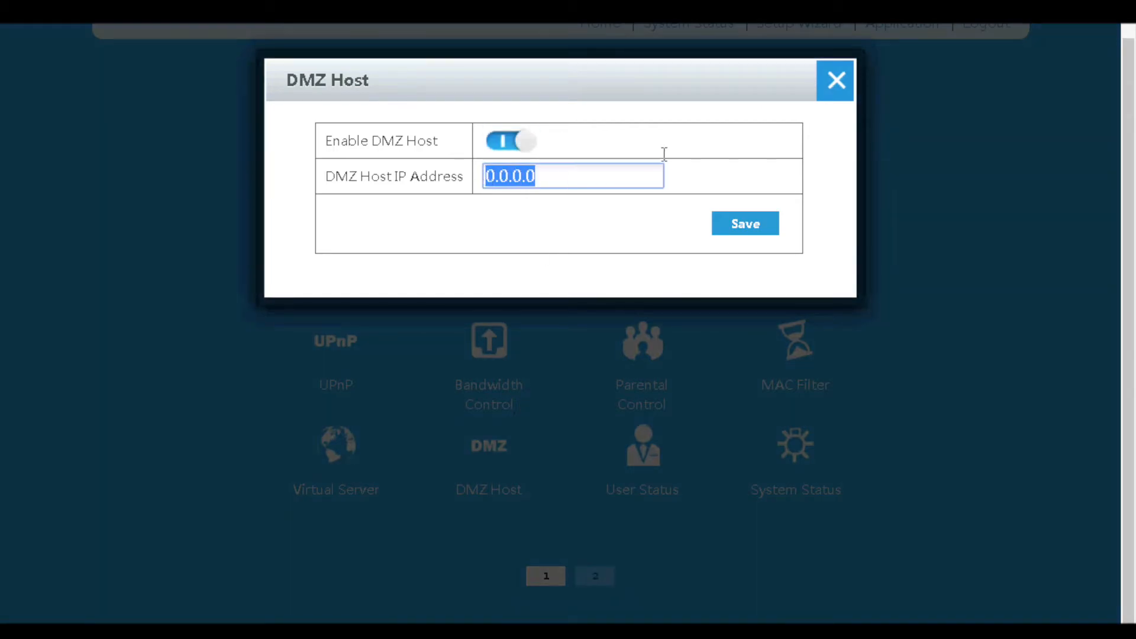
{"action": "mouse_move", "coordinate": [744, 134]}
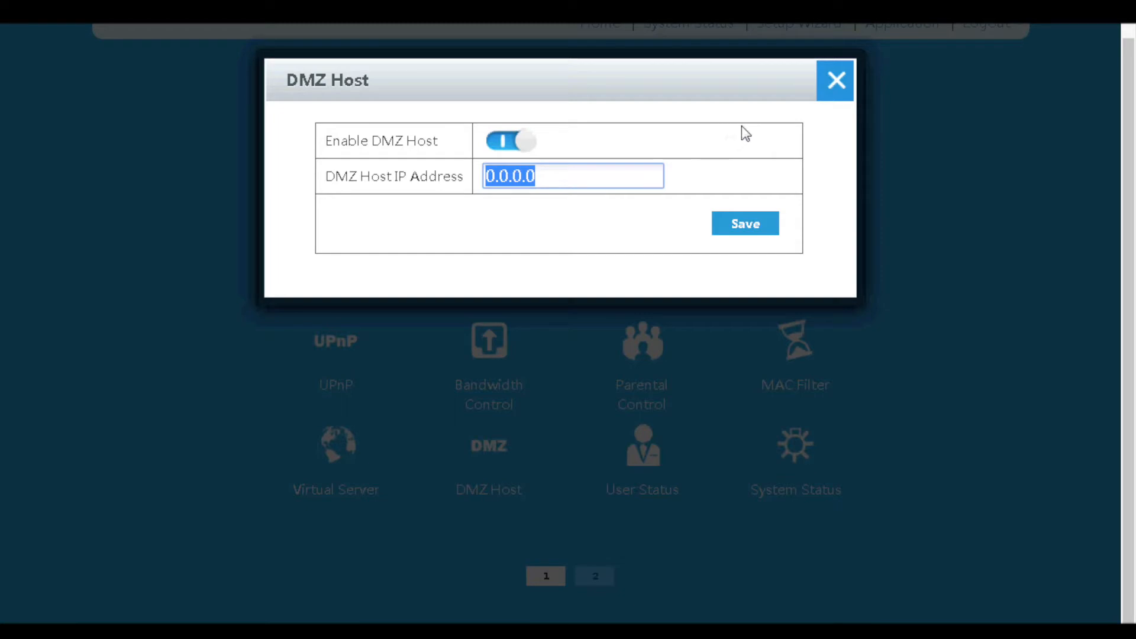
{"action": "mouse_move", "coordinate": [786, 131]}
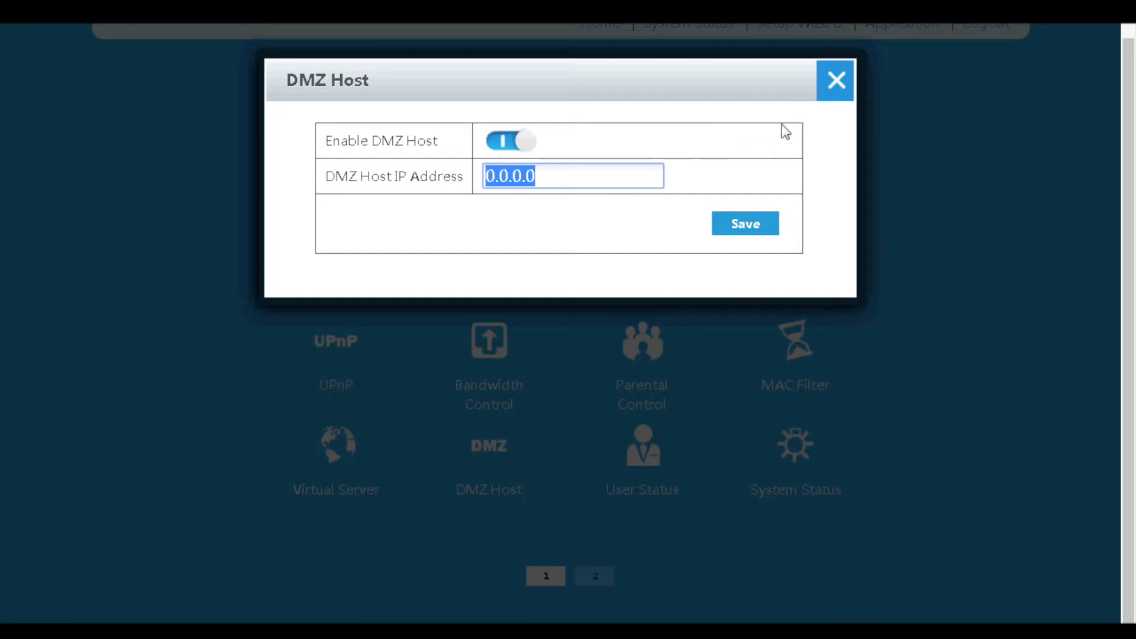
{"action": "left_click", "coordinate": [835, 81]}
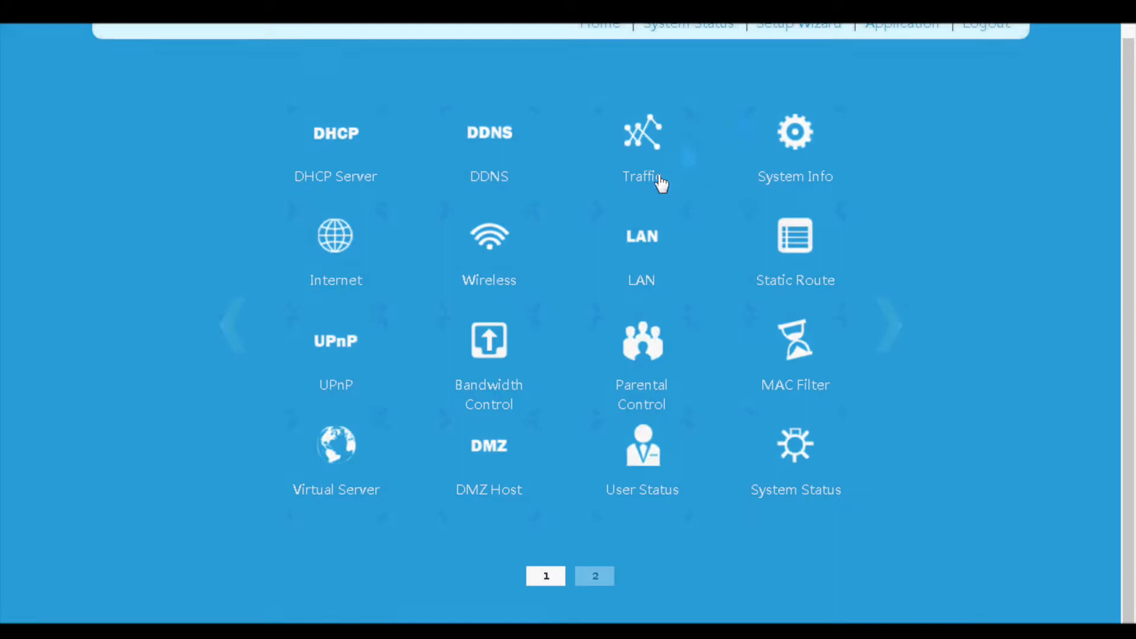
{"action": "left_click", "coordinate": [641, 460]}
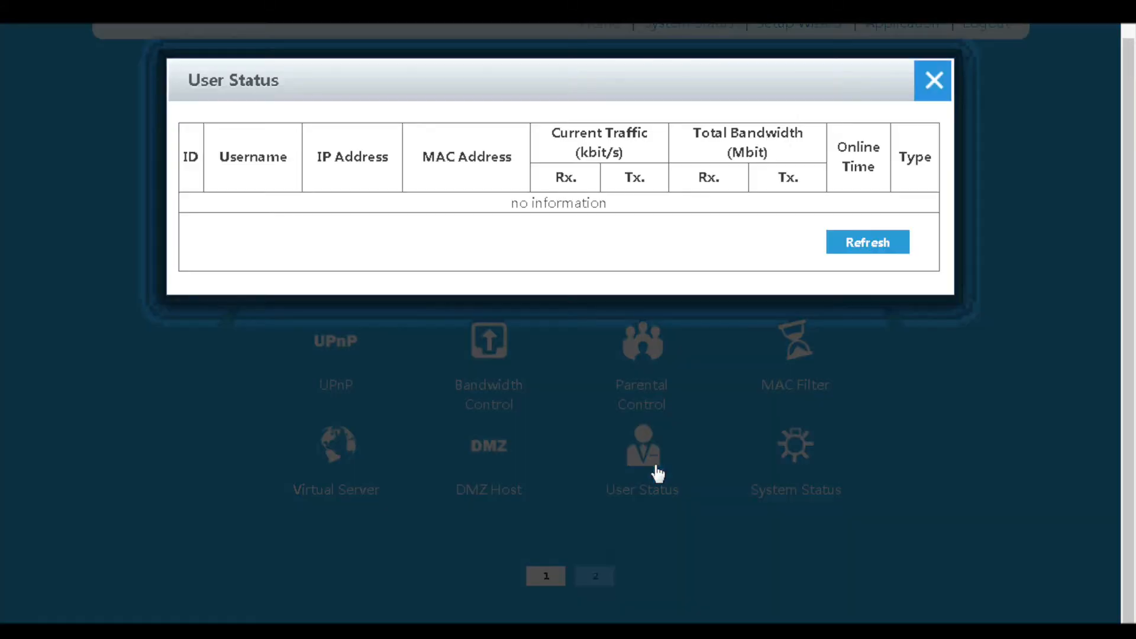
{"action": "mouse_move", "coordinate": [532, 215]}
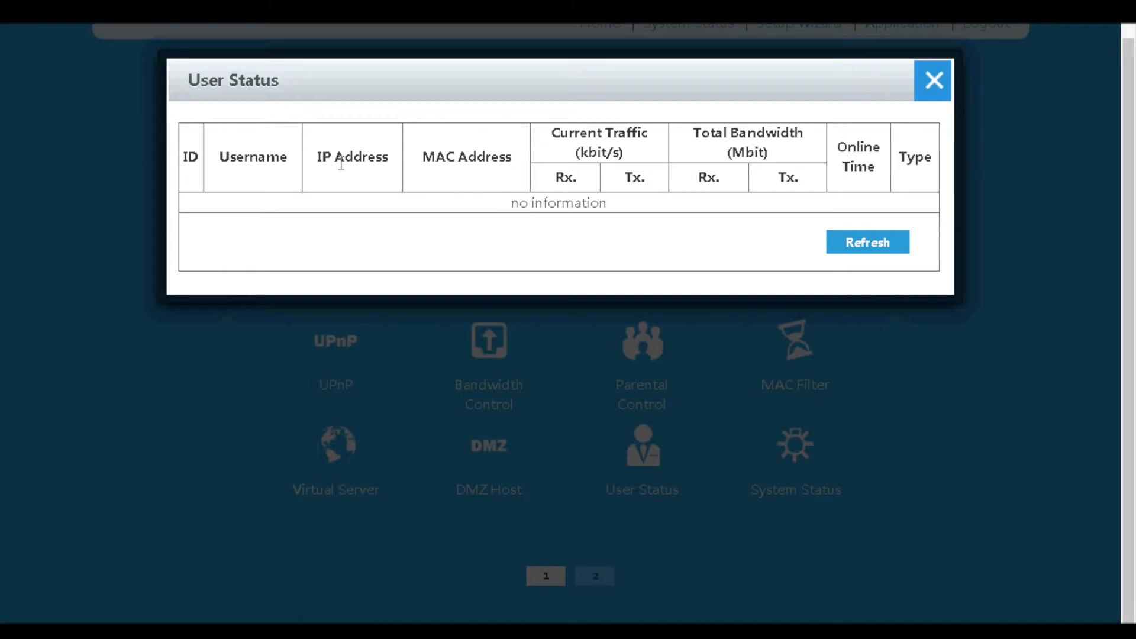
{"action": "double_click", "coordinate": [598, 142]}
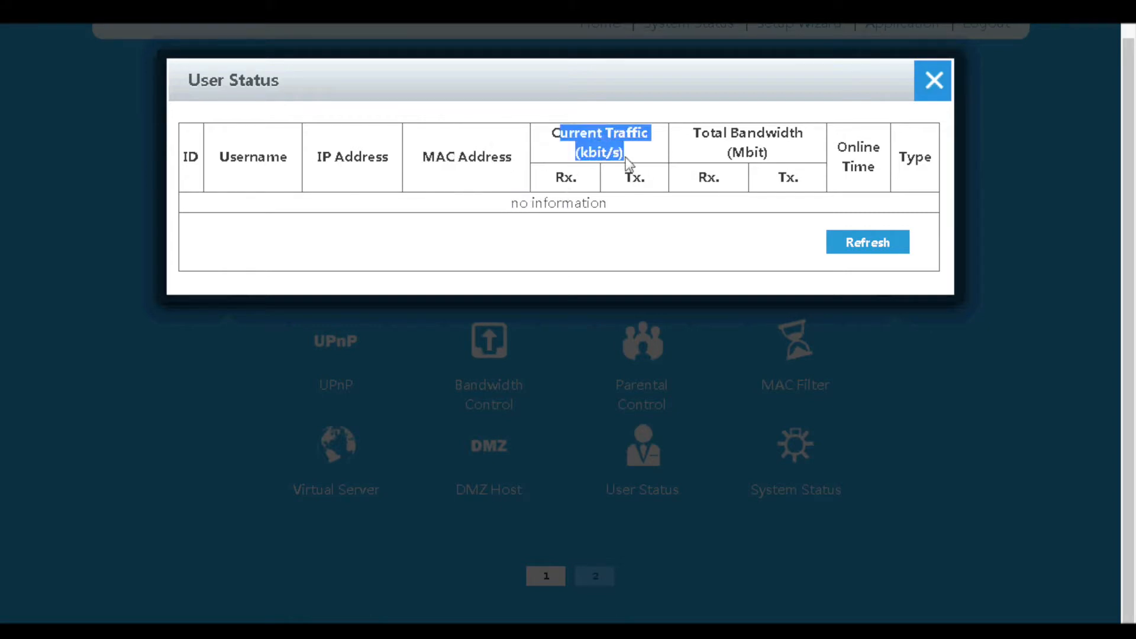
{"action": "left_click", "coordinate": [933, 79]}
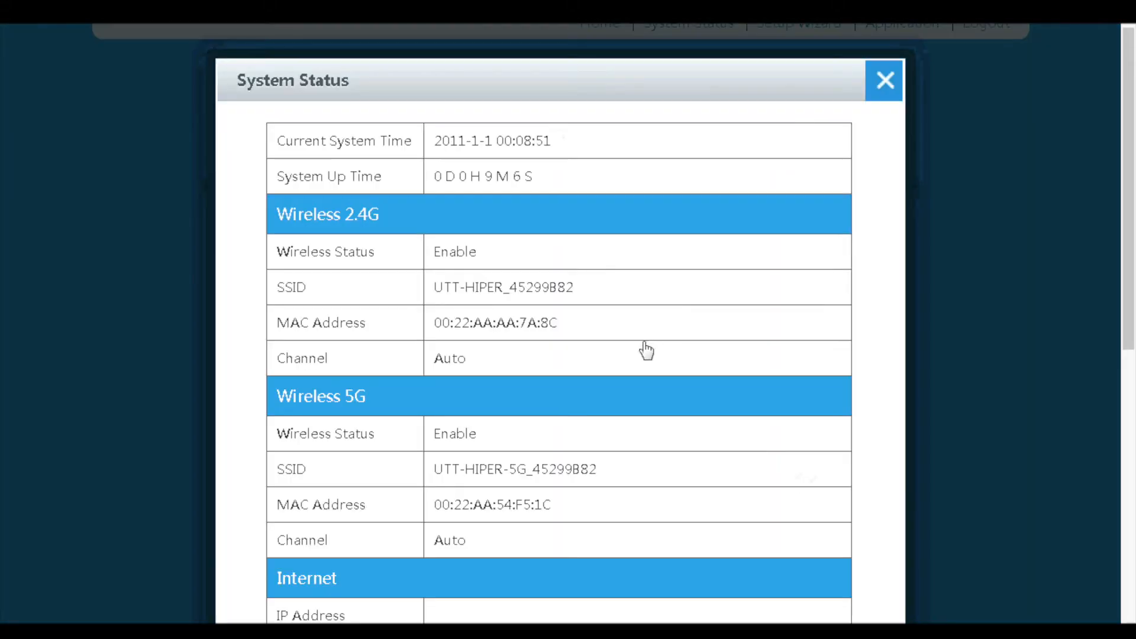
{"action": "mouse_move", "coordinate": [441, 152]}
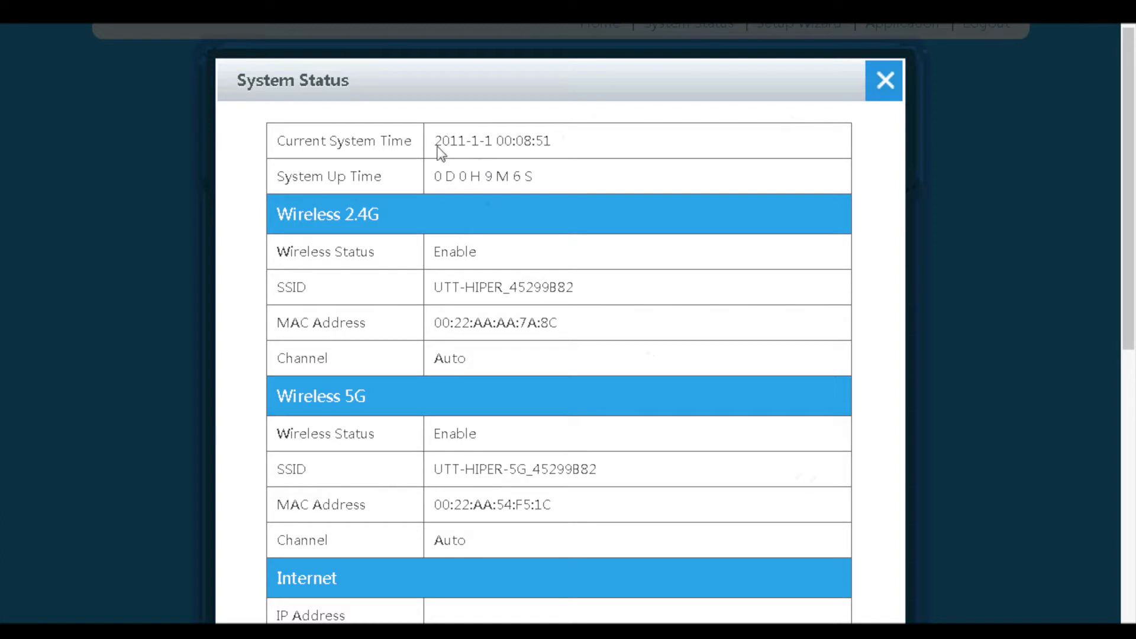
{"action": "mouse_move", "coordinate": [434, 145]}
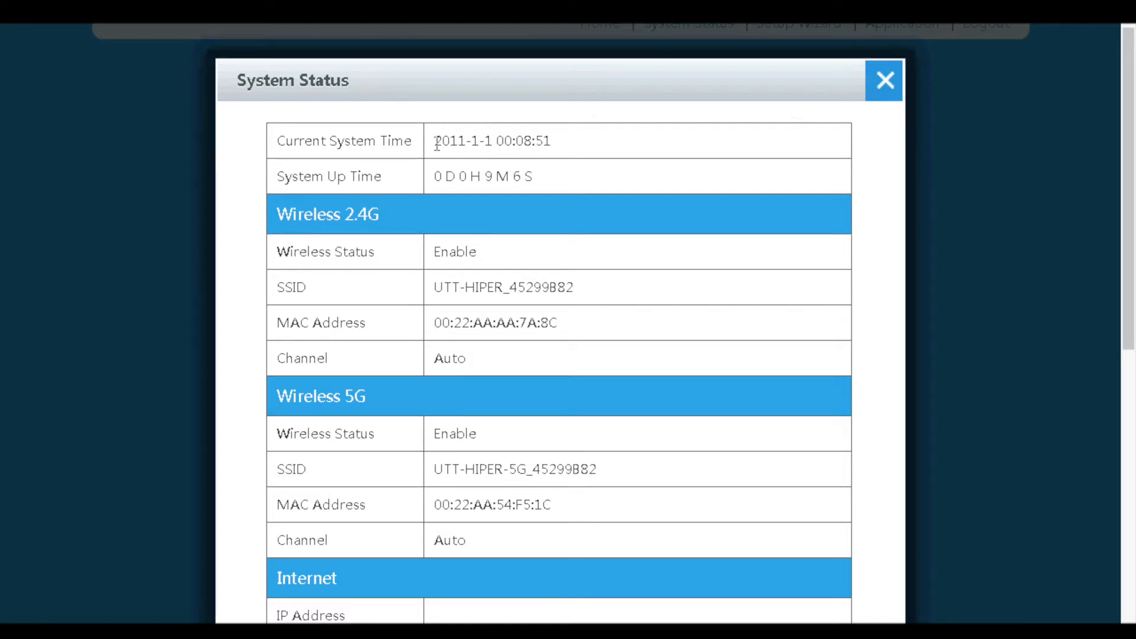
{"action": "scroll", "scroll_direction": "down", "scroll_amount": 3}
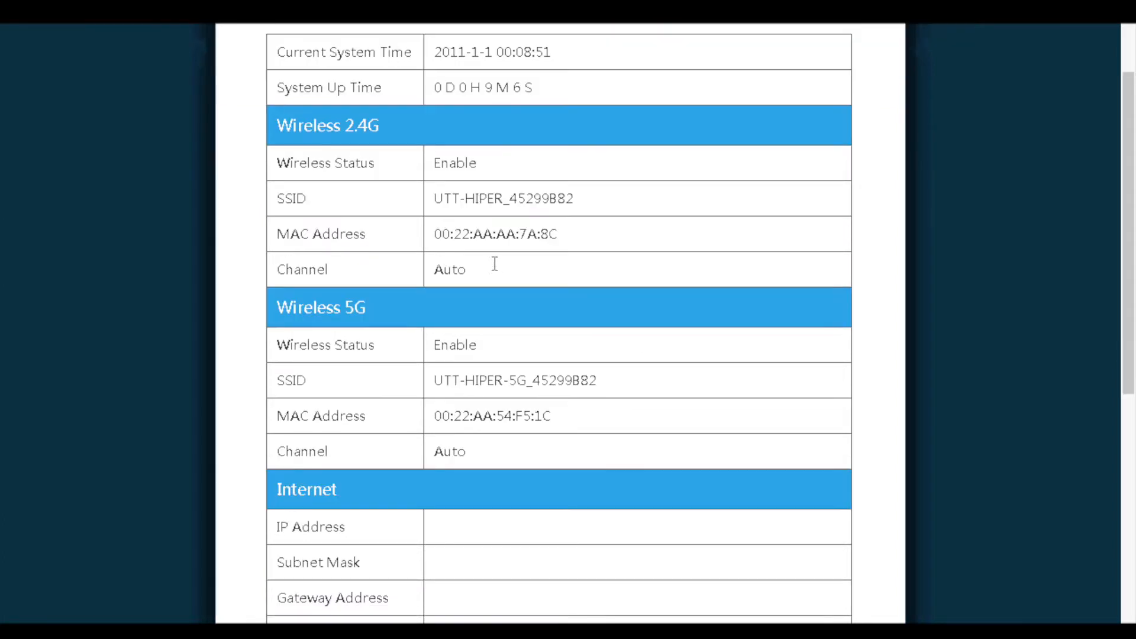
{"action": "scroll", "scroll_direction": "down", "scroll_amount": 3}
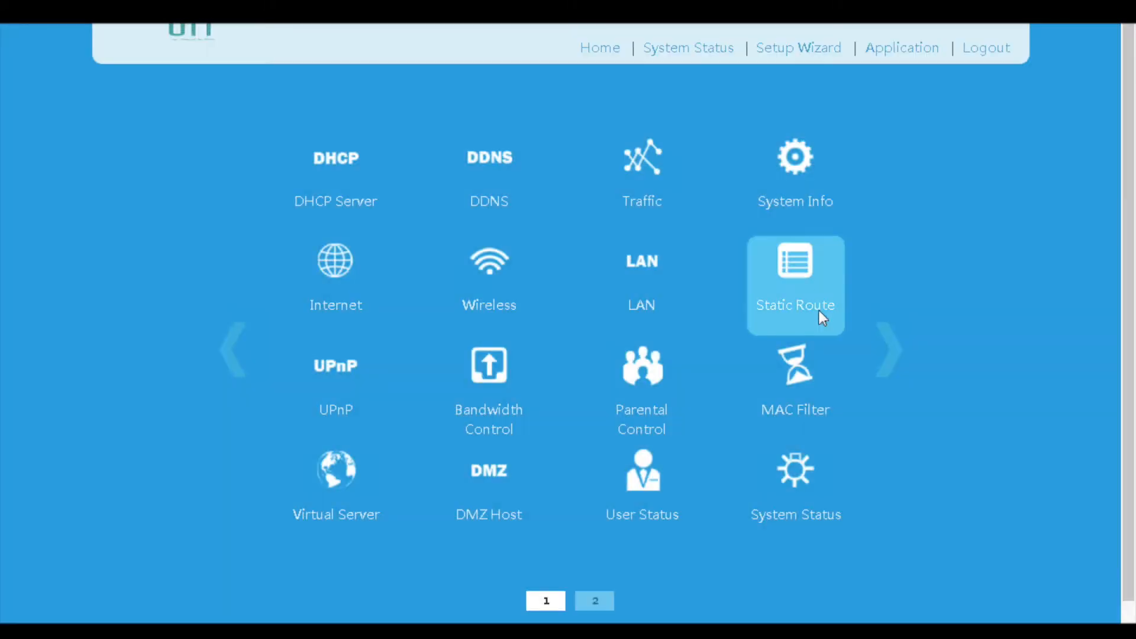
{"action": "left_click", "coordinate": [592, 601]}
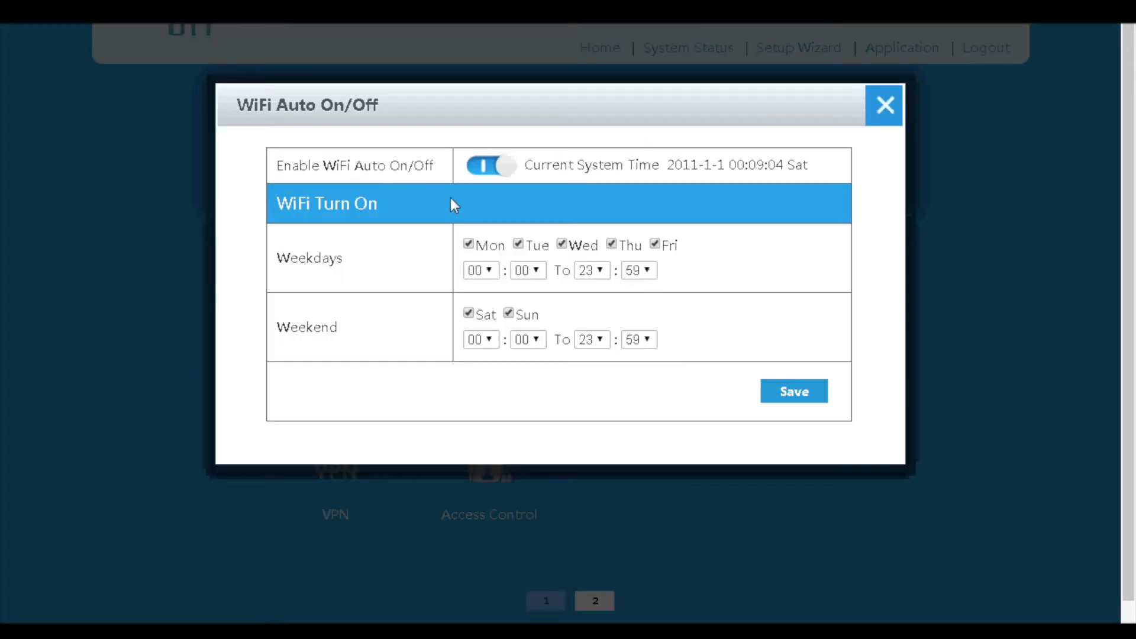
{"action": "mouse_move", "coordinate": [481, 269]}
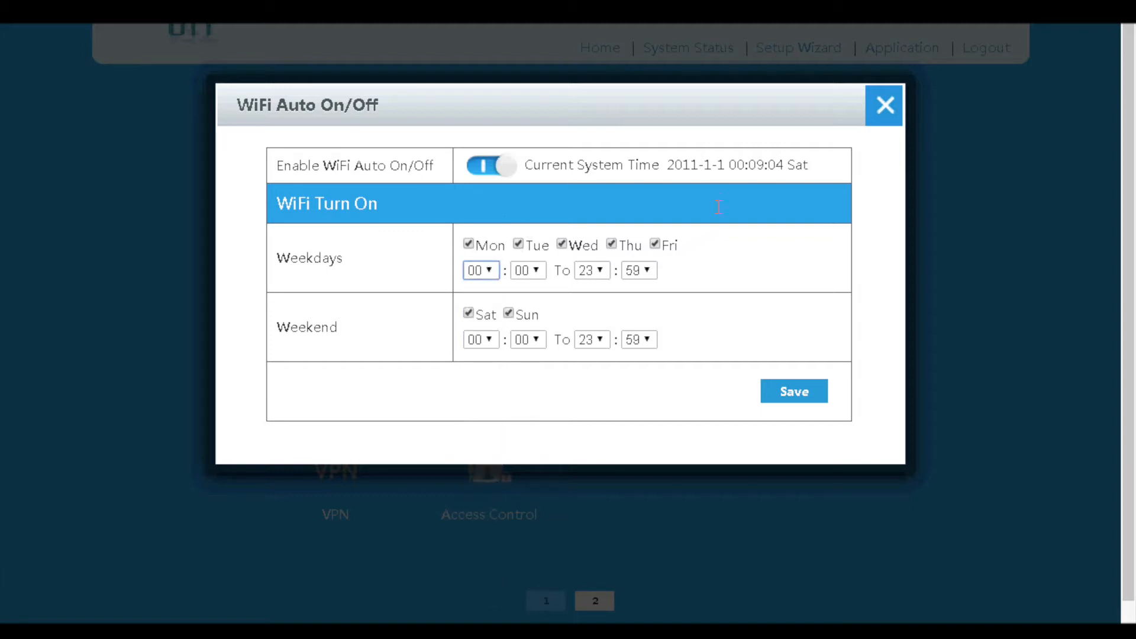
{"action": "left_click", "coordinate": [882, 105]}
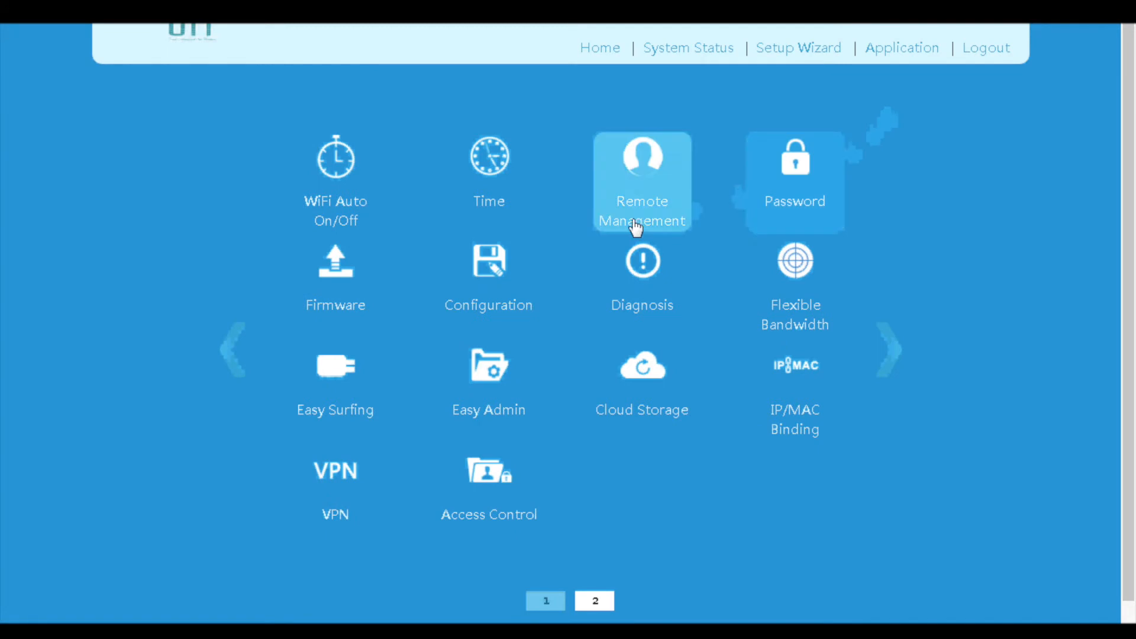
{"action": "left_click", "coordinate": [489, 174]}
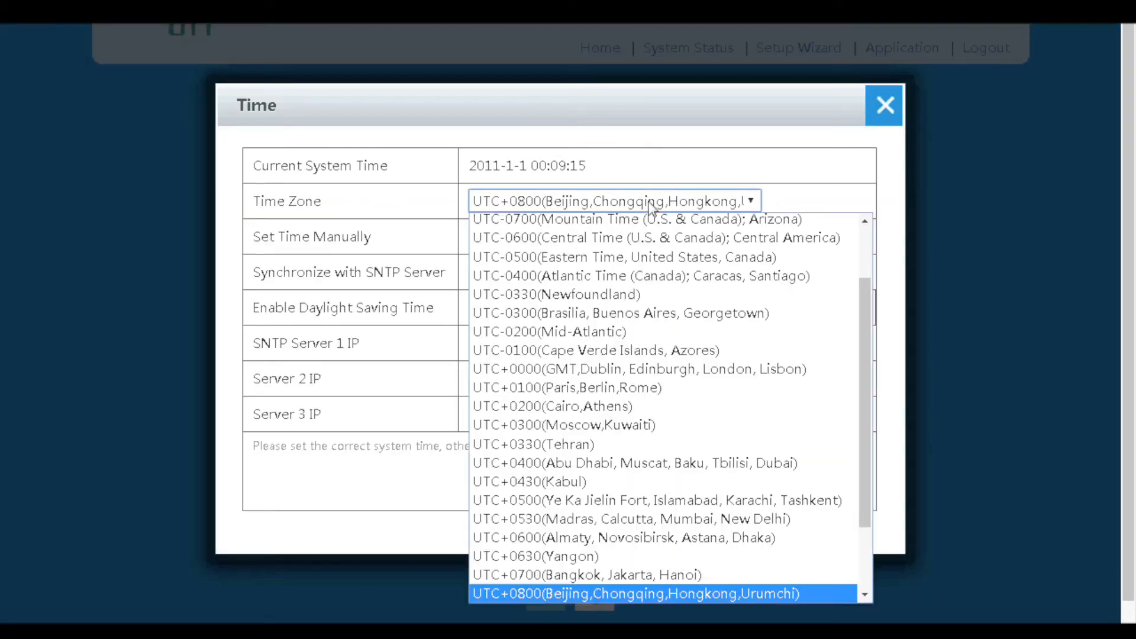
{"action": "left_click", "coordinate": [618, 312]}
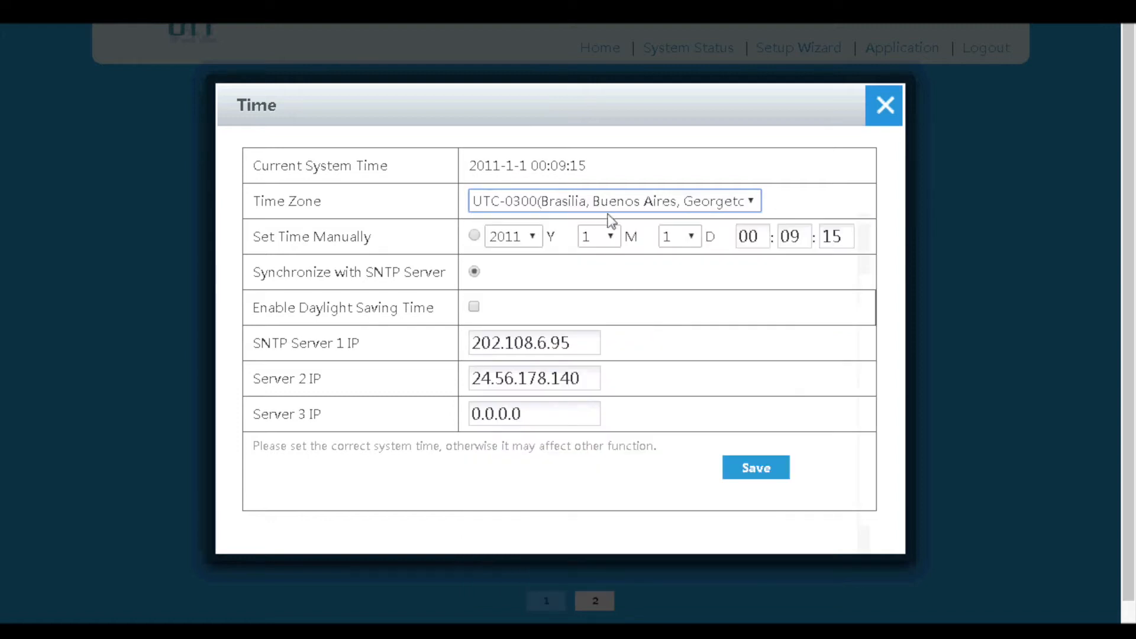
{"action": "mouse_move", "coordinate": [478, 281]}
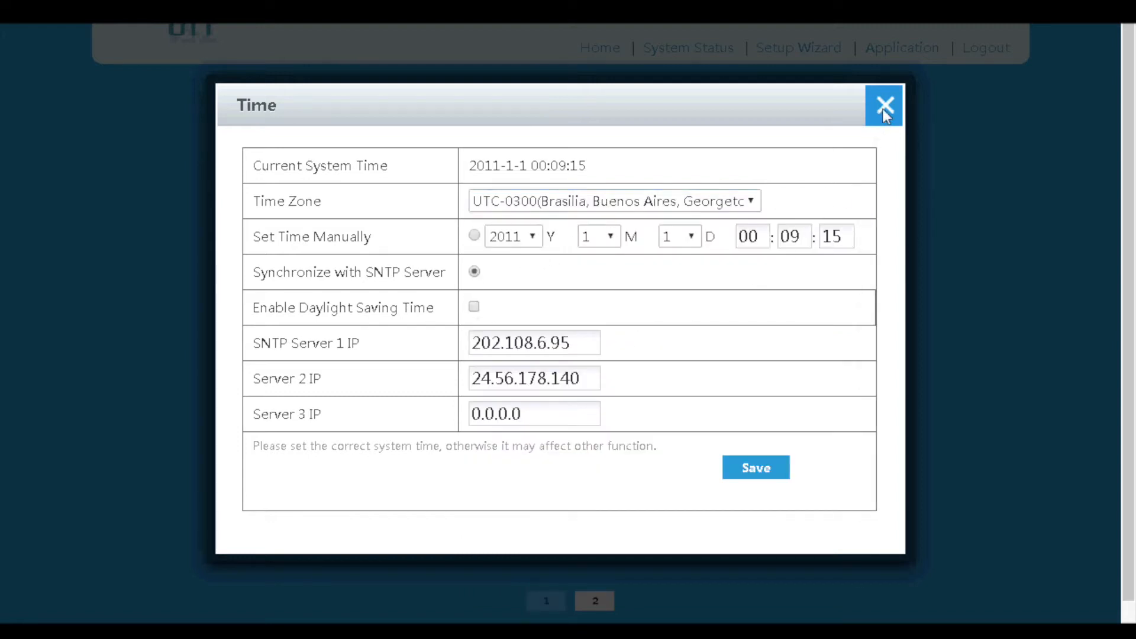
{"action": "left_click", "coordinate": [883, 106]}
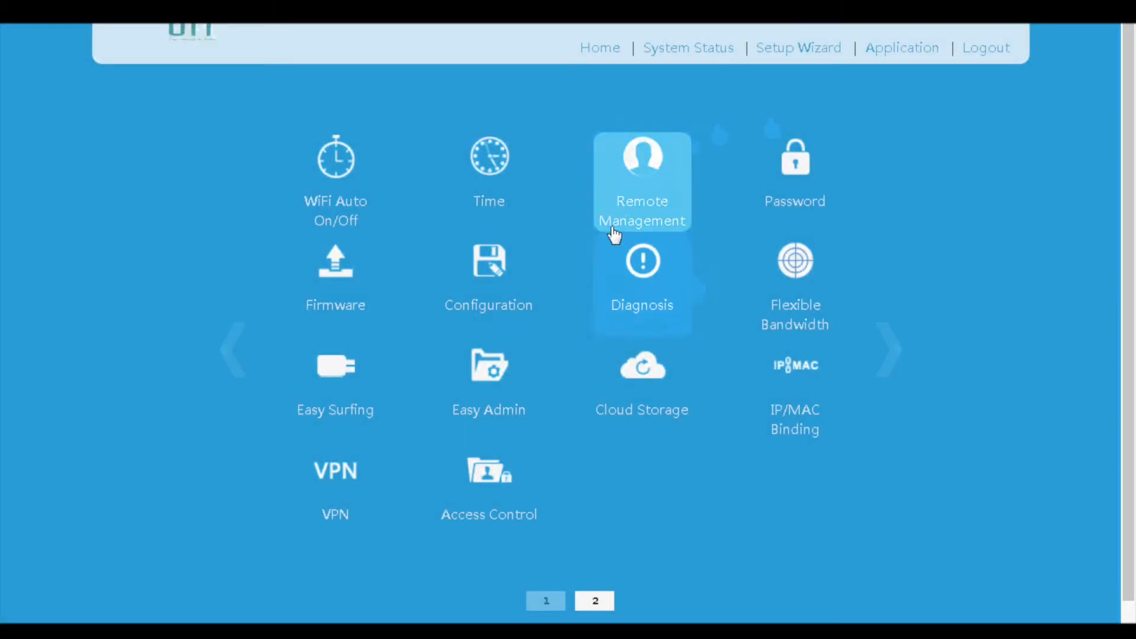
{"action": "left_click", "coordinate": [641, 174]}
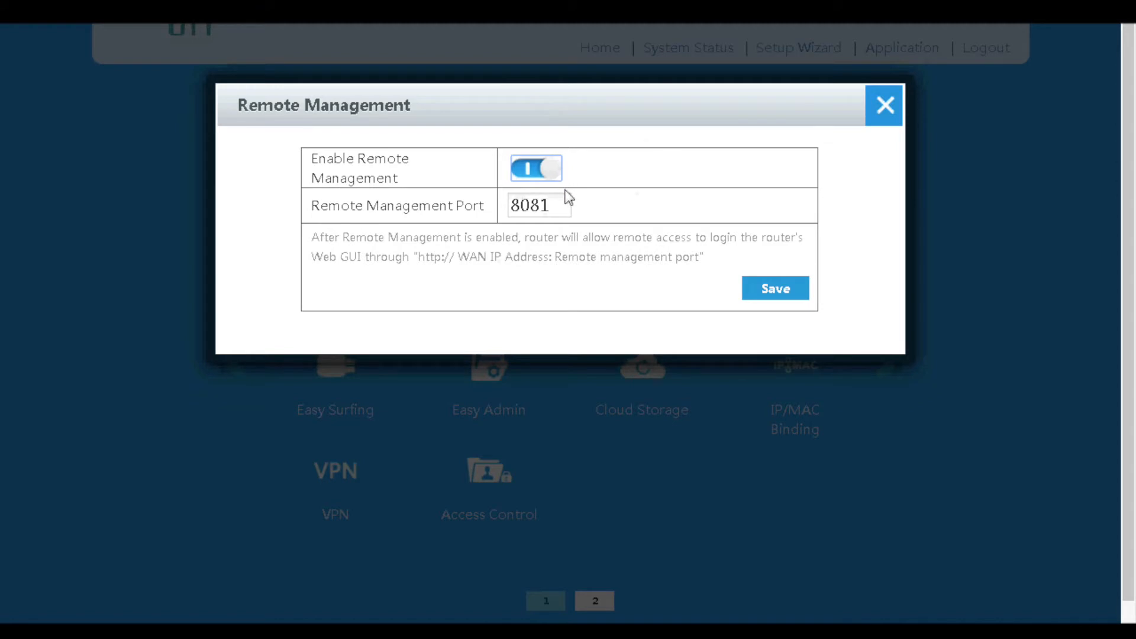
{"action": "mouse_move", "coordinate": [806, 180]}
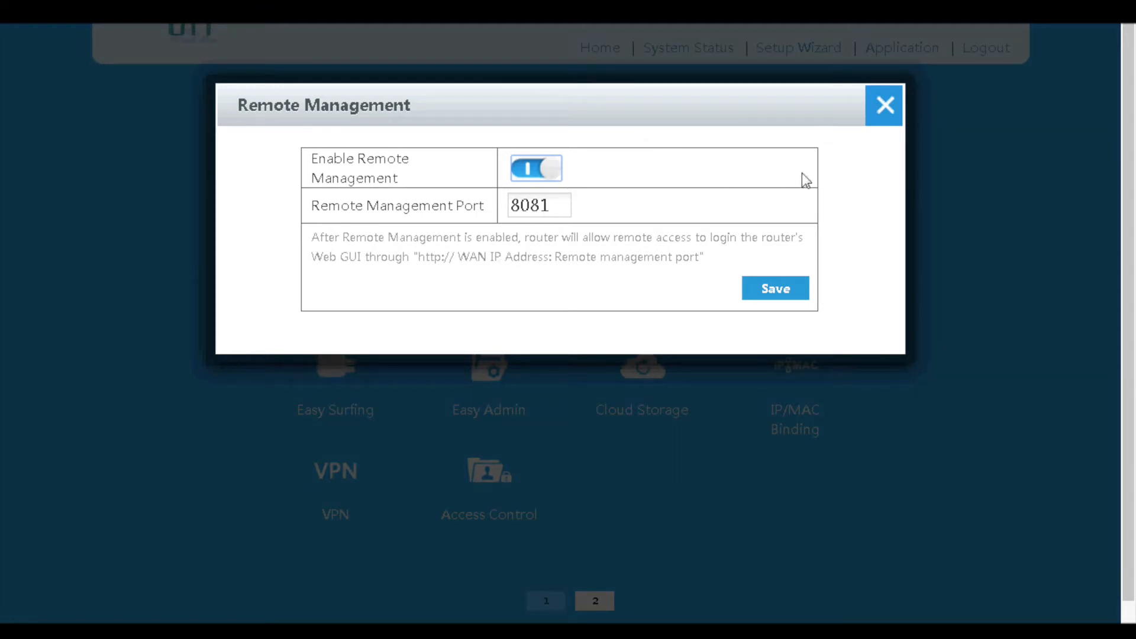
{"action": "mouse_move", "coordinate": [579, 264]}
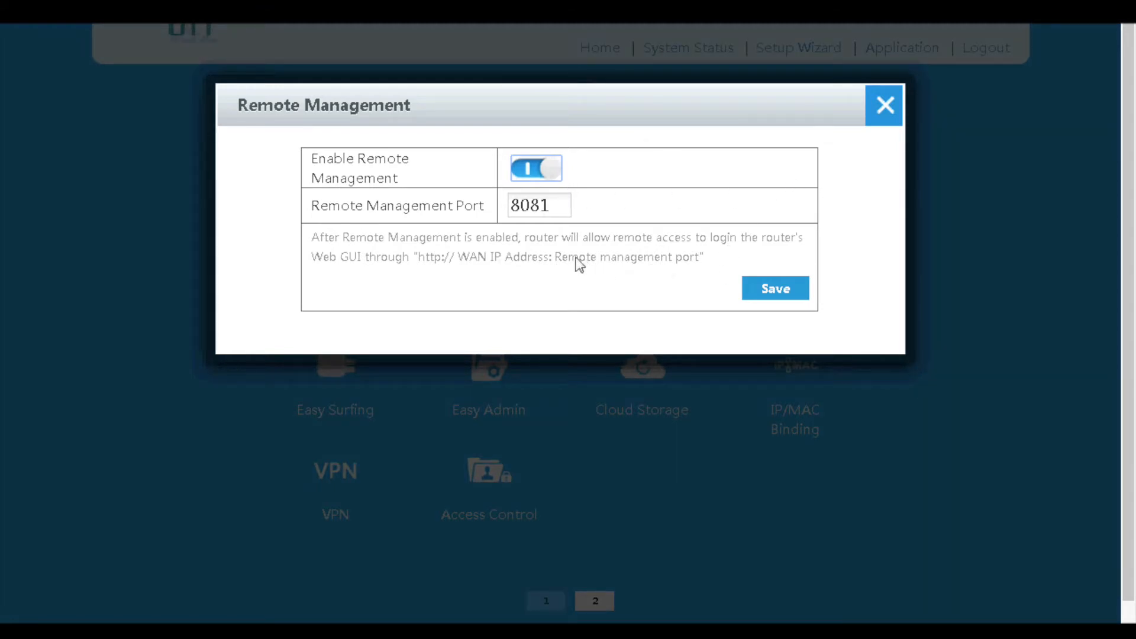
{"action": "left_click", "coordinate": [883, 106]}
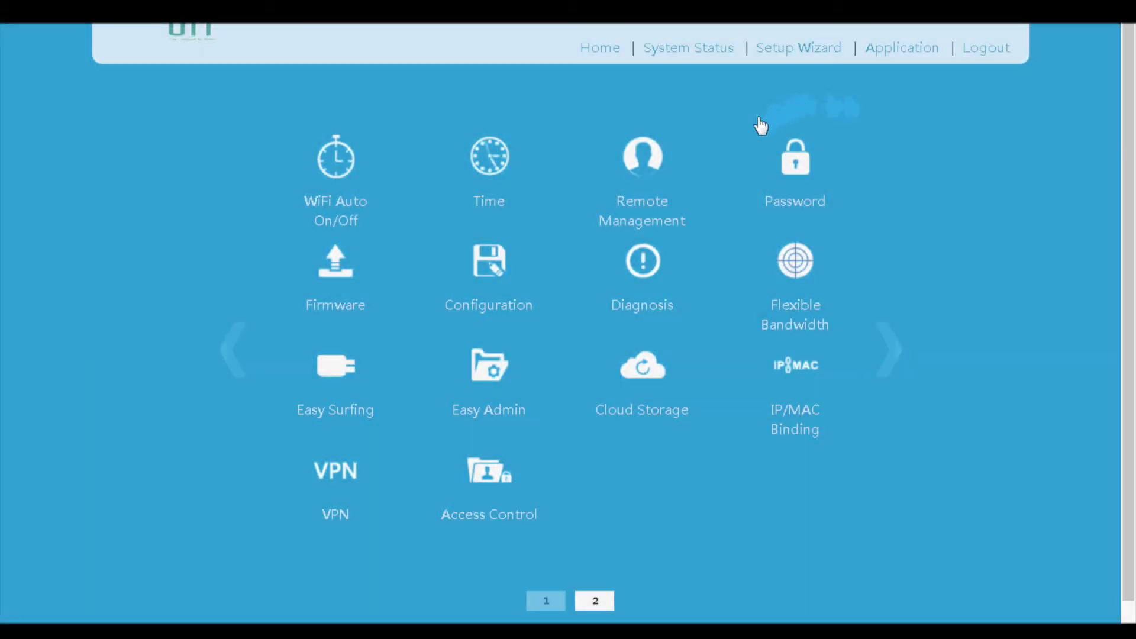
{"action": "left_click", "coordinate": [794, 157]}
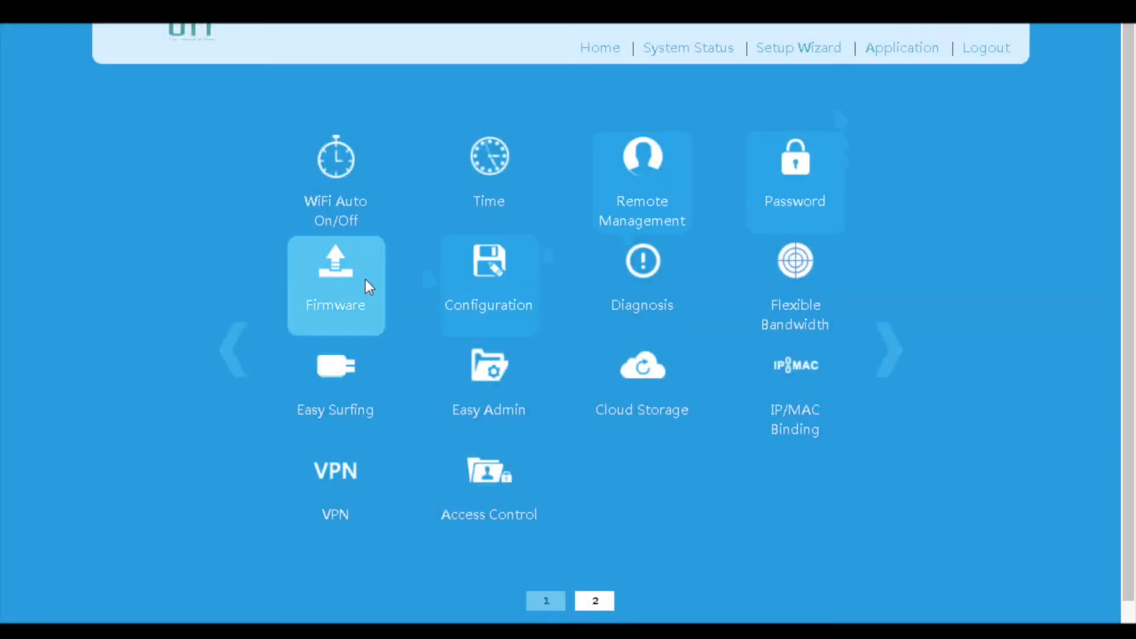
{"action": "left_click", "coordinate": [335, 283]}
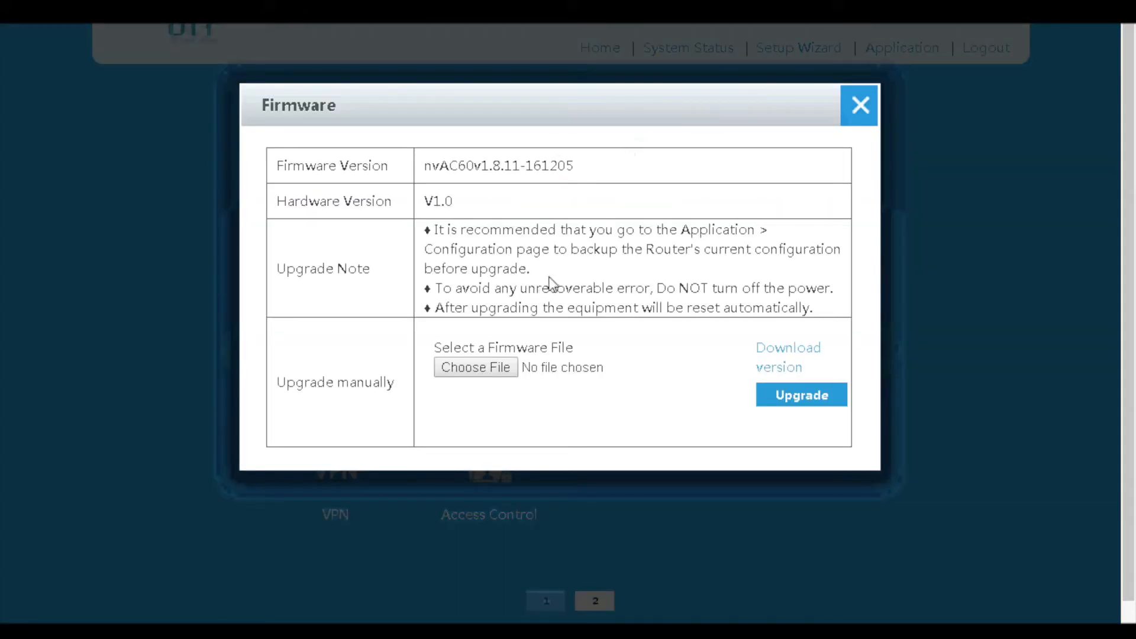
{"action": "mouse_move", "coordinate": [428, 173]}
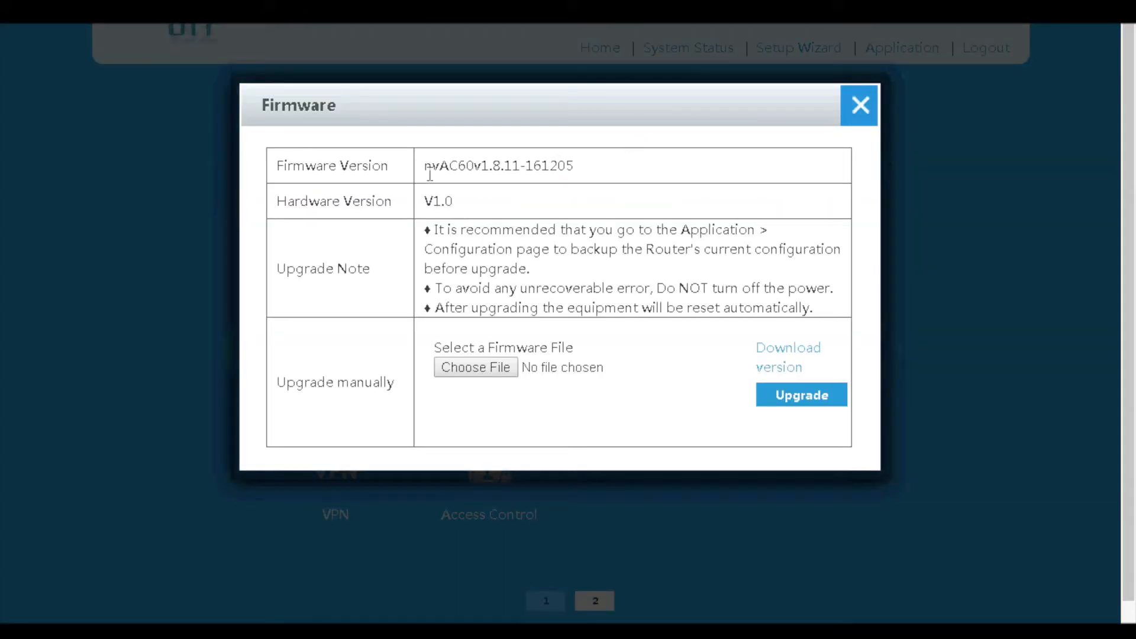
{"action": "mouse_move", "coordinate": [779, 393]}
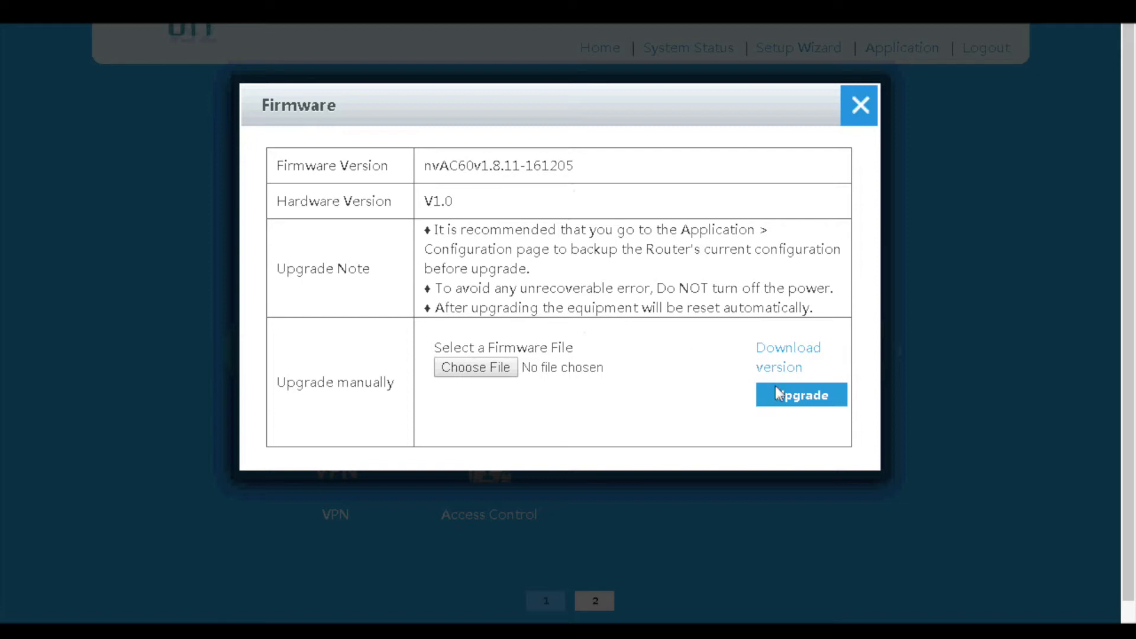
{"action": "left_click", "coordinate": [859, 105]}
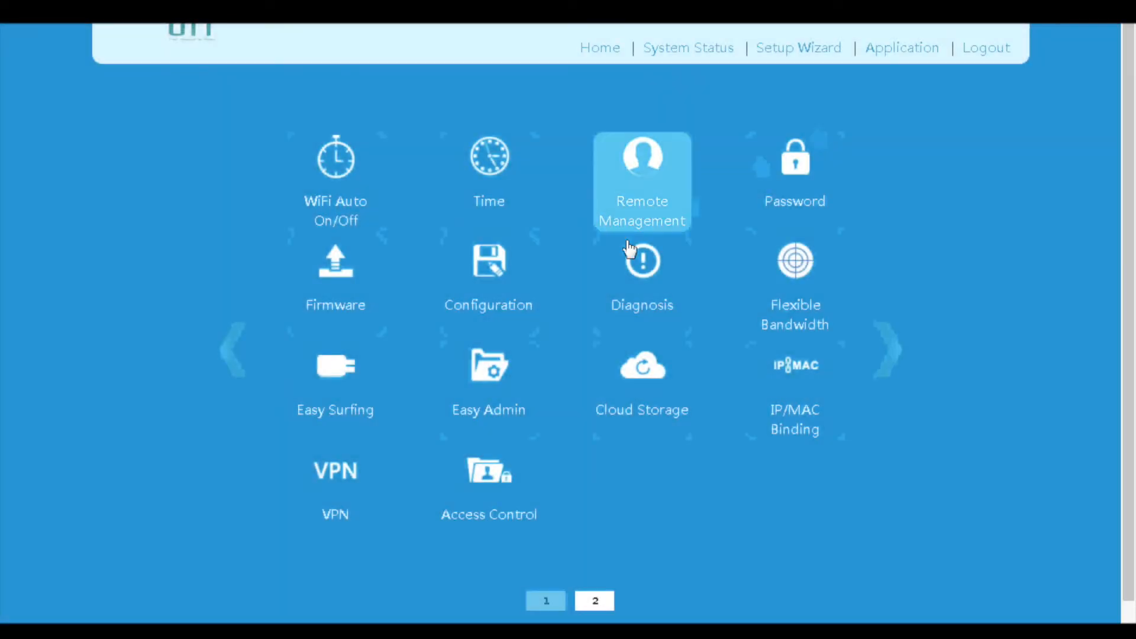
{"action": "left_click", "coordinate": [489, 260]}
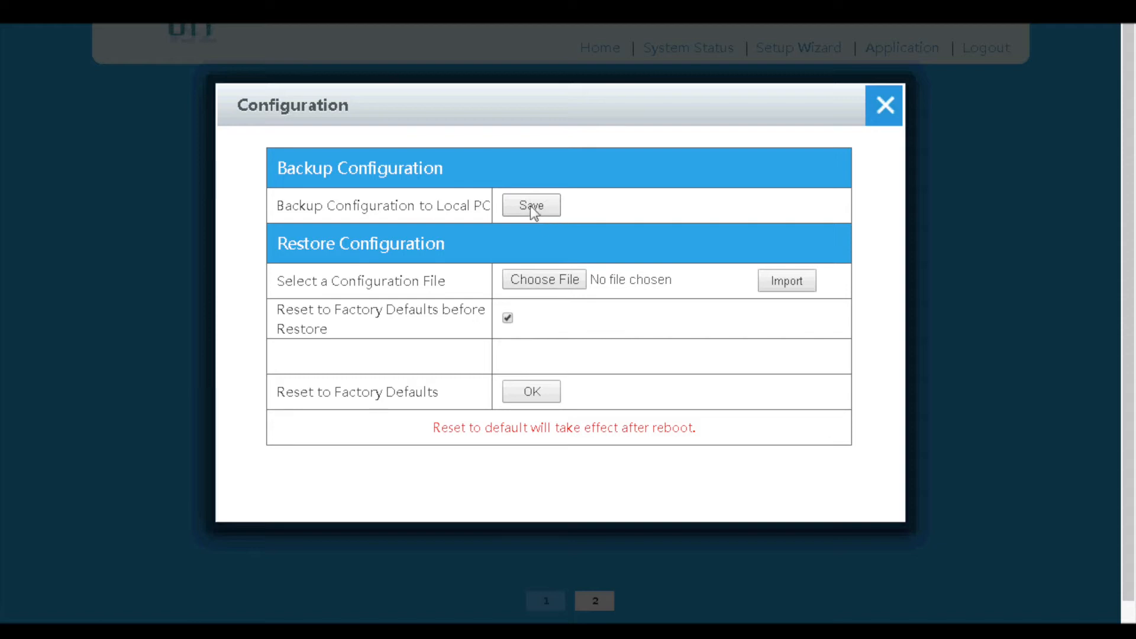
{"action": "mouse_move", "coordinate": [787, 282]}
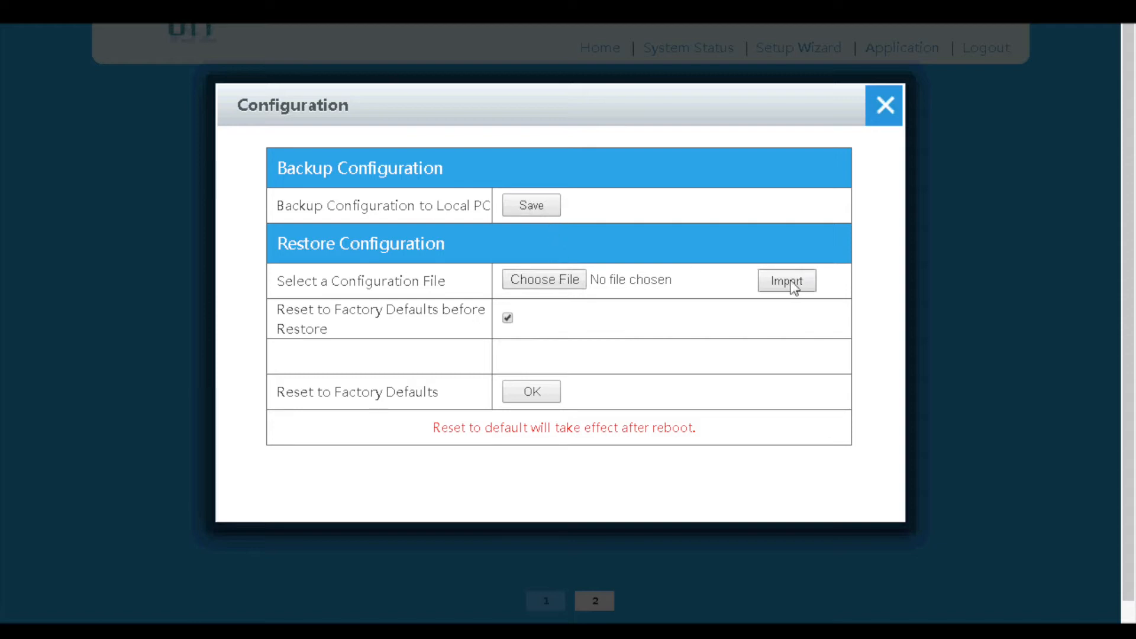
{"action": "mouse_move", "coordinate": [532, 392]}
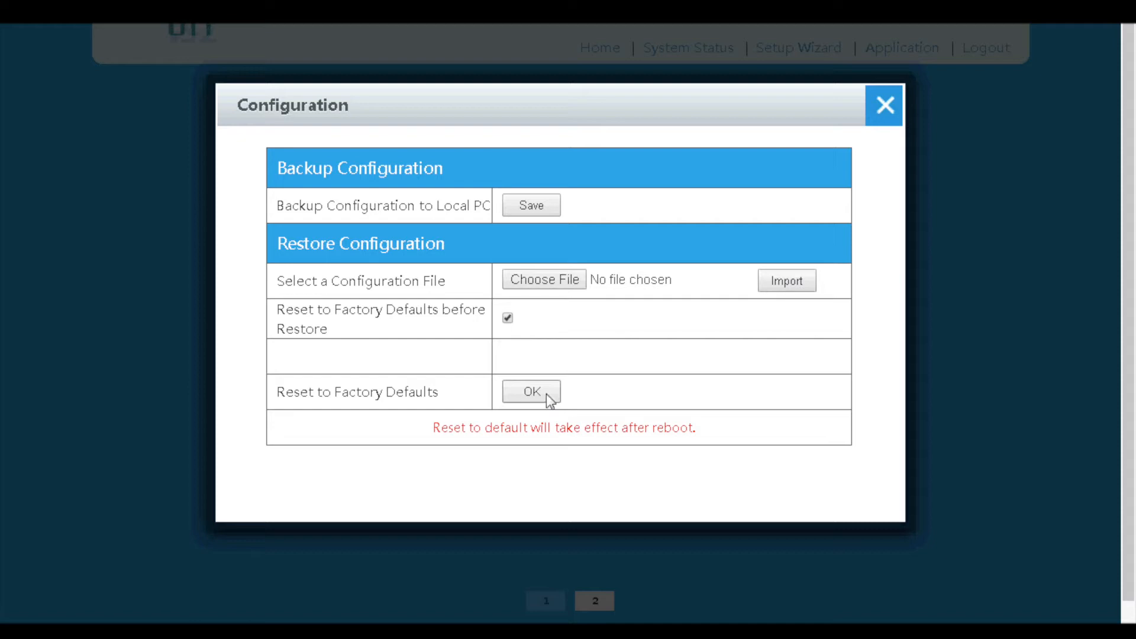
{"action": "mouse_move", "coordinate": [534, 401]}
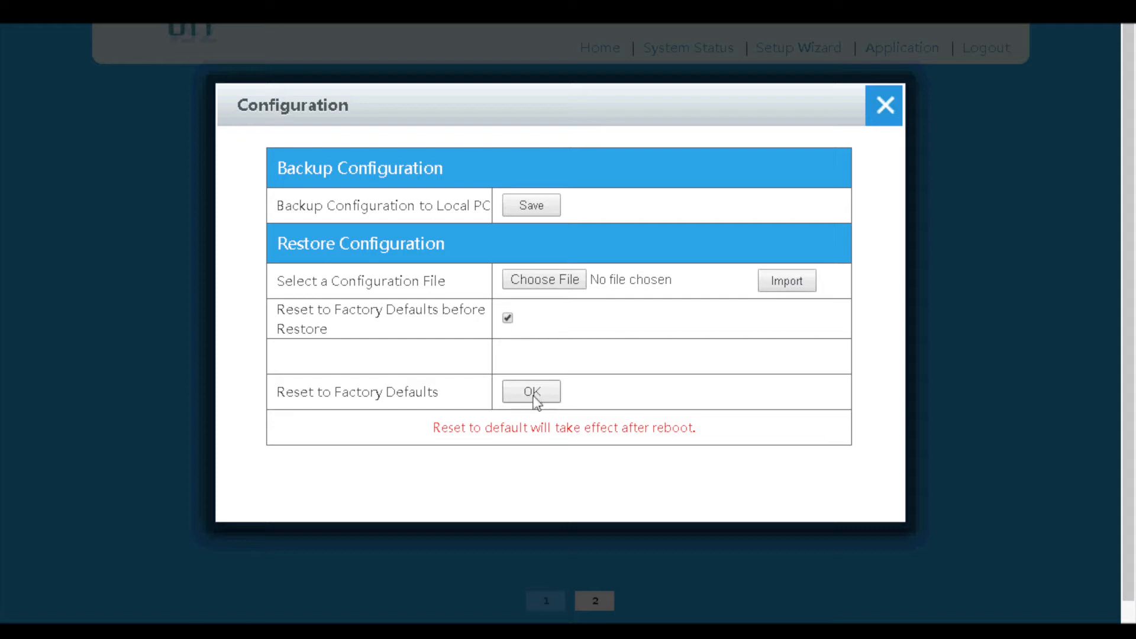
{"action": "left_click", "coordinate": [884, 105]}
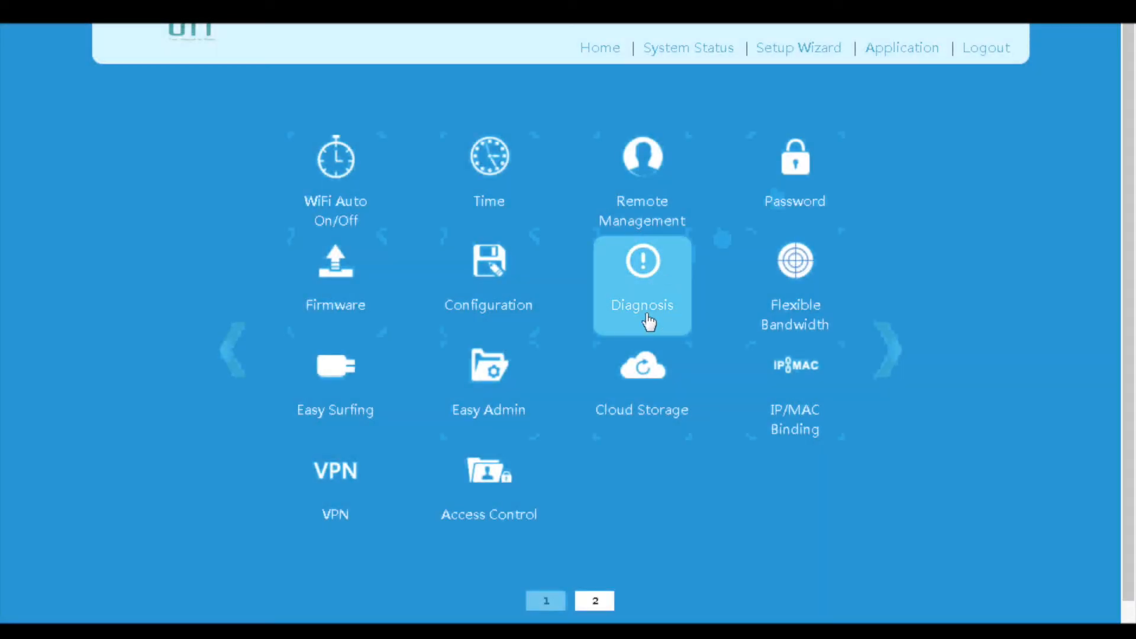
{"action": "left_click", "coordinate": [641, 283]}
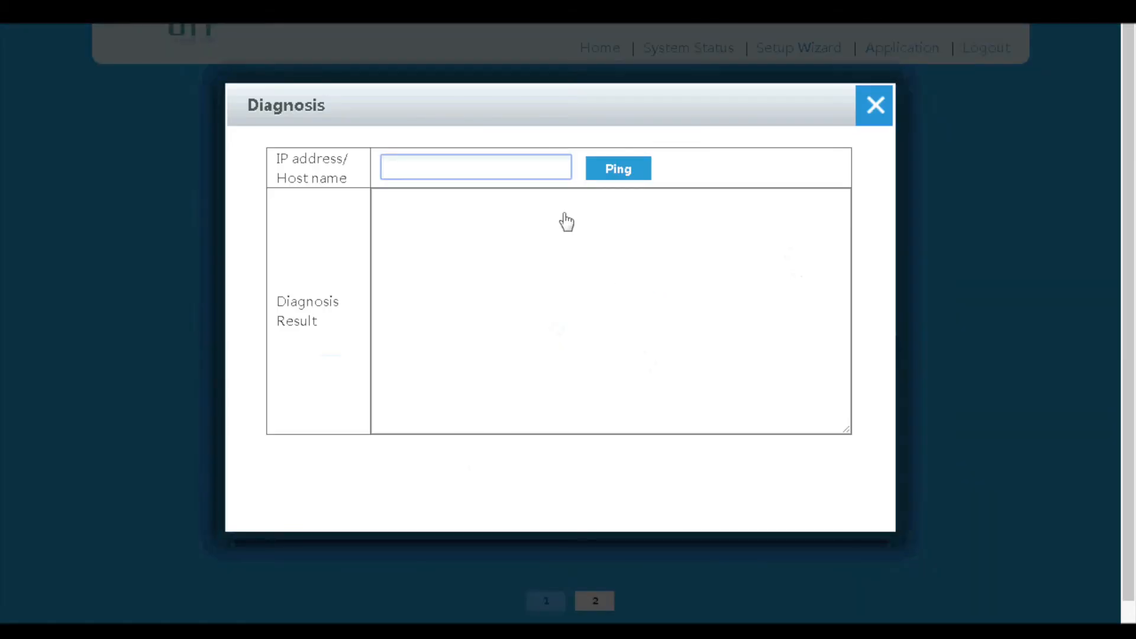
{"action": "left_click", "coordinate": [476, 167]}
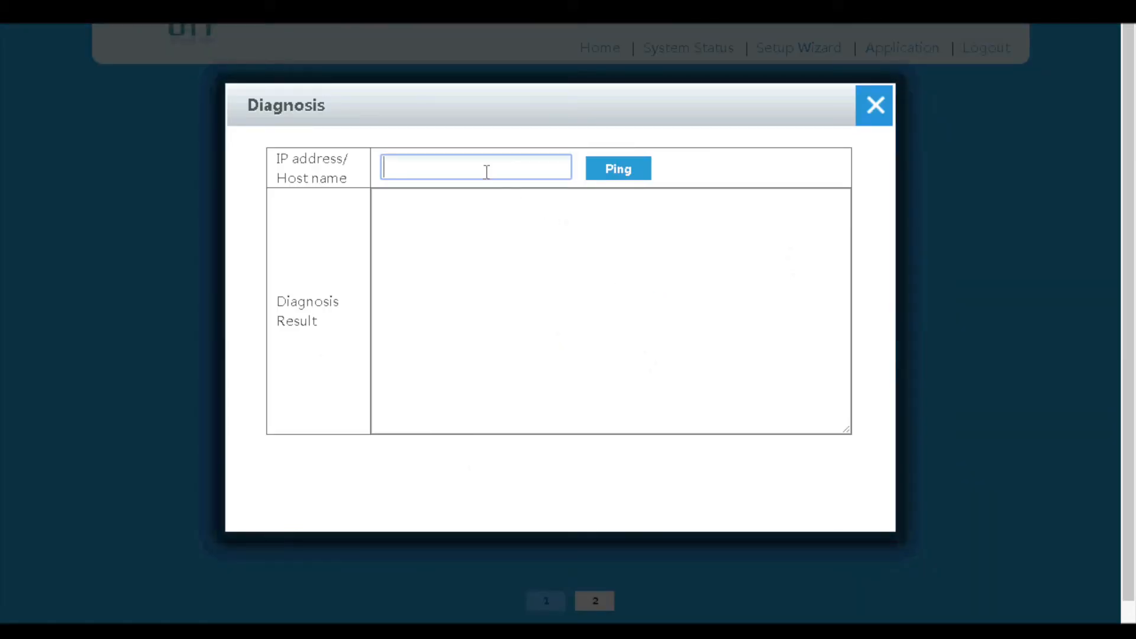
{"action": "type", "text": "8.8.8"}
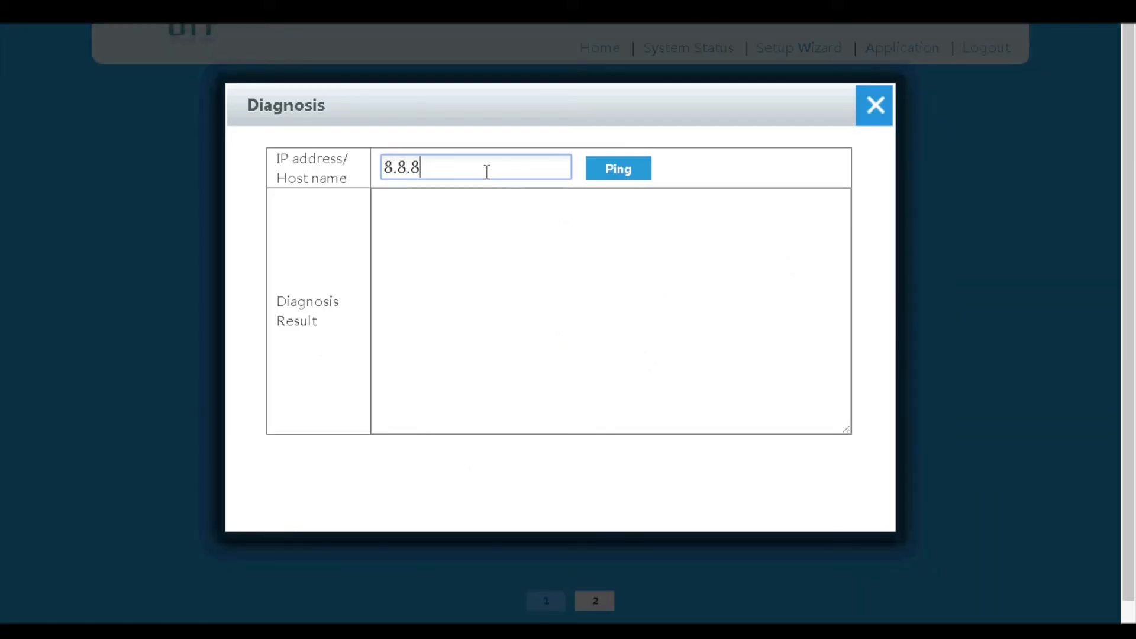
{"action": "type", "text": ".8"}
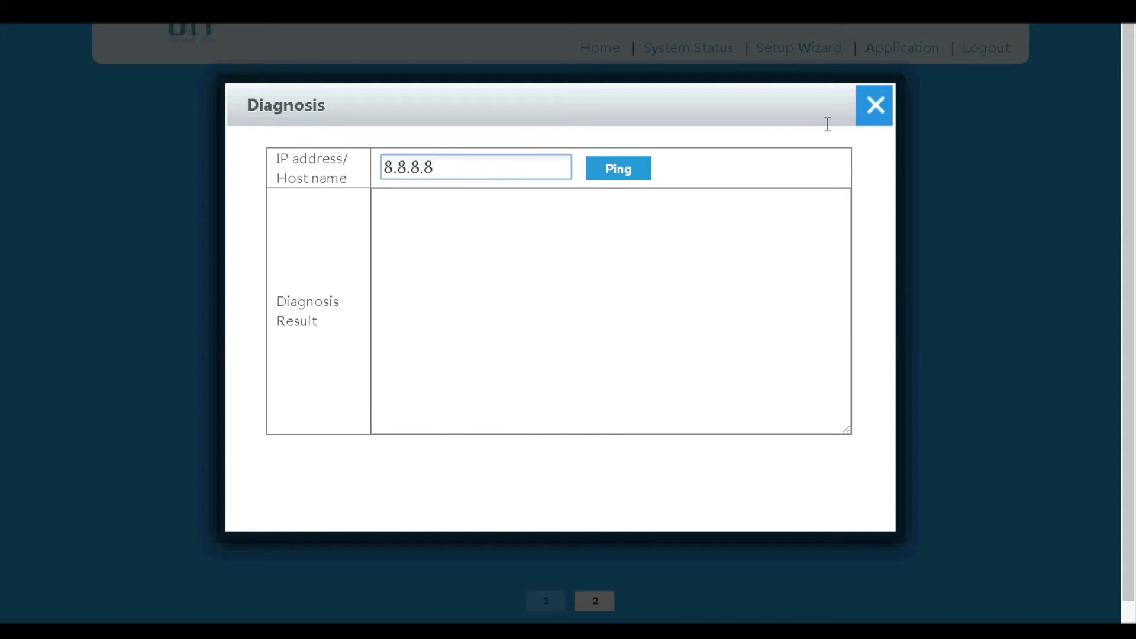
{"action": "left_click", "coordinate": [873, 105]}
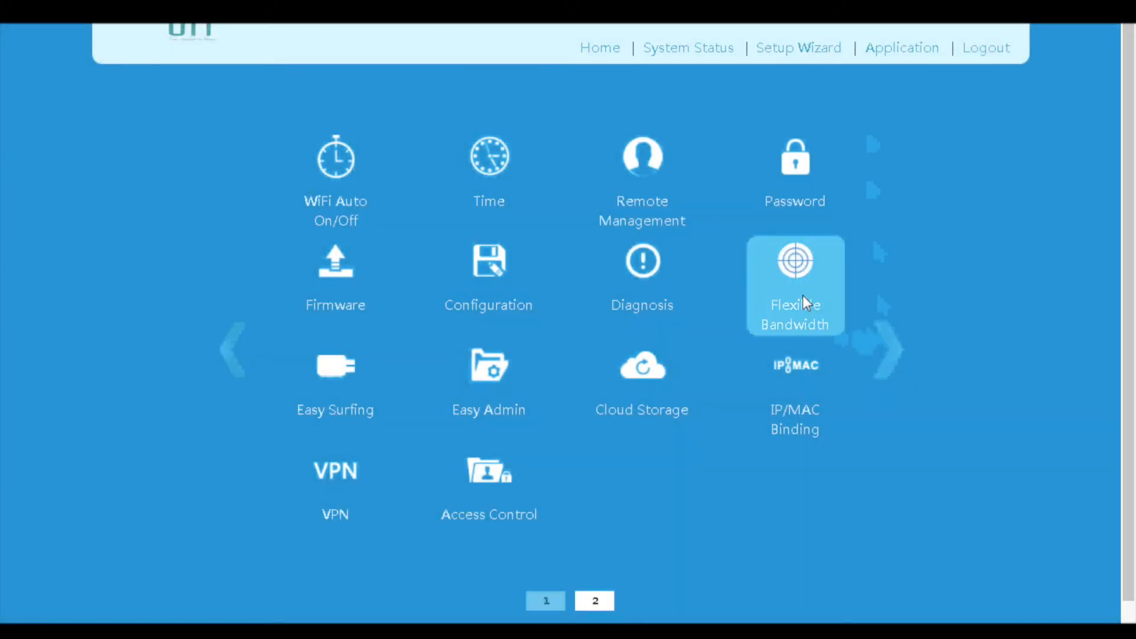
{"action": "left_click", "coordinate": [795, 276]}
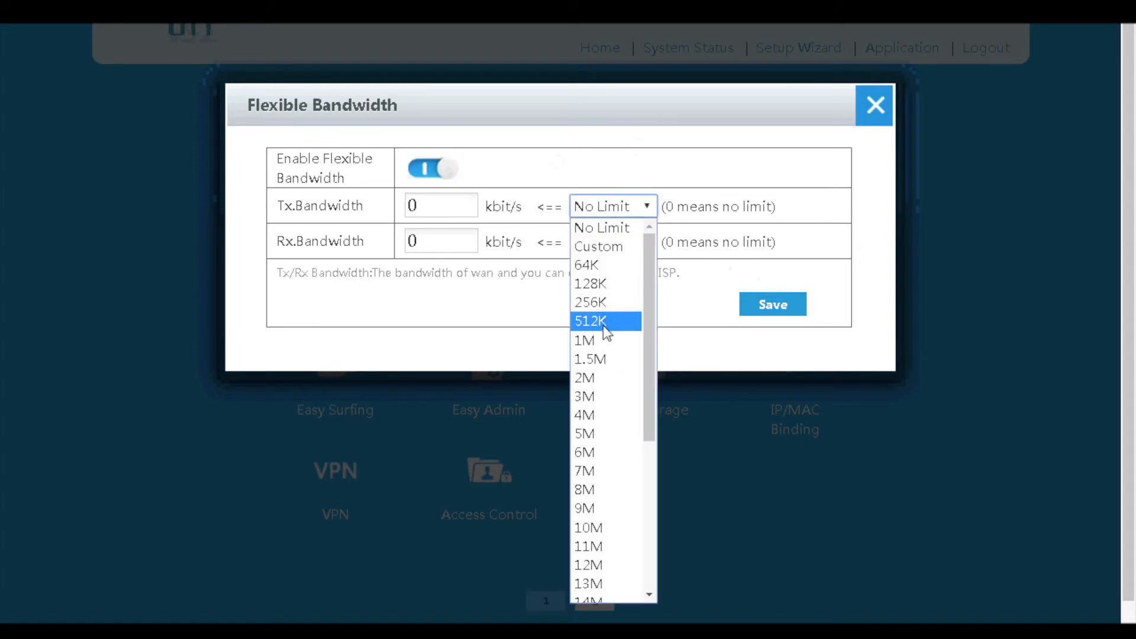
{"action": "left_click", "coordinate": [589, 359]}
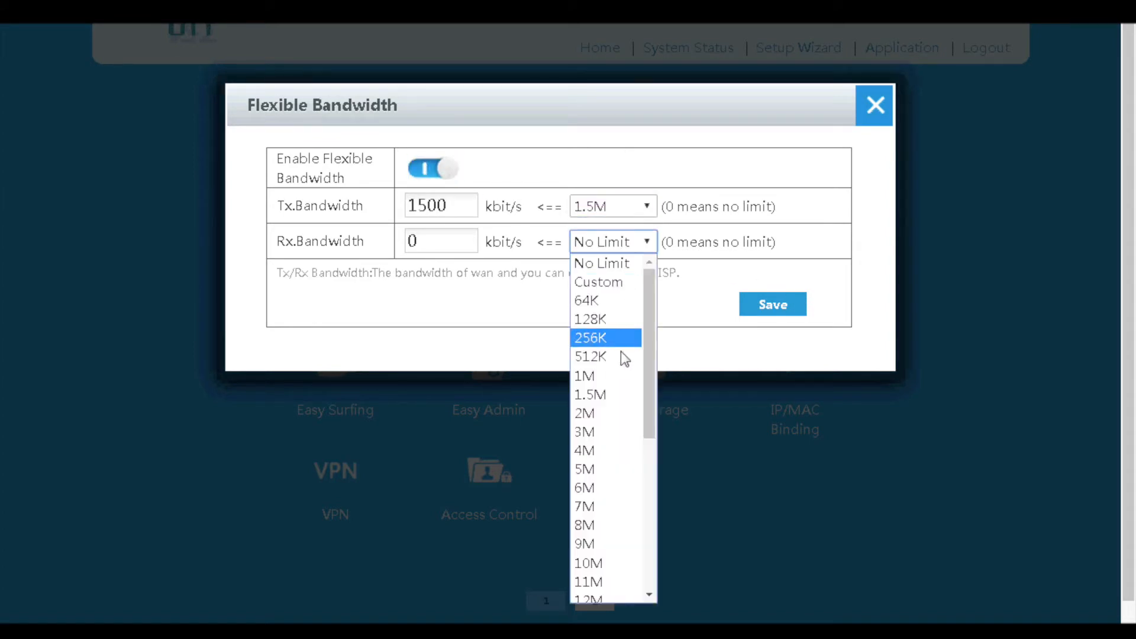
{"action": "left_click", "coordinate": [583, 524]}
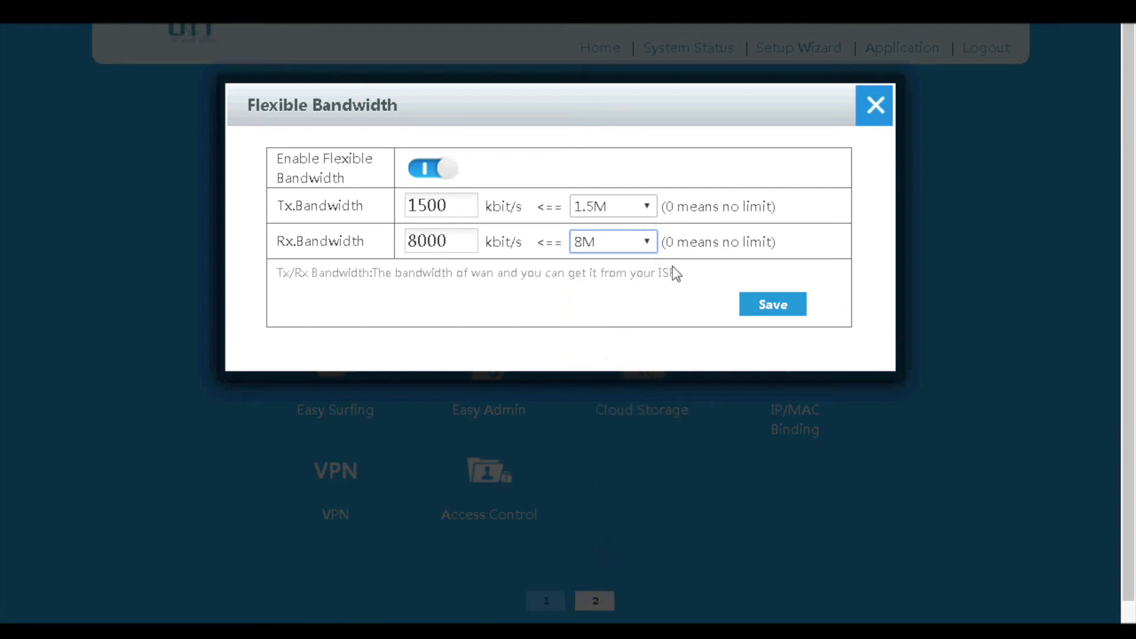
{"action": "mouse_move", "coordinate": [874, 106]}
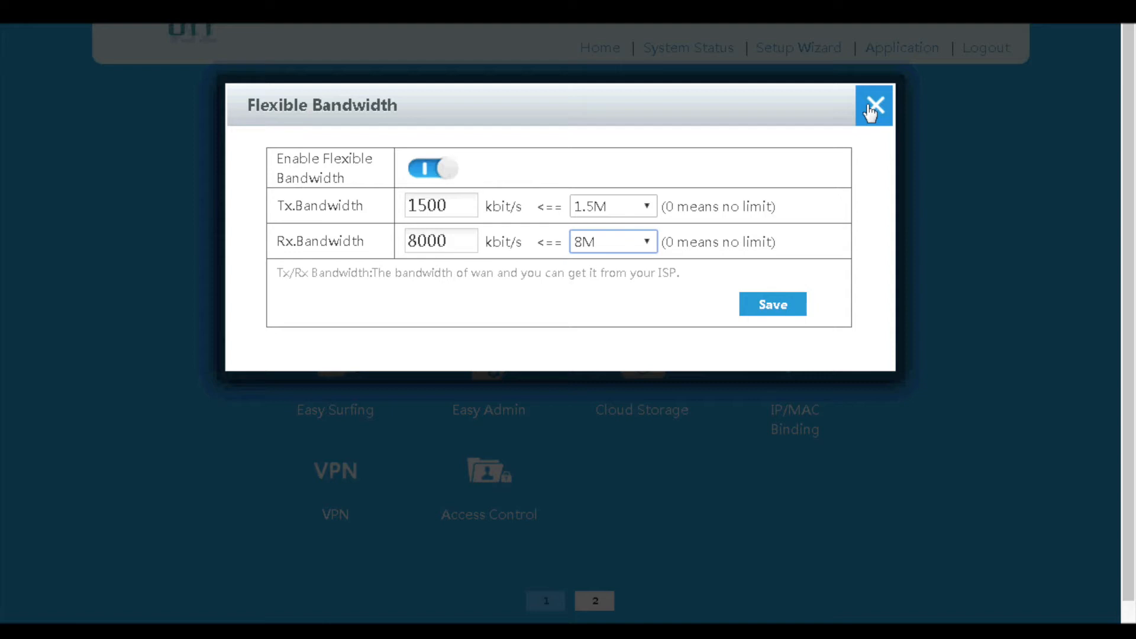
{"action": "left_click", "coordinate": [873, 105]}
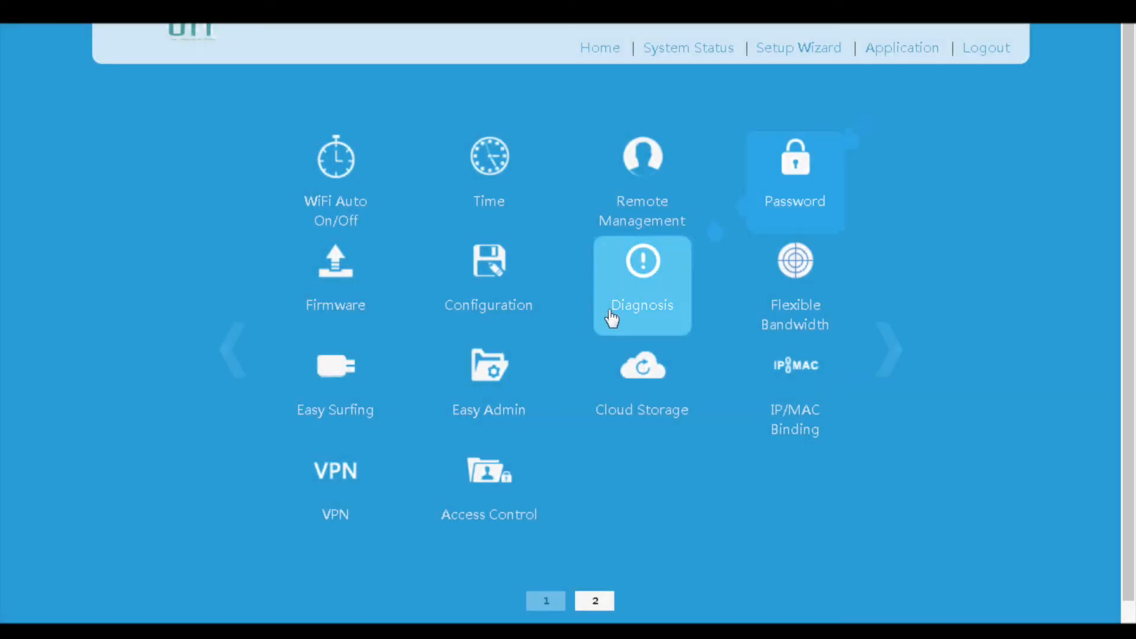
Switch Easy Surfing on, then close its settings without saving
{"action": "left_click", "coordinate": [335, 365]}
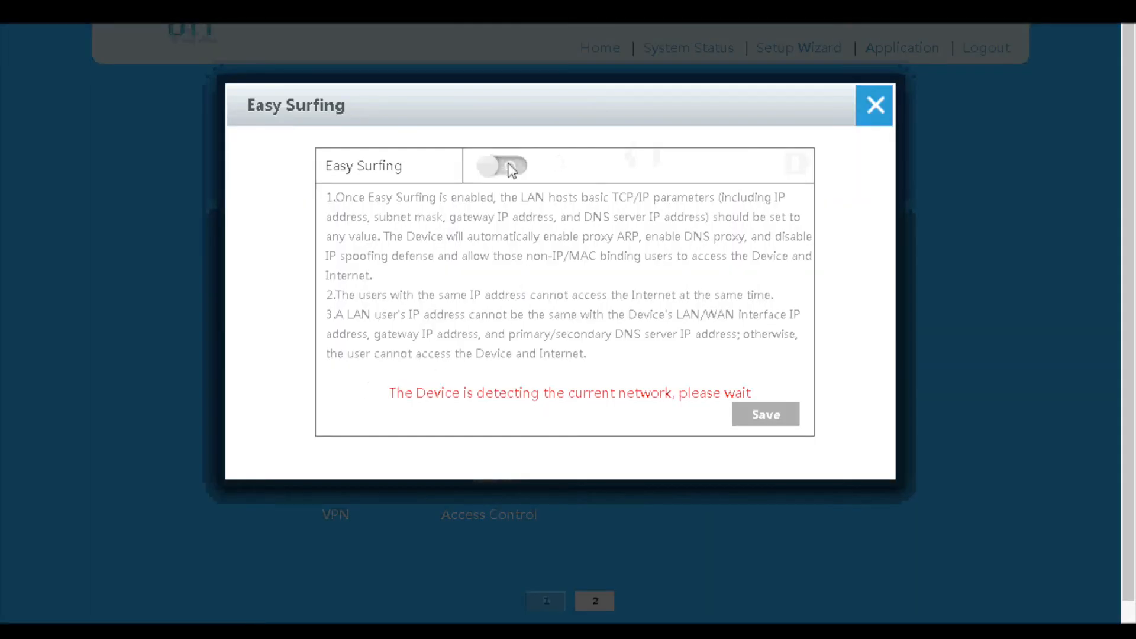
{"action": "left_click", "coordinate": [500, 165]}
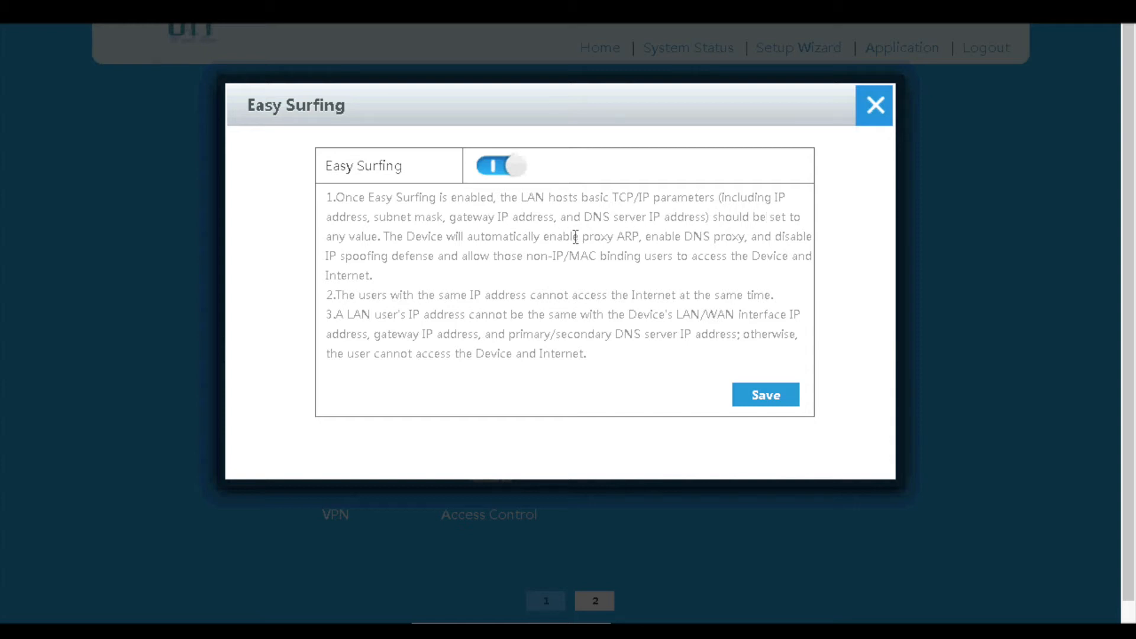
{"action": "mouse_move", "coordinate": [677, 229]}
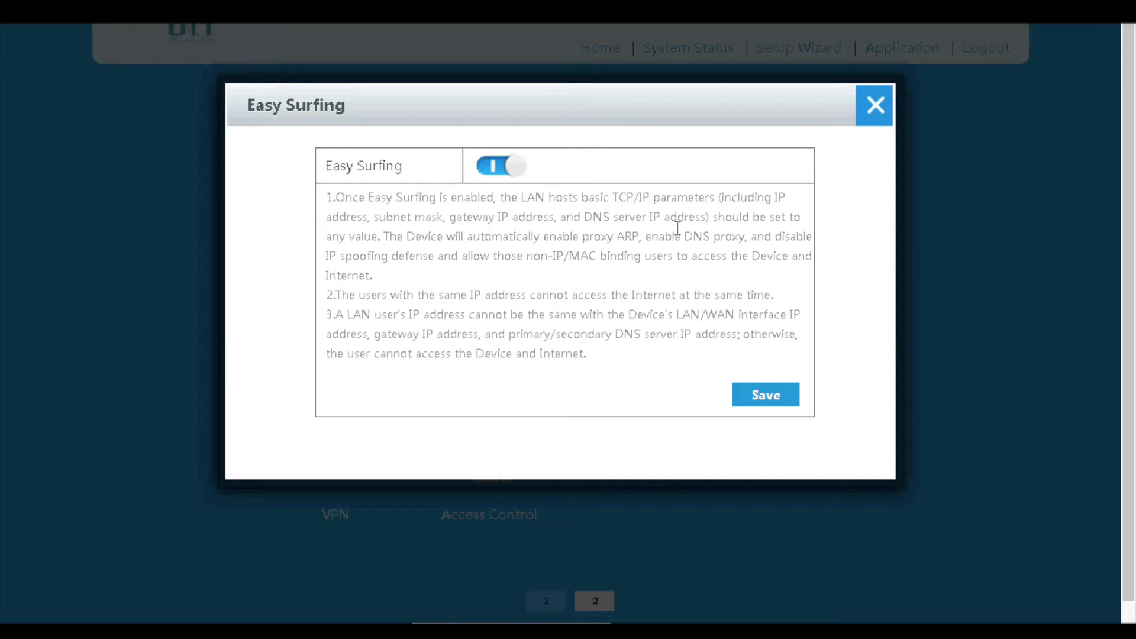
{"action": "mouse_move", "coordinate": [721, 229]}
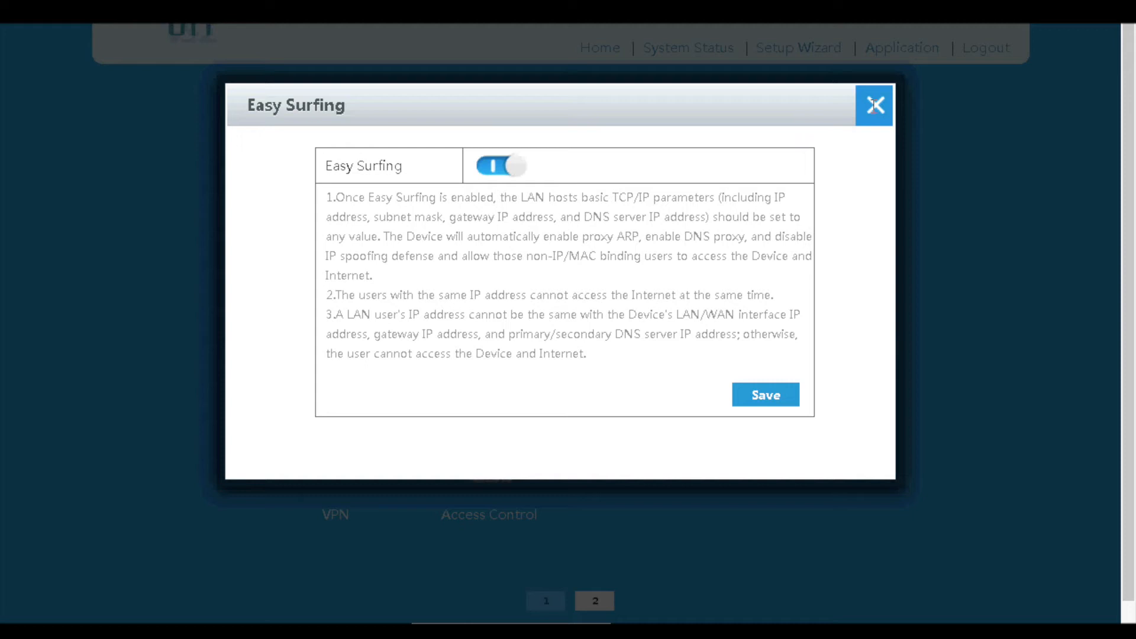
{"action": "left_click", "coordinate": [873, 104]}
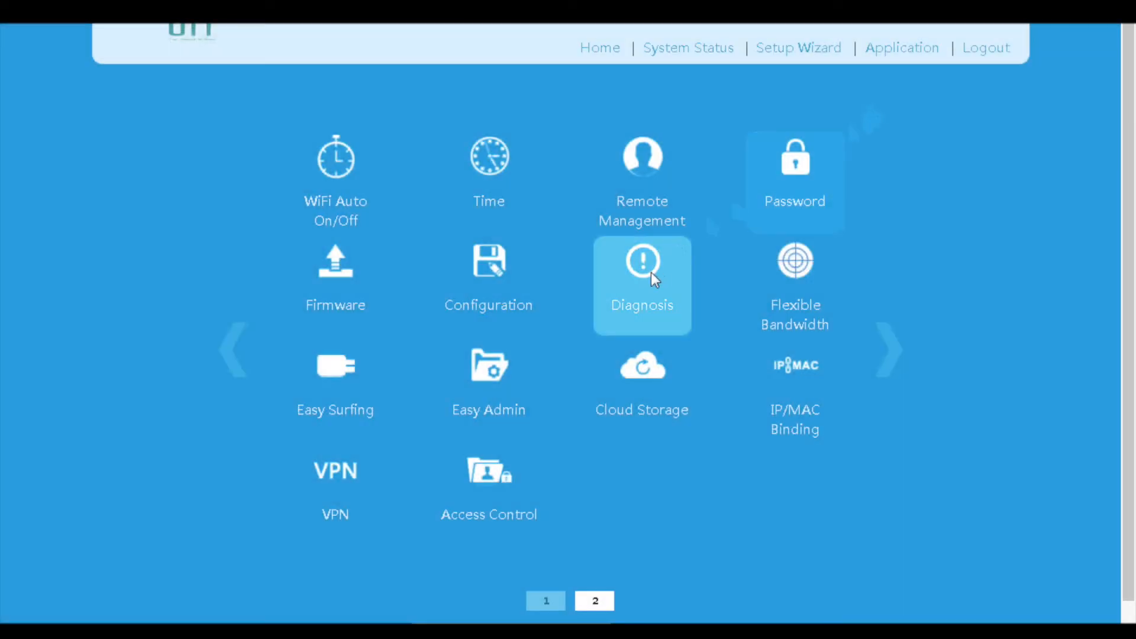
{"action": "mouse_move", "coordinate": [641, 369]}
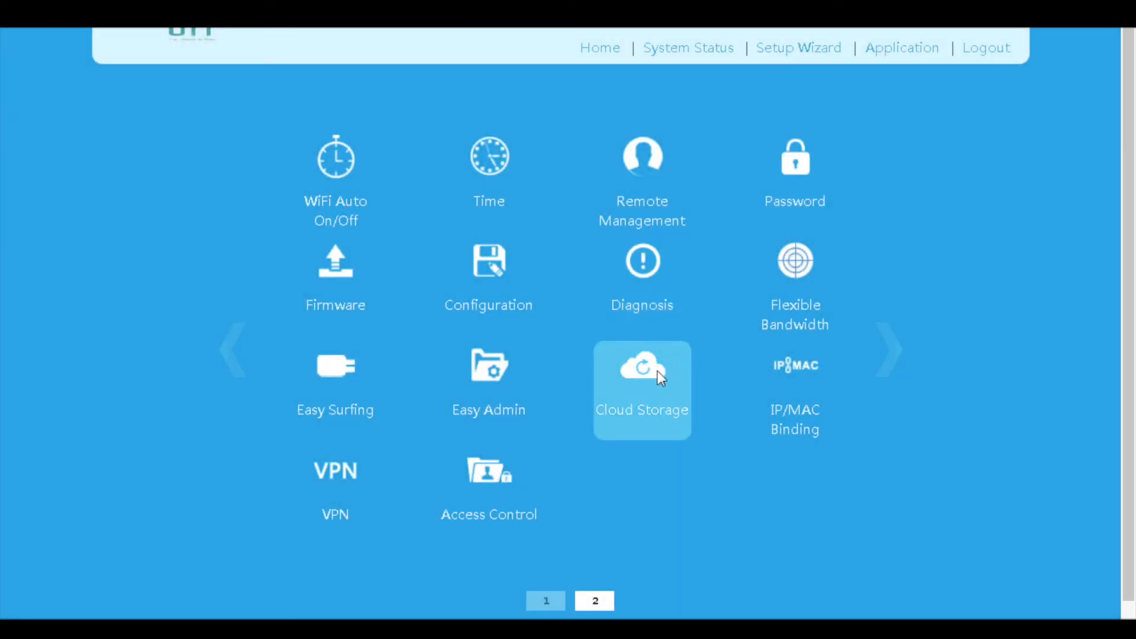
Turn Enable Cloud Storage on, then close the Cloud Storage settings
{"action": "left_click", "coordinate": [642, 366]}
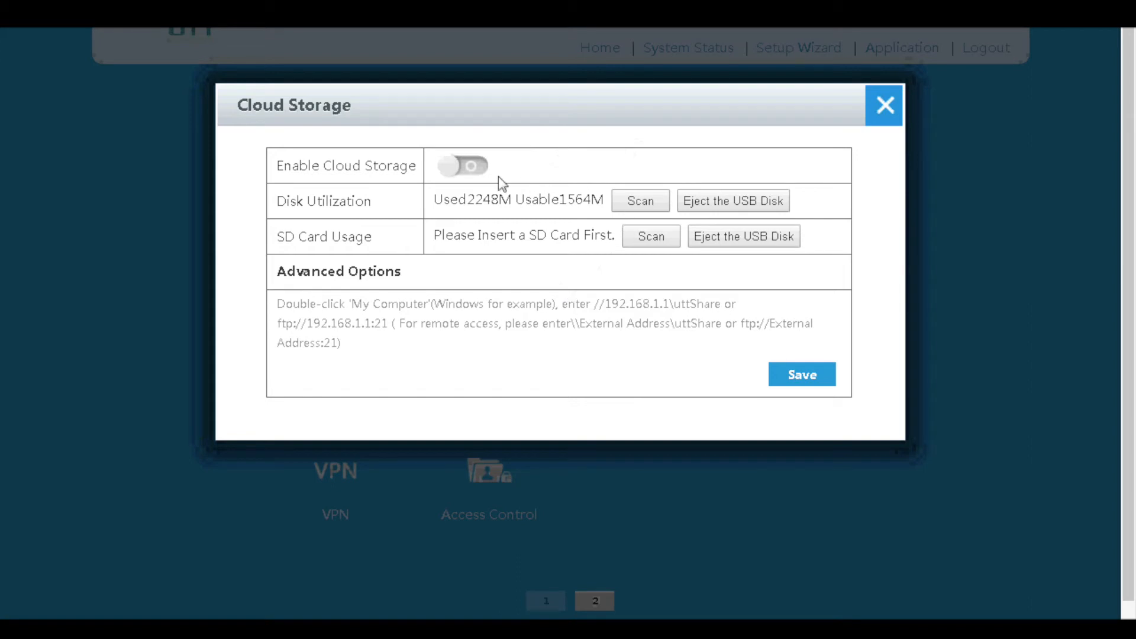
{"action": "left_click", "coordinate": [462, 165]}
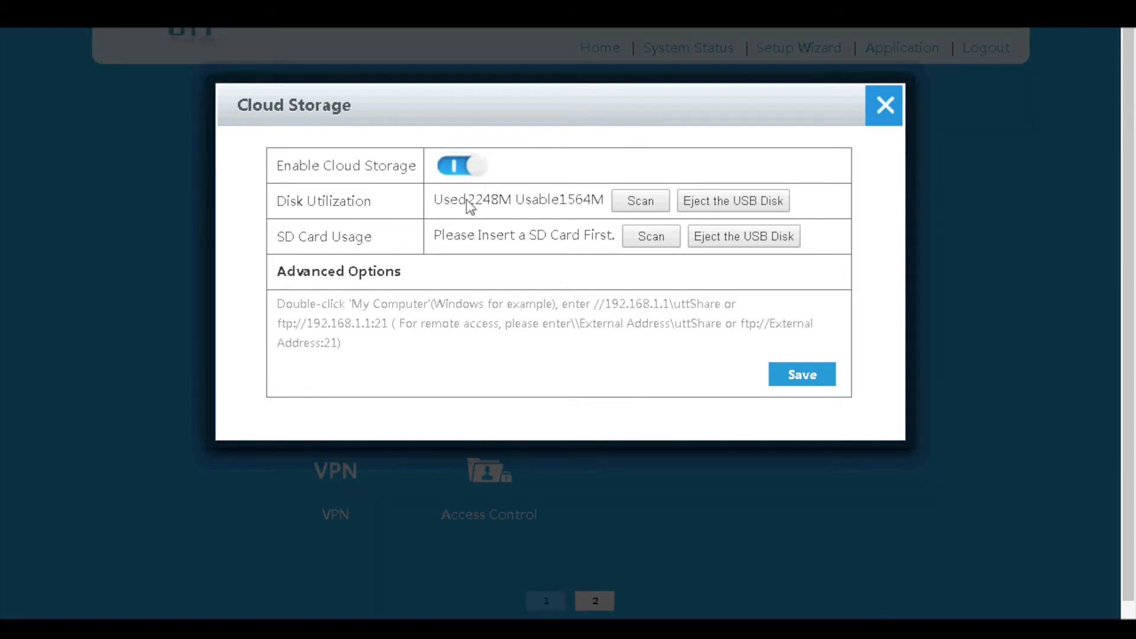
{"action": "mouse_move", "coordinate": [595, 236]}
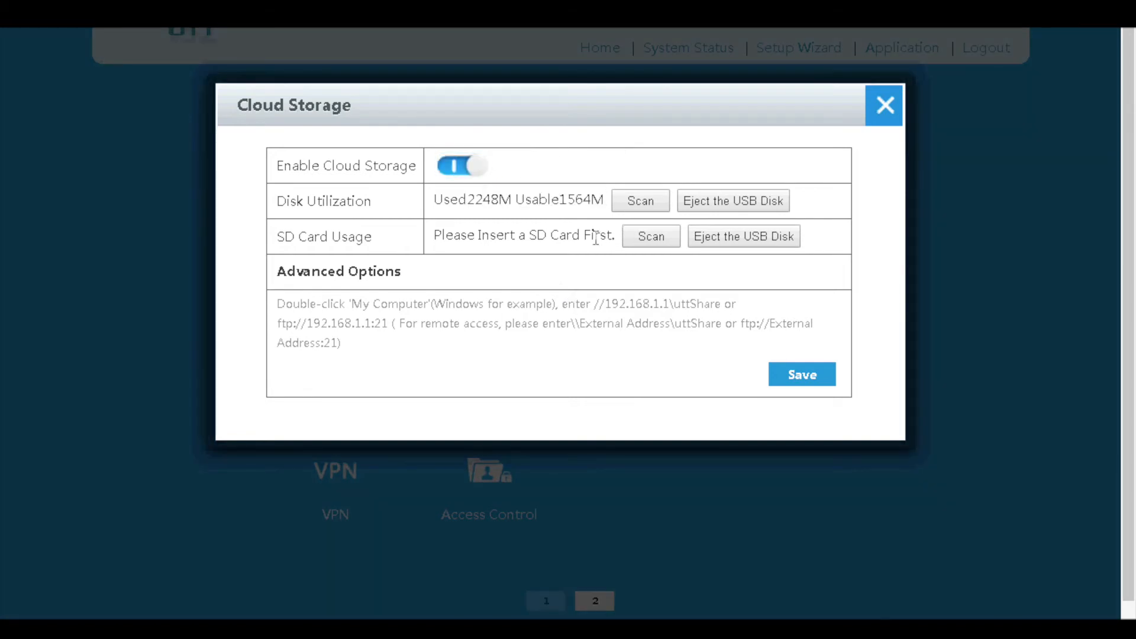
{"action": "mouse_move", "coordinate": [579, 246]}
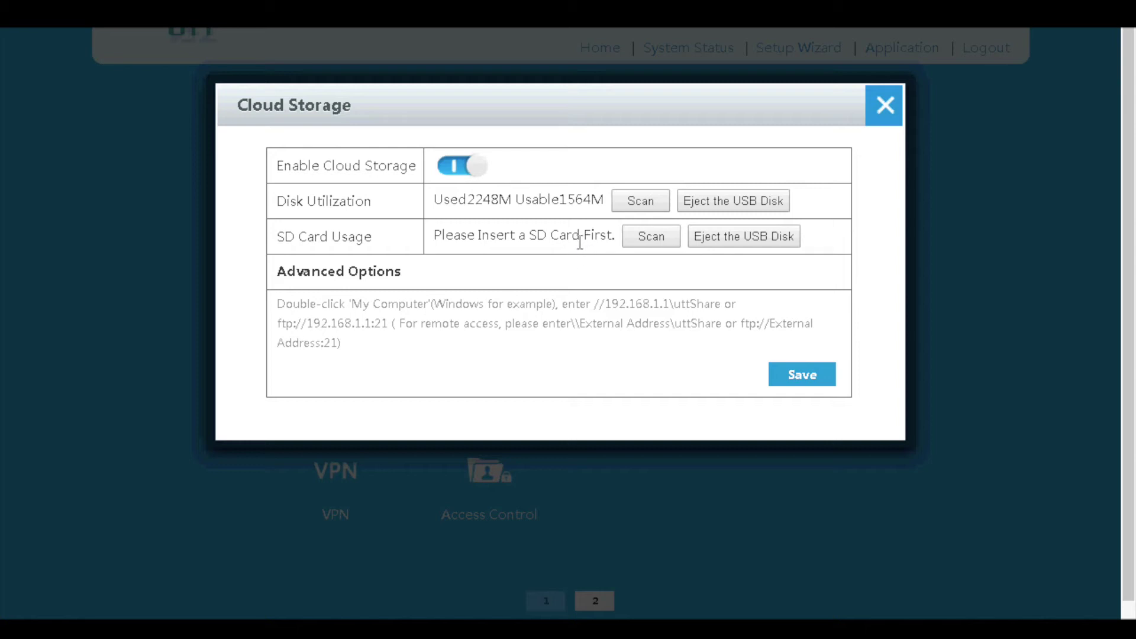
{"action": "mouse_move", "coordinate": [570, 292]}
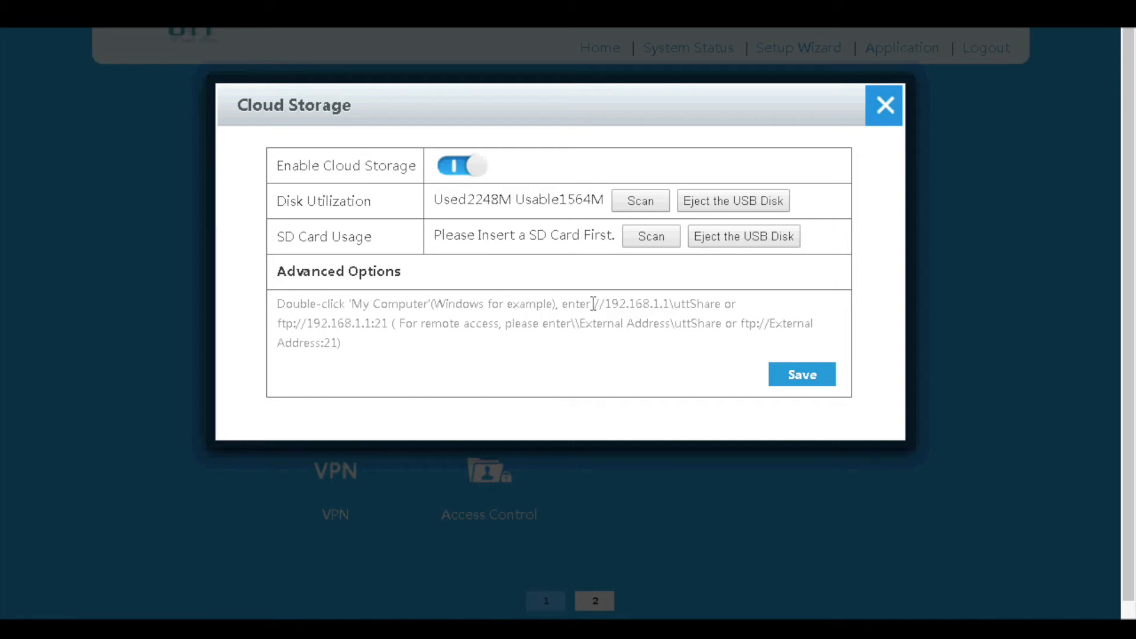
{"action": "mouse_move", "coordinate": [815, 186]}
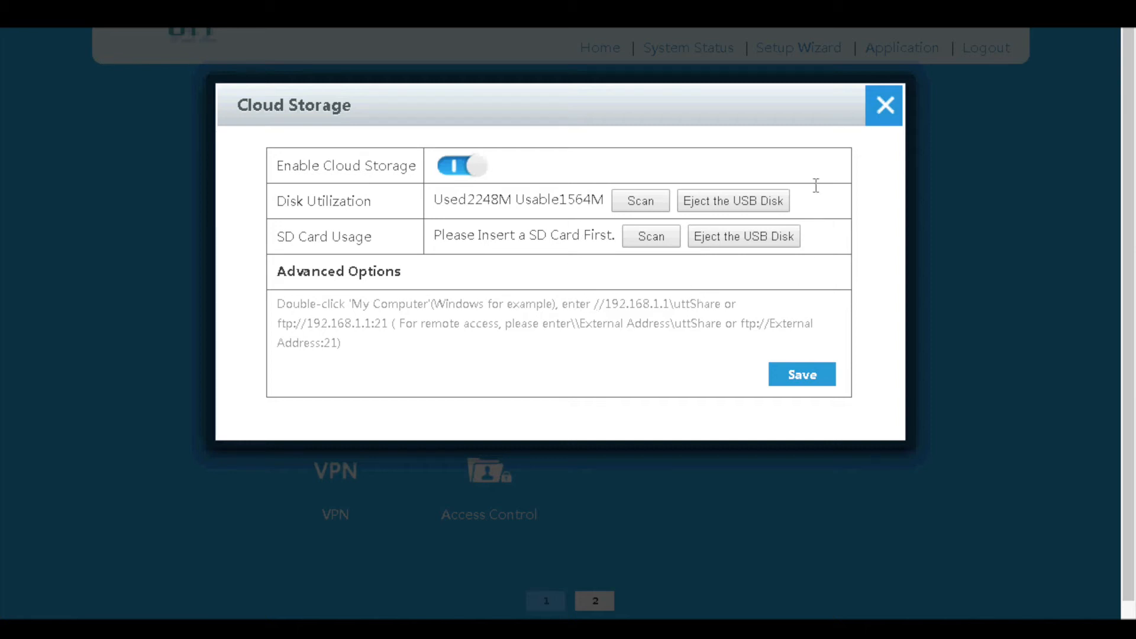
{"action": "left_click", "coordinate": [882, 106]}
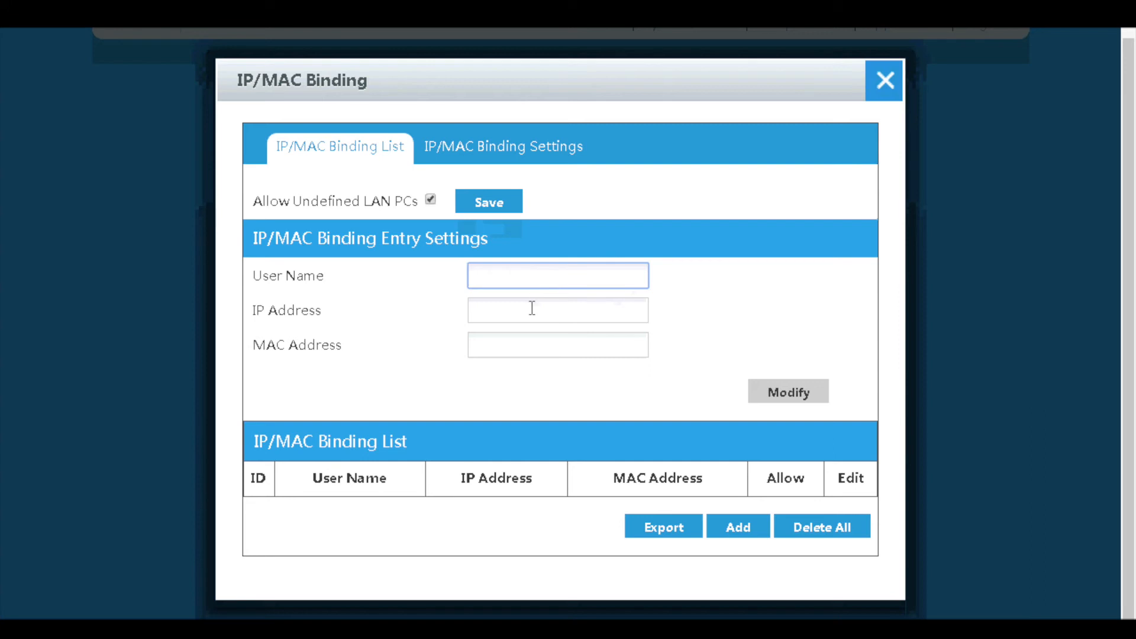
{"action": "left_click", "coordinate": [557, 309]}
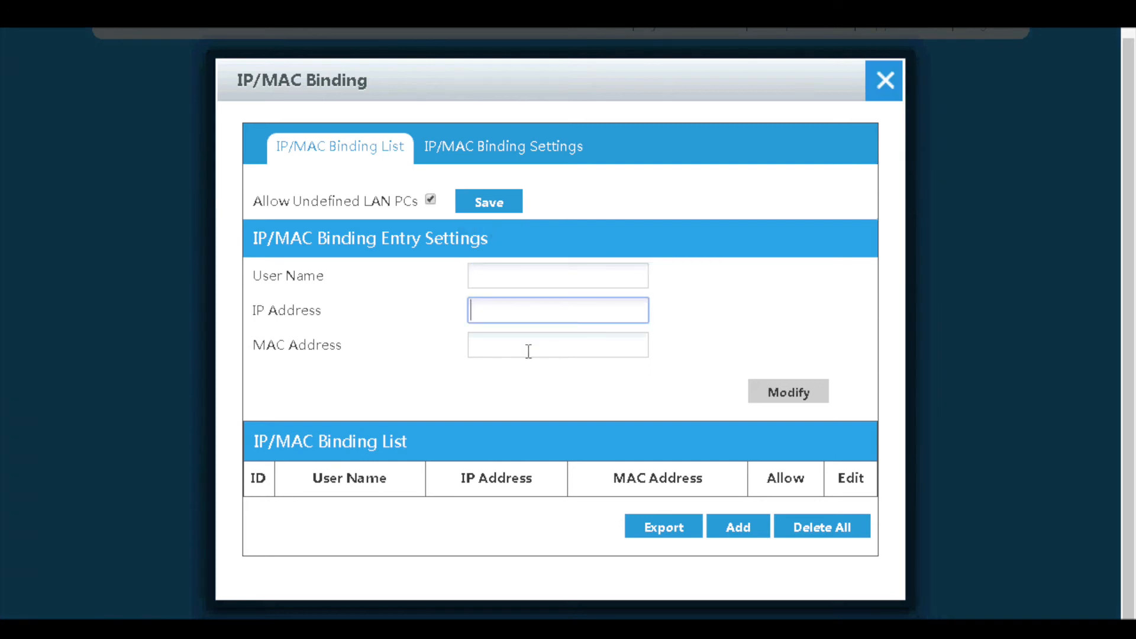
{"action": "left_click", "coordinate": [557, 345]}
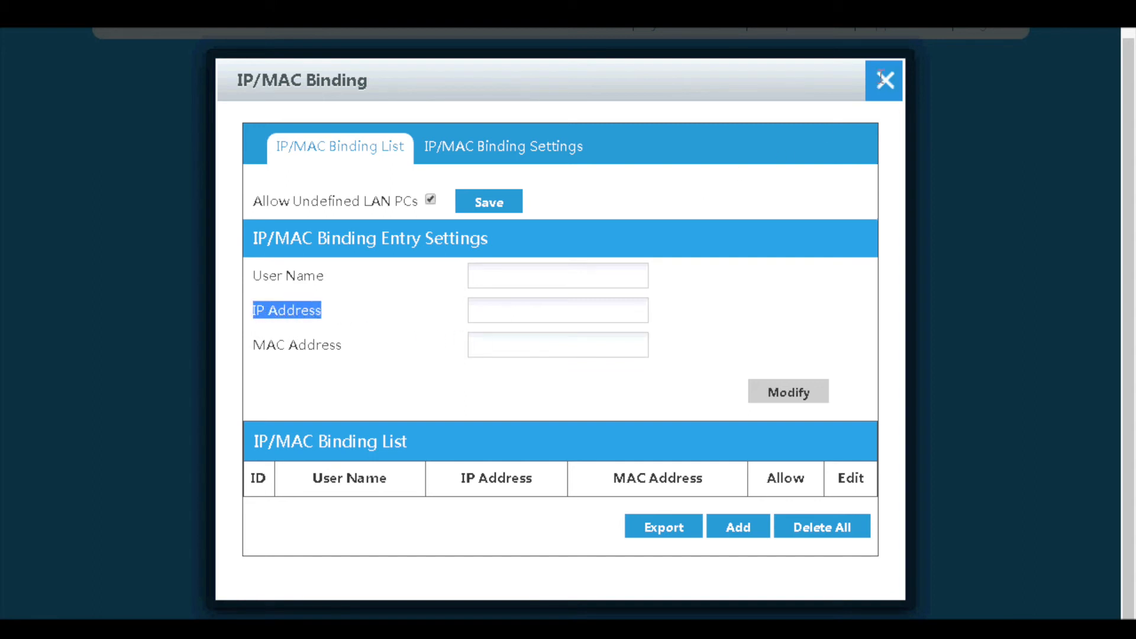
{"action": "left_click", "coordinate": [882, 81]}
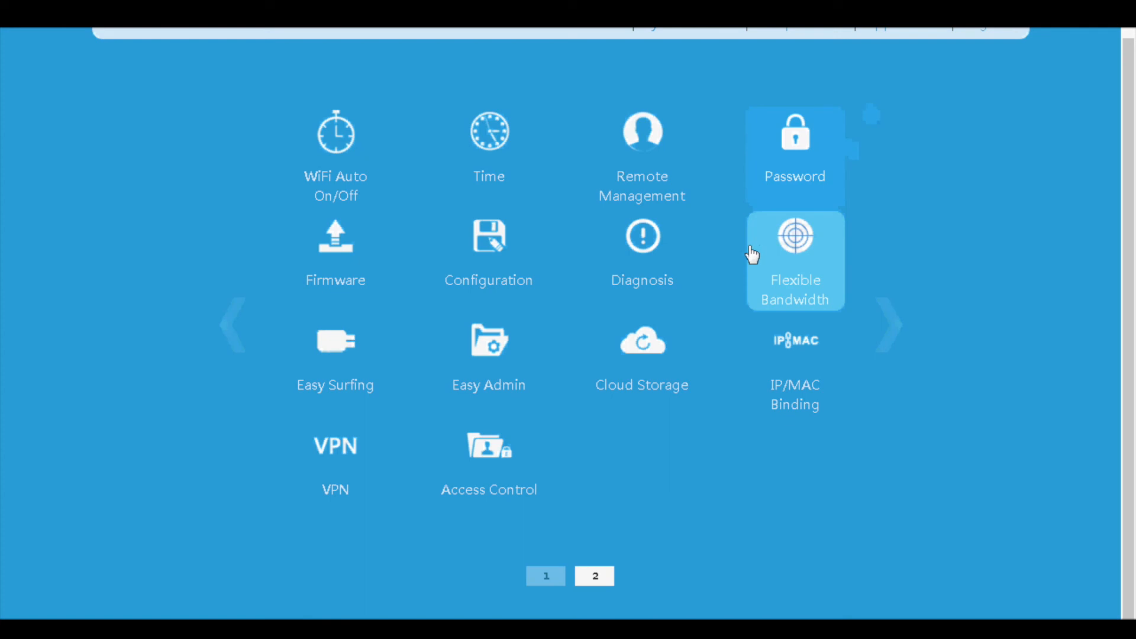
{"action": "left_click", "coordinate": [334, 445]}
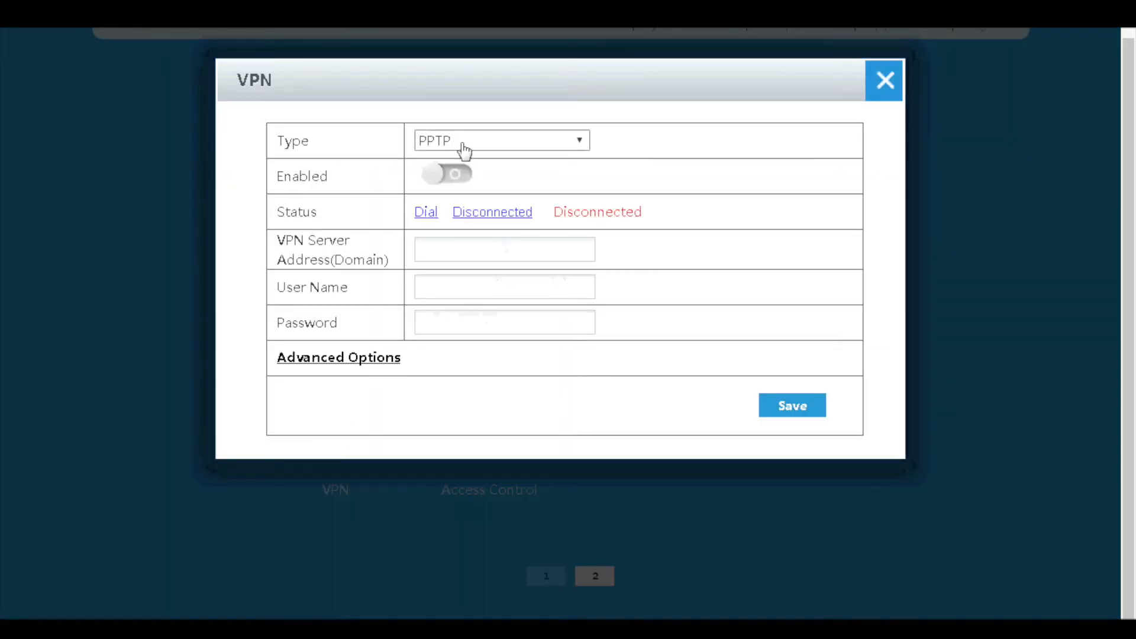
Set the VPN to L2TP, enabled, with server address vpn.ddns.net
{"action": "left_click", "coordinate": [500, 139]}
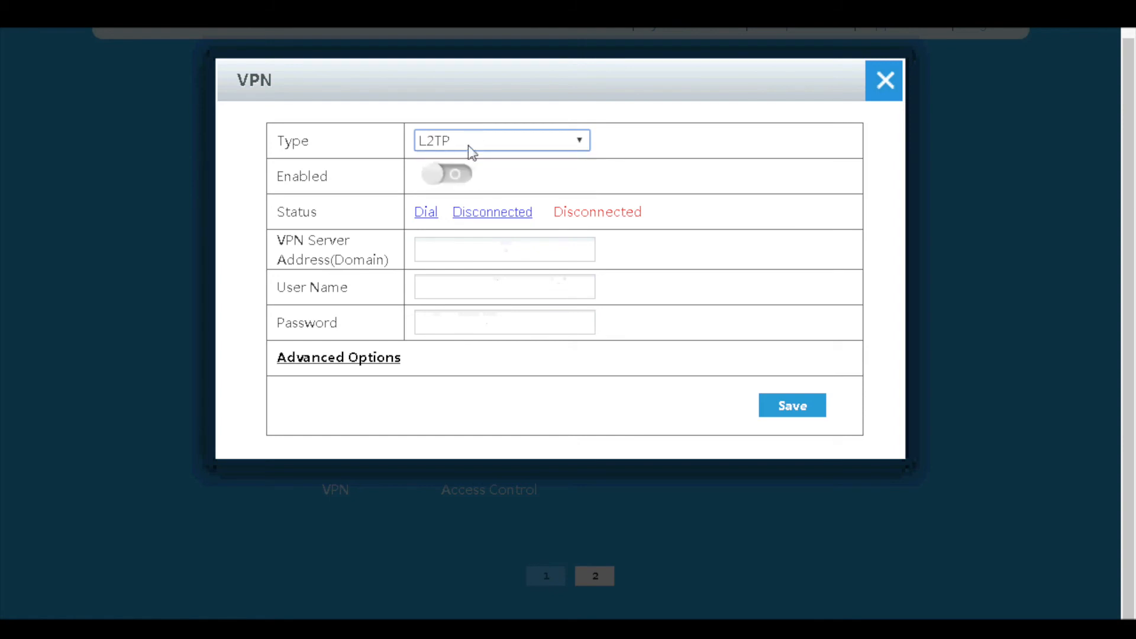
{"action": "left_click", "coordinate": [446, 175]}
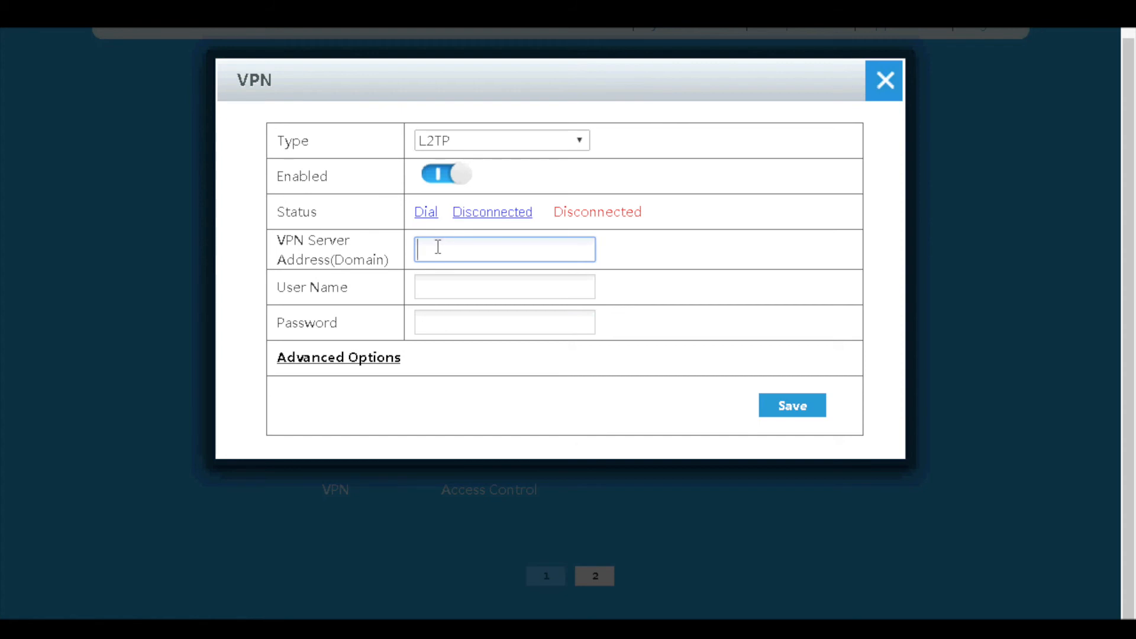
{"action": "type", "text": "vpn.d"}
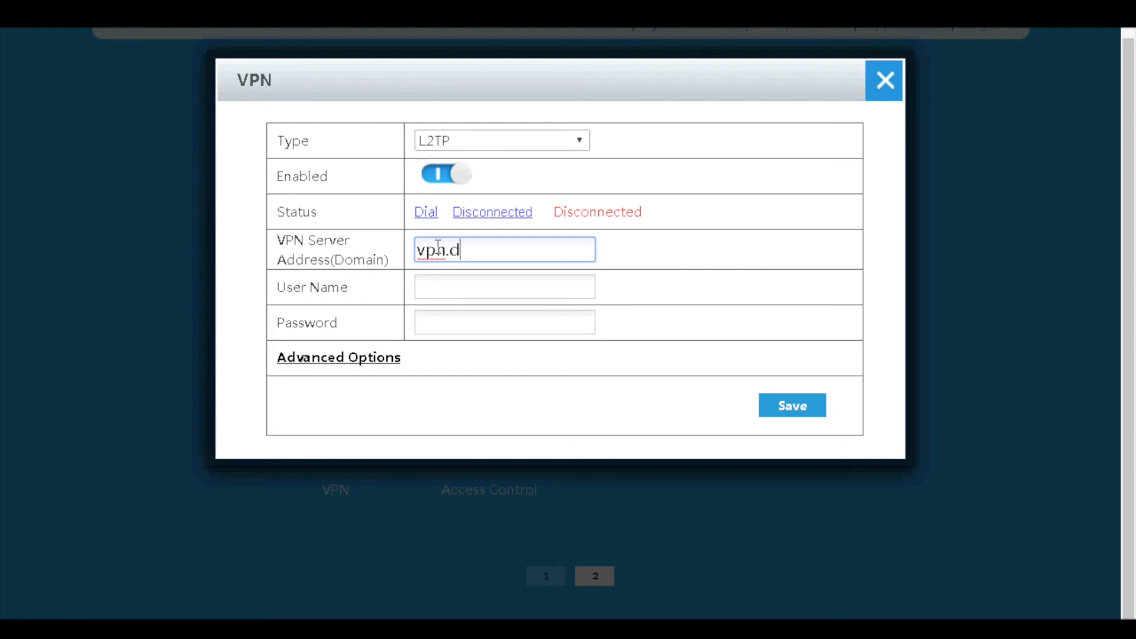
{"action": "type", "text": "dns.net"}
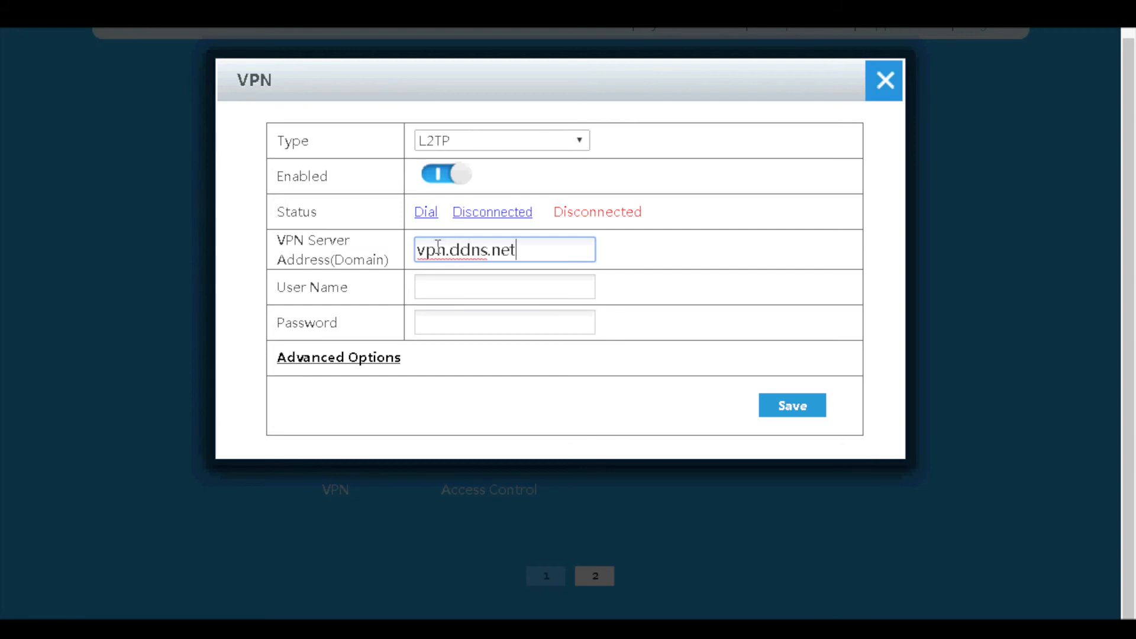
Under Advanced Options enter user name 'demo111', then close the VPN settings
{"action": "left_click", "coordinate": [338, 356]}
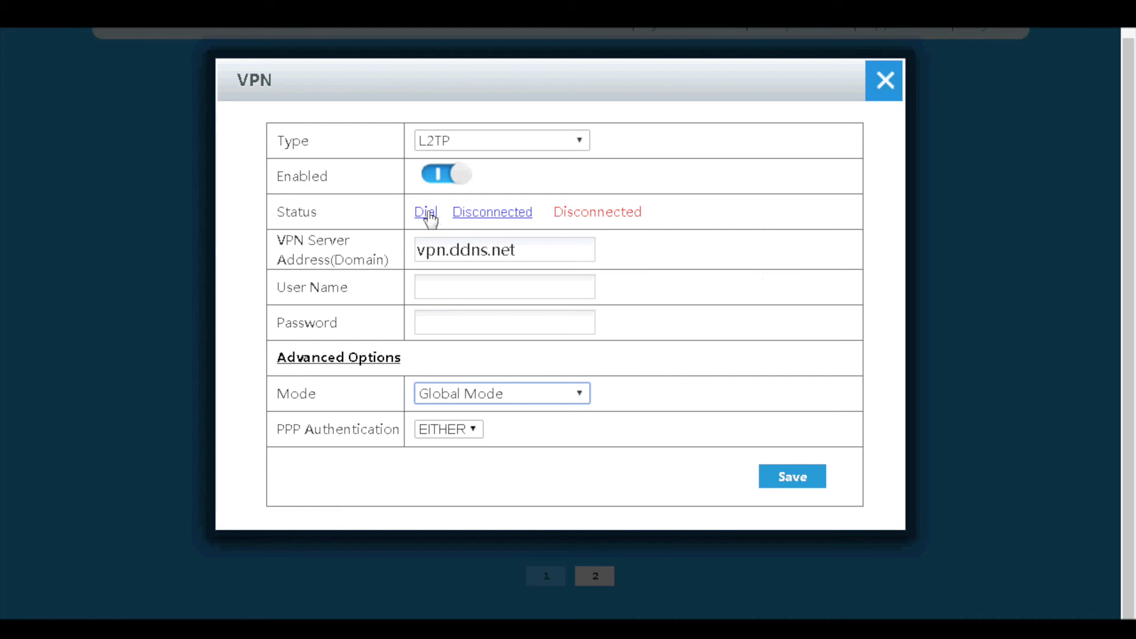
{"action": "mouse_move", "coordinate": [449, 296]}
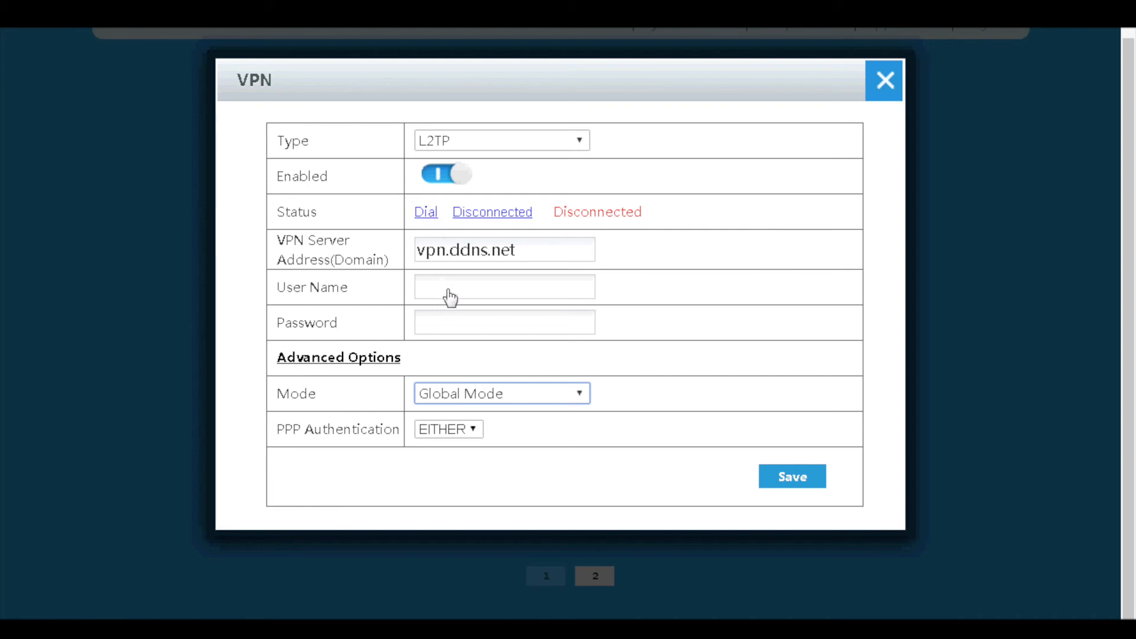
{"action": "type", "text": "demo"}
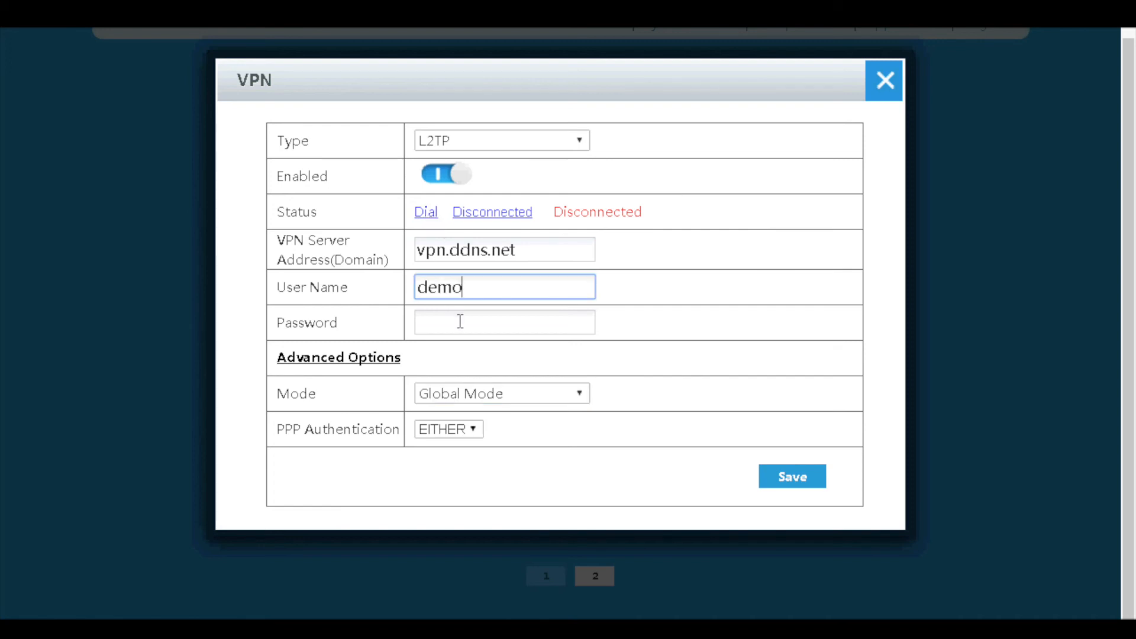
{"action": "type", "text": "111"}
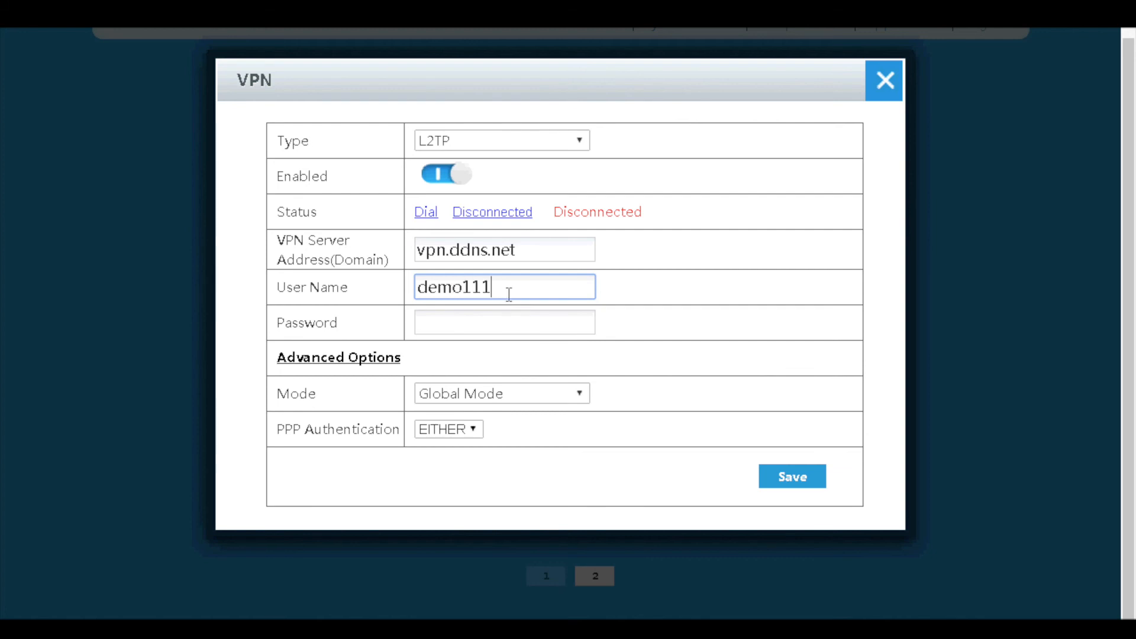
{"action": "left_click", "coordinate": [883, 80]}
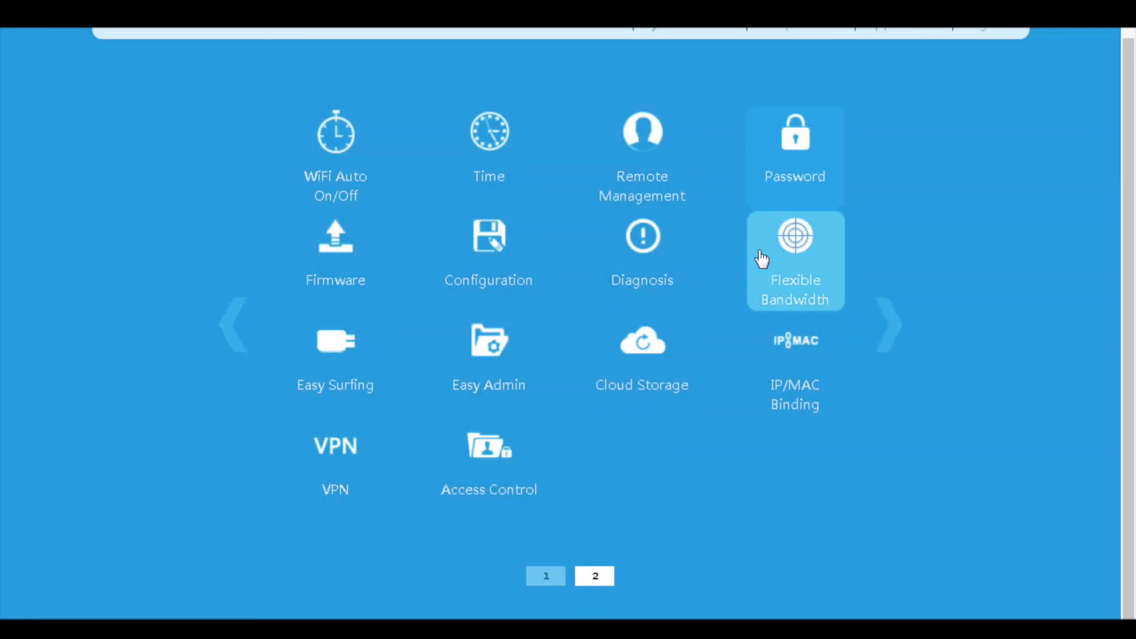
Turn Access Control on for the 192.168.1.3 range and close its settings
{"action": "left_click", "coordinate": [489, 446]}
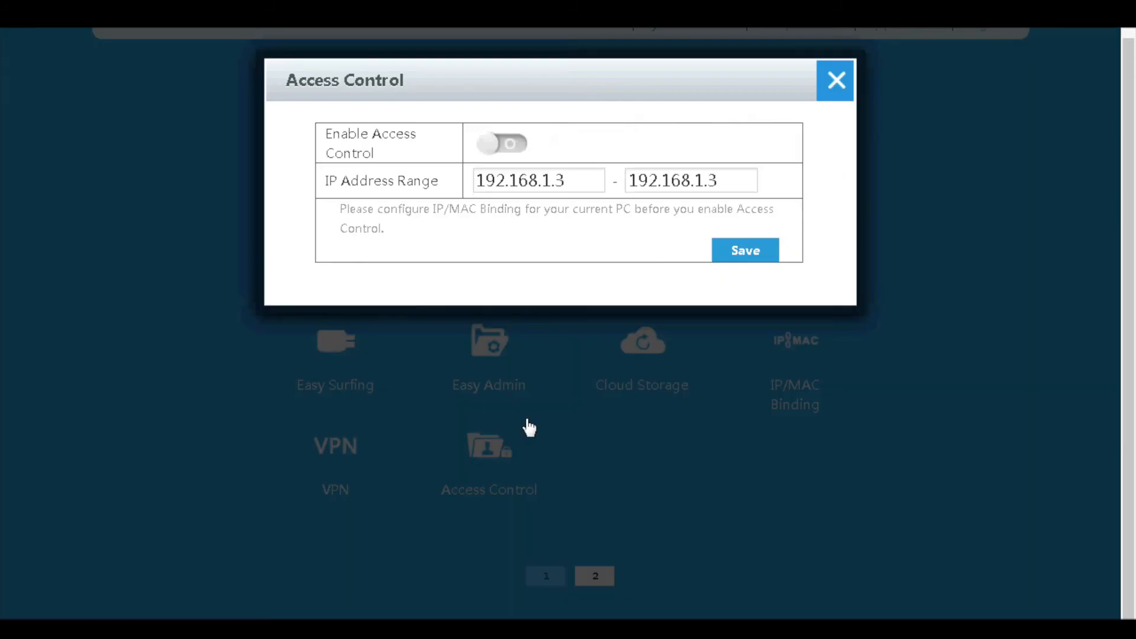
{"action": "left_click", "coordinate": [501, 143]}
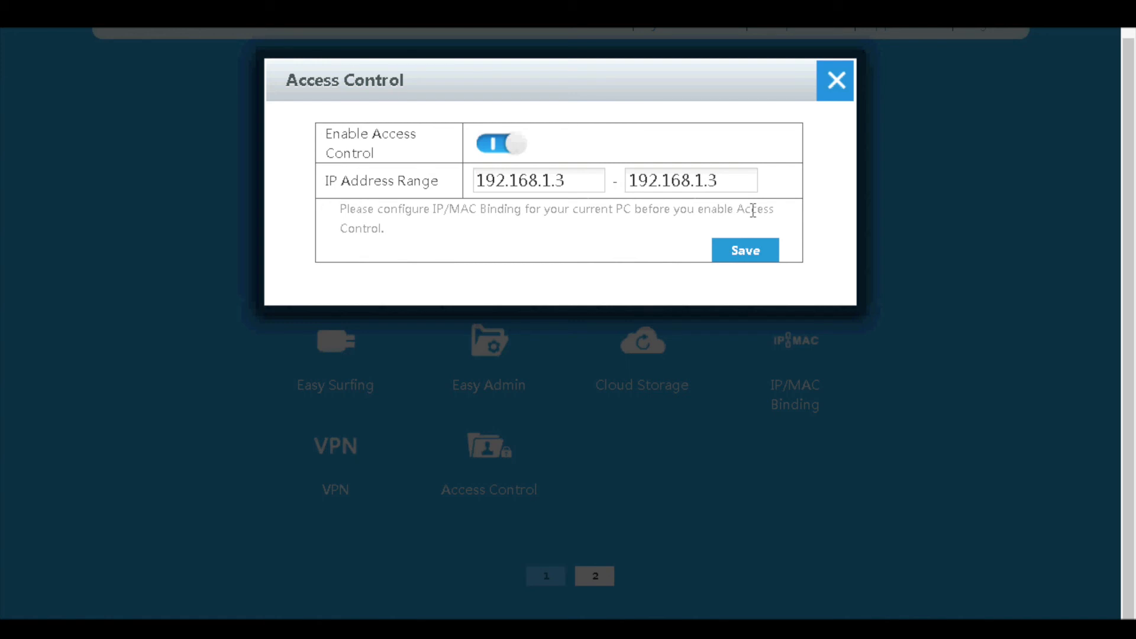
{"action": "left_click", "coordinate": [834, 79]}
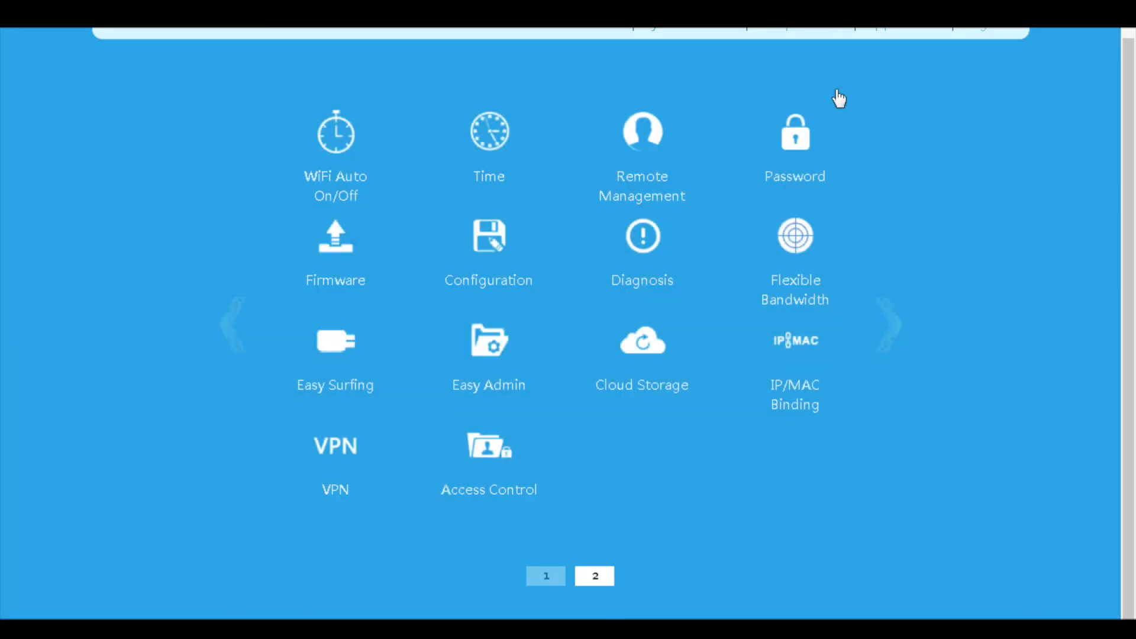